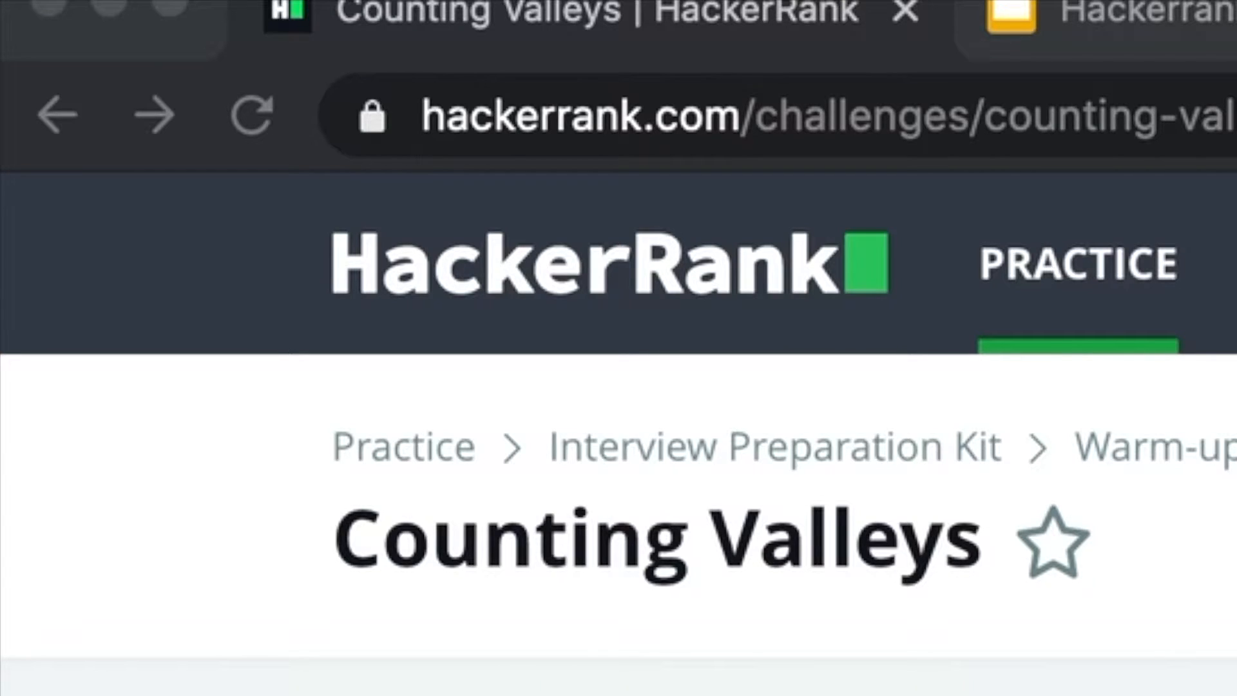
pyautogui.moveTo(788, 521)
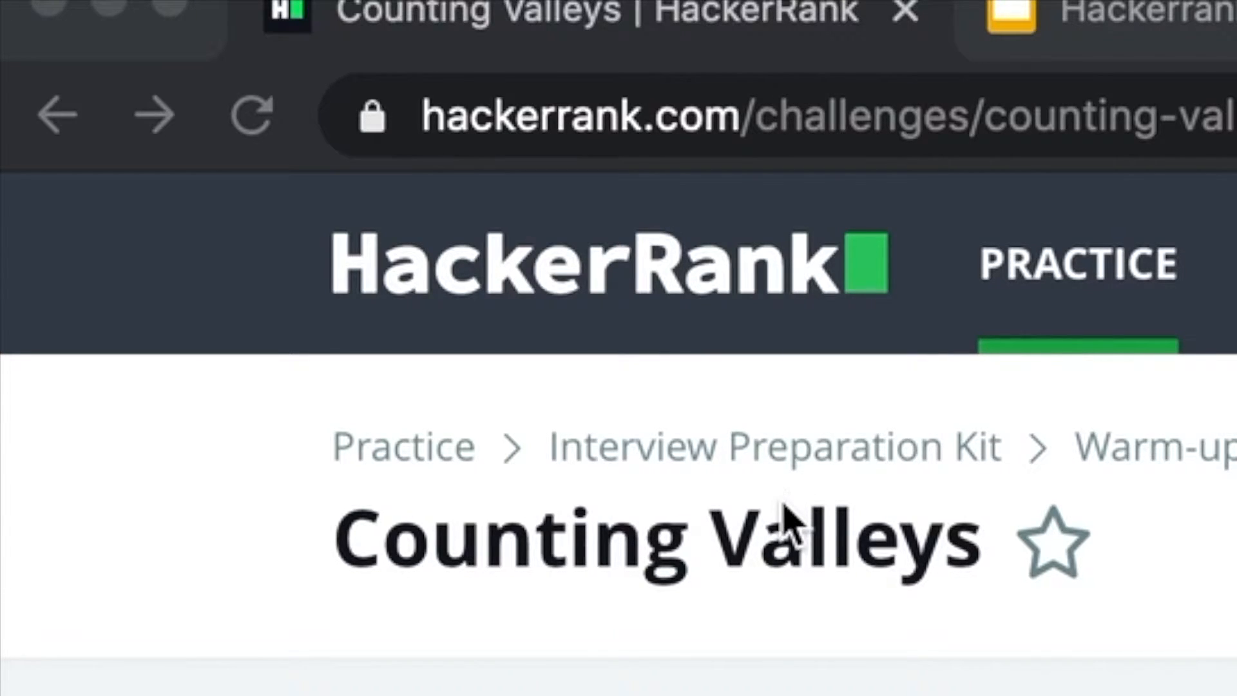
pyautogui.moveTo(852, 465)
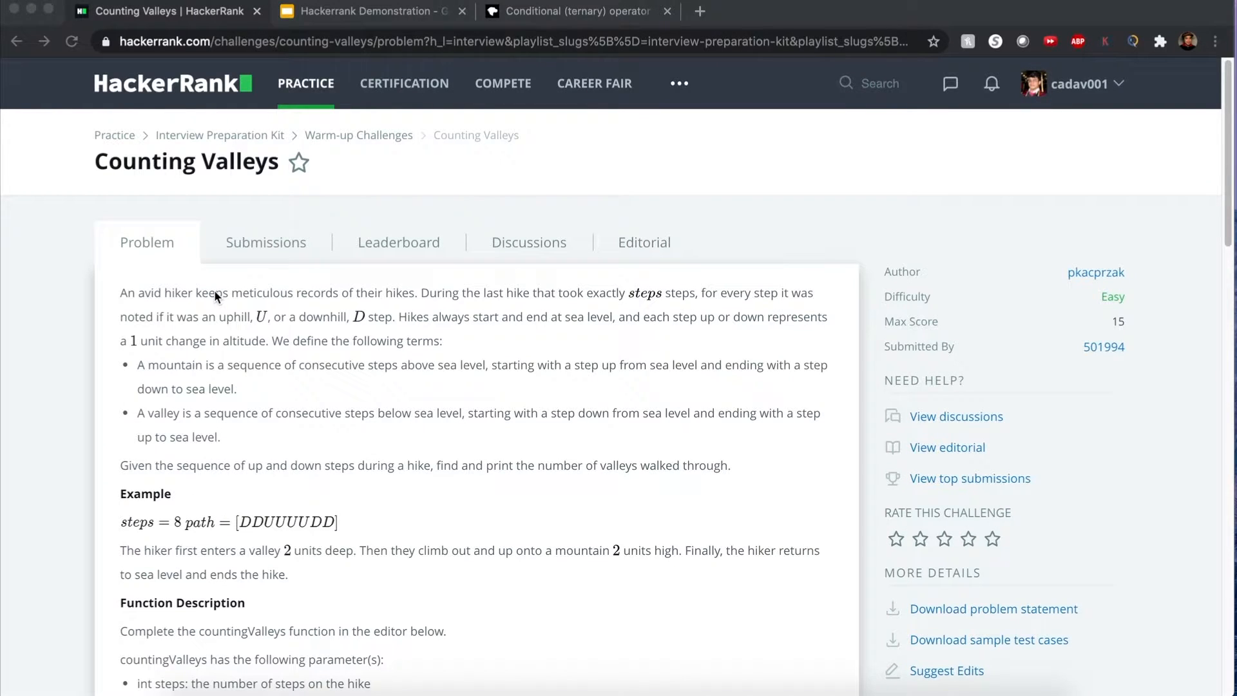
pyautogui.moveTo(597, 298)
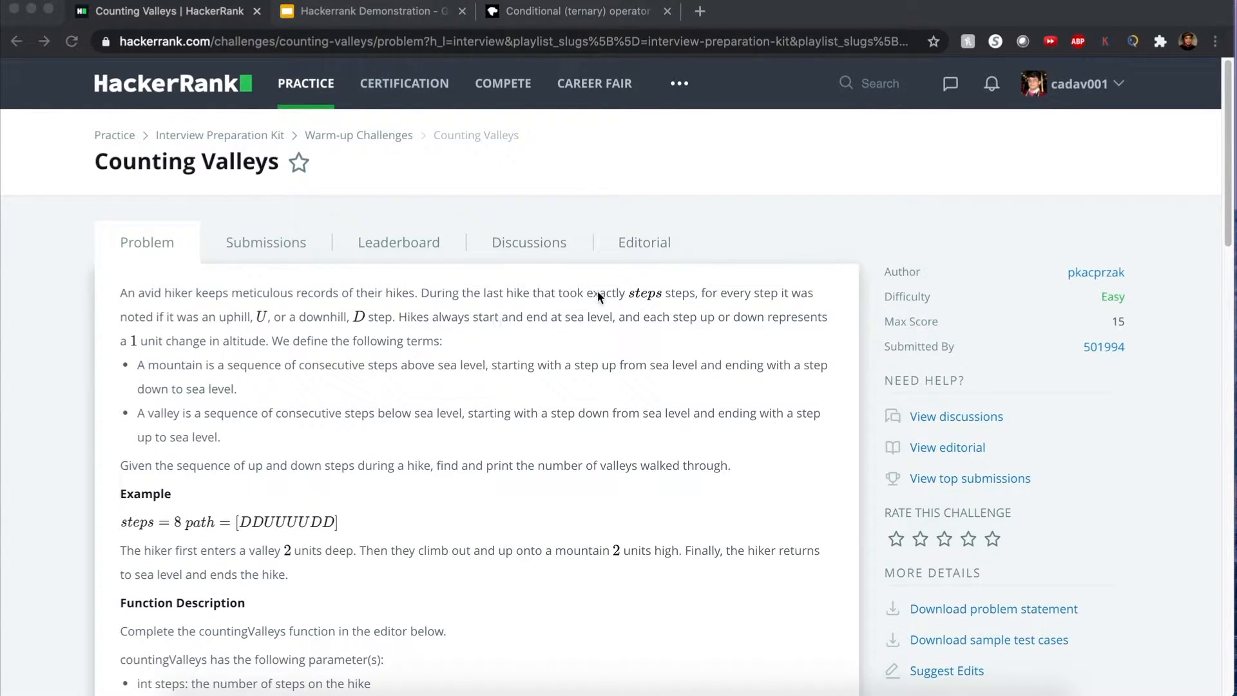
pyautogui.moveTo(665, 306)
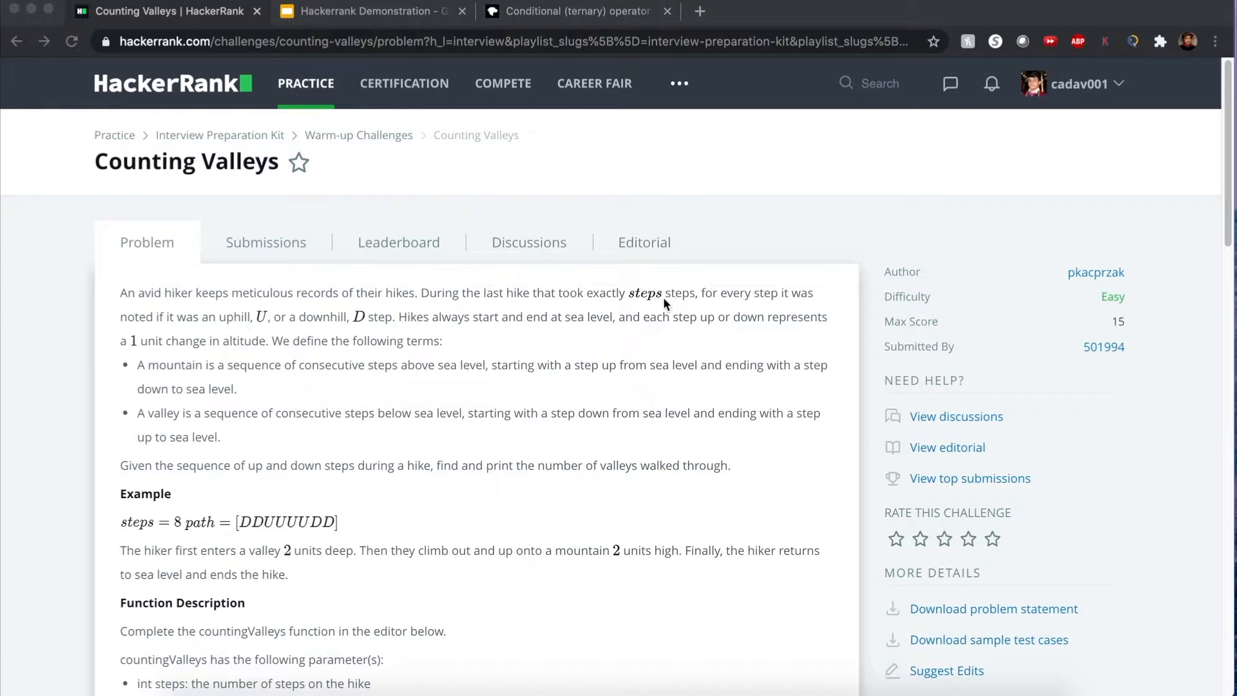
pyautogui.moveTo(402, 307)
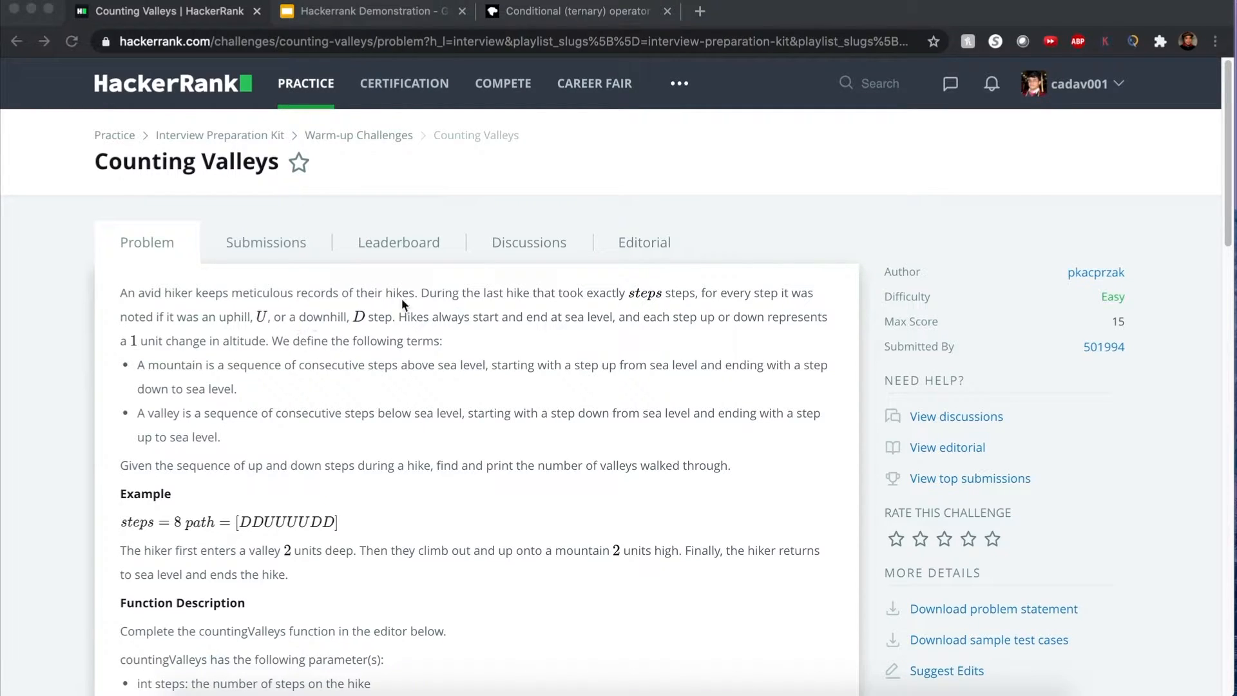
pyautogui.moveTo(386, 344)
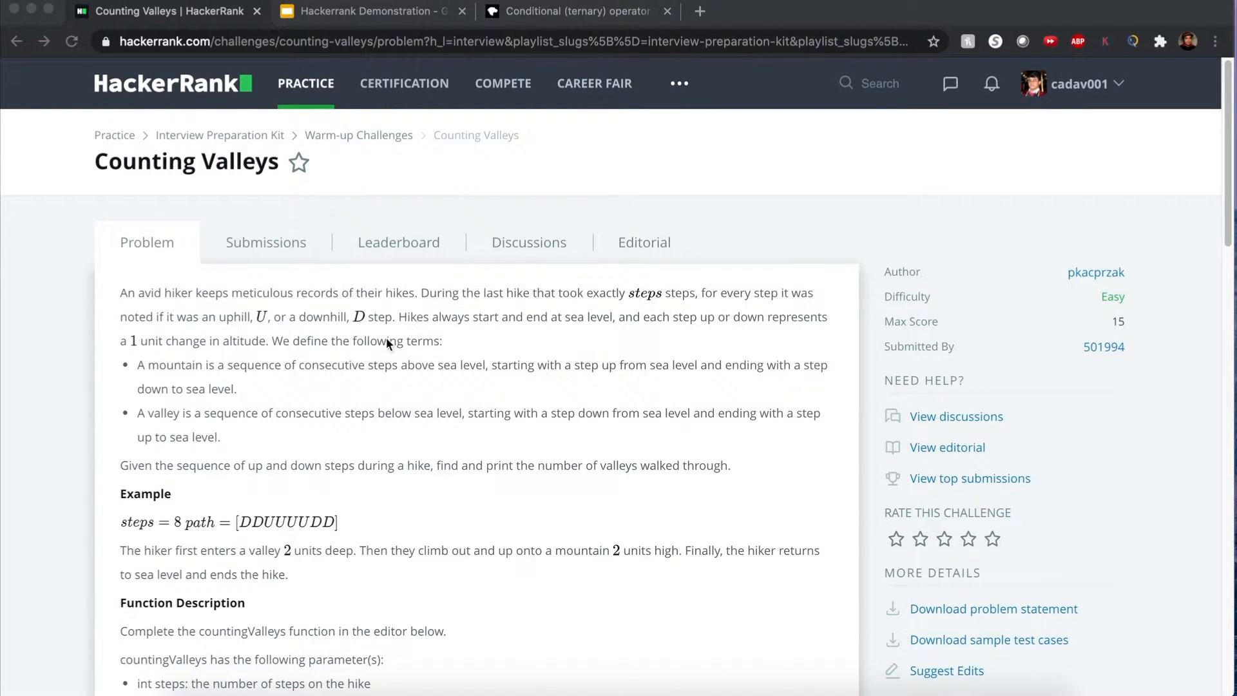
pyautogui.moveTo(260, 356)
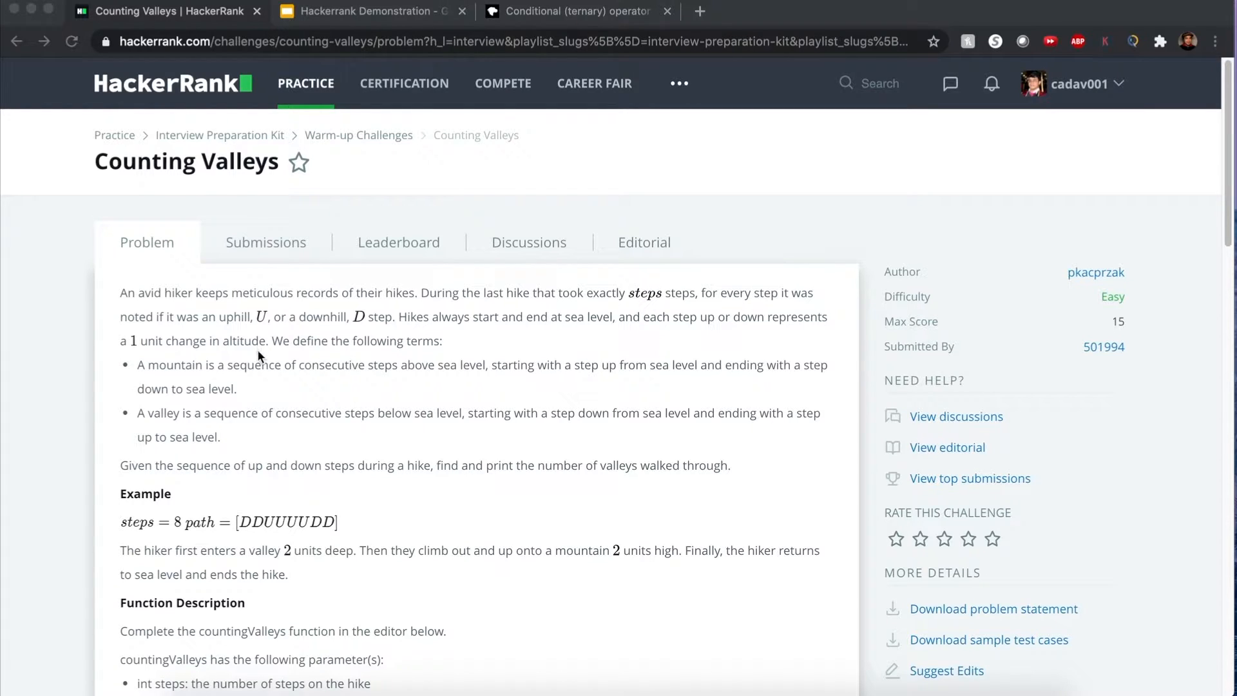
pyautogui.moveTo(408, 334)
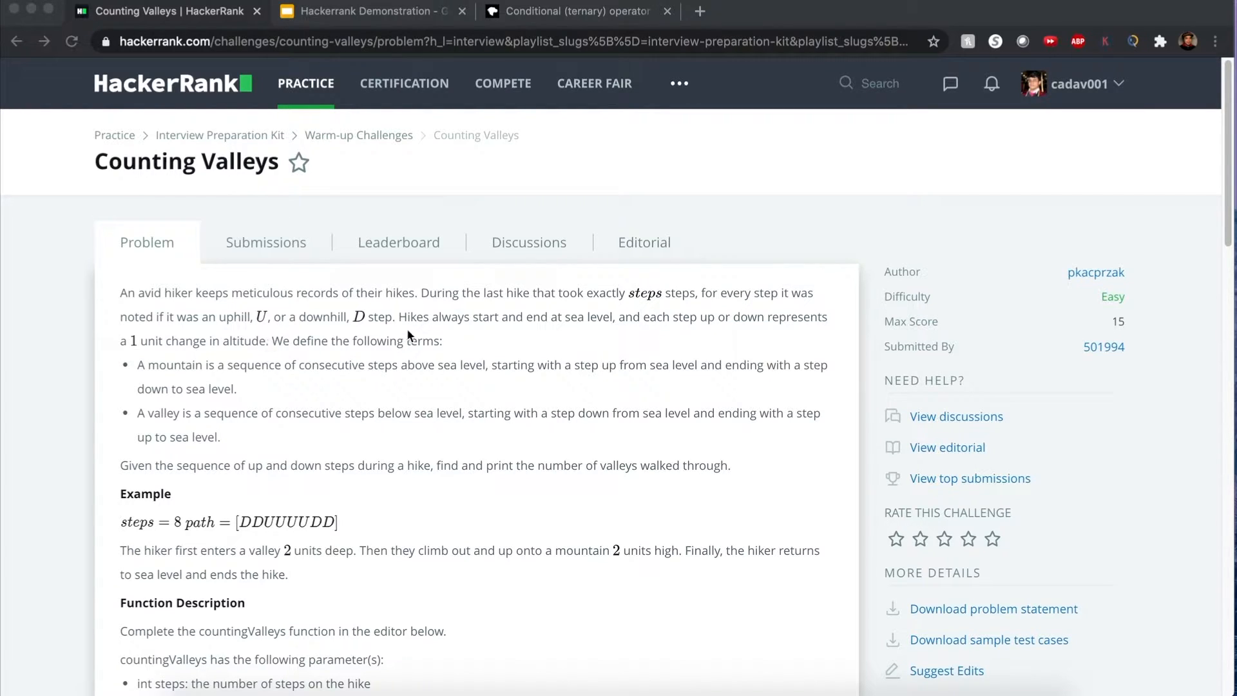
pyautogui.moveTo(317, 353)
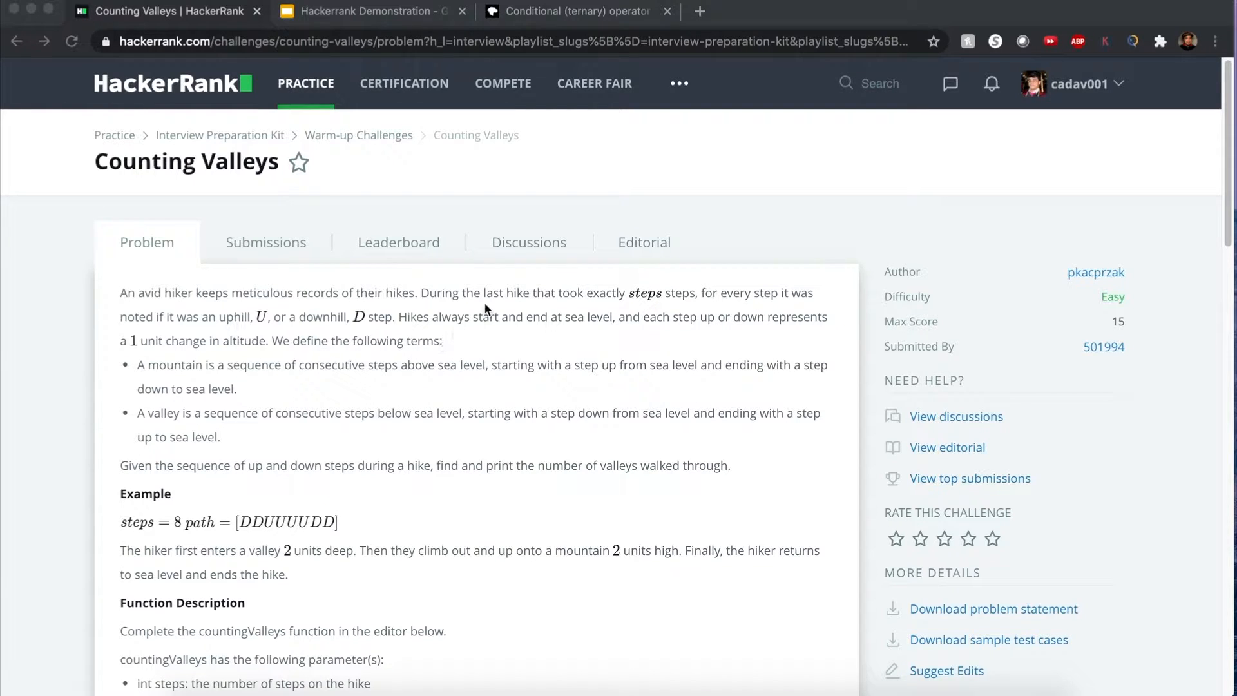
# Highlight sea level, mountain, valley and where a valley starts in the problem description.
pyautogui.doubleClick(588, 317)
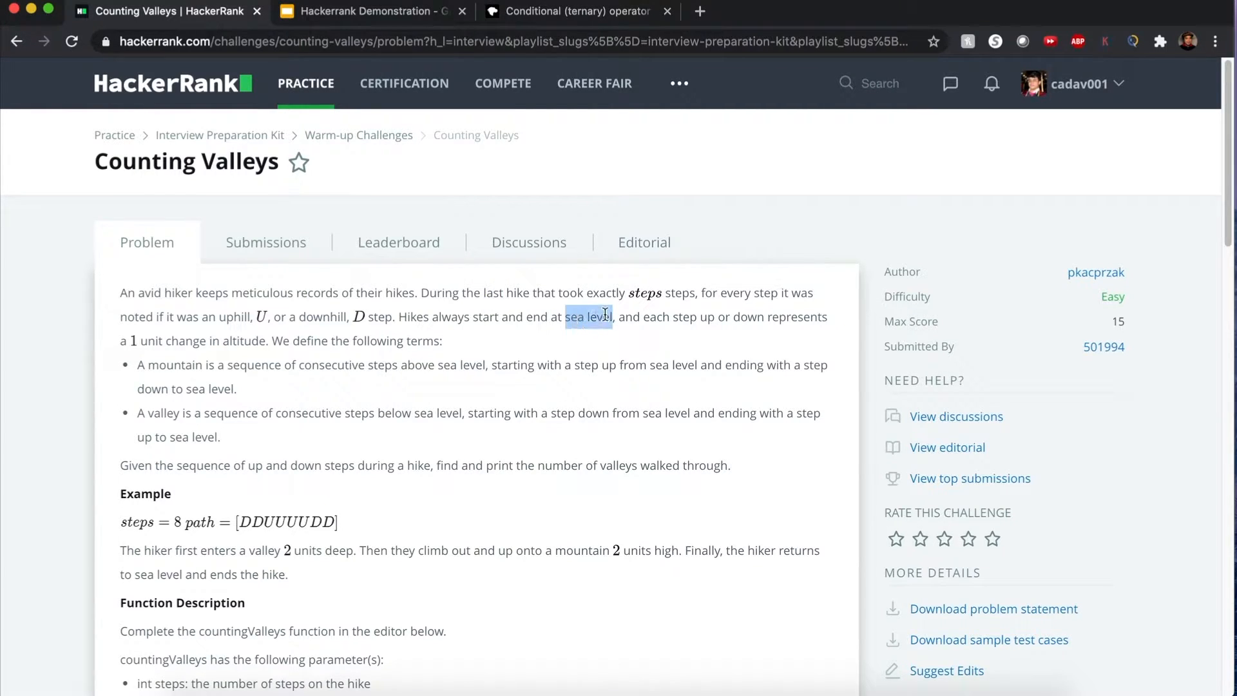
pyautogui.doubleClick(174, 365)
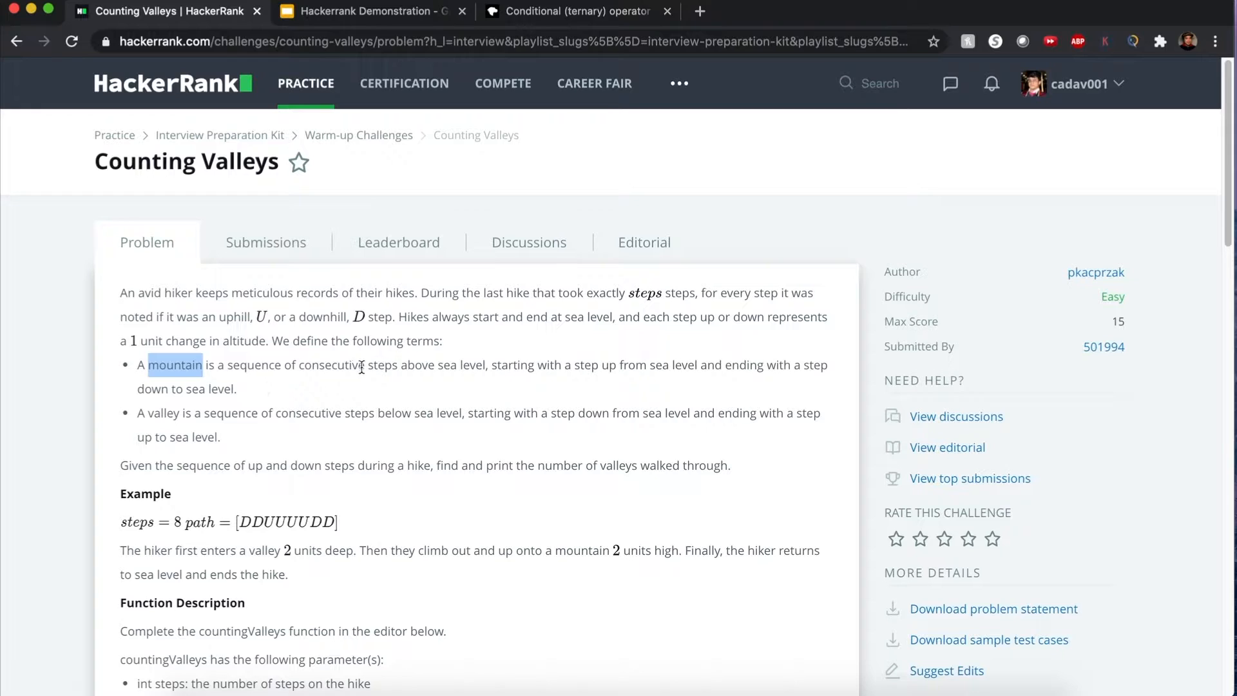
pyautogui.moveTo(577, 364)
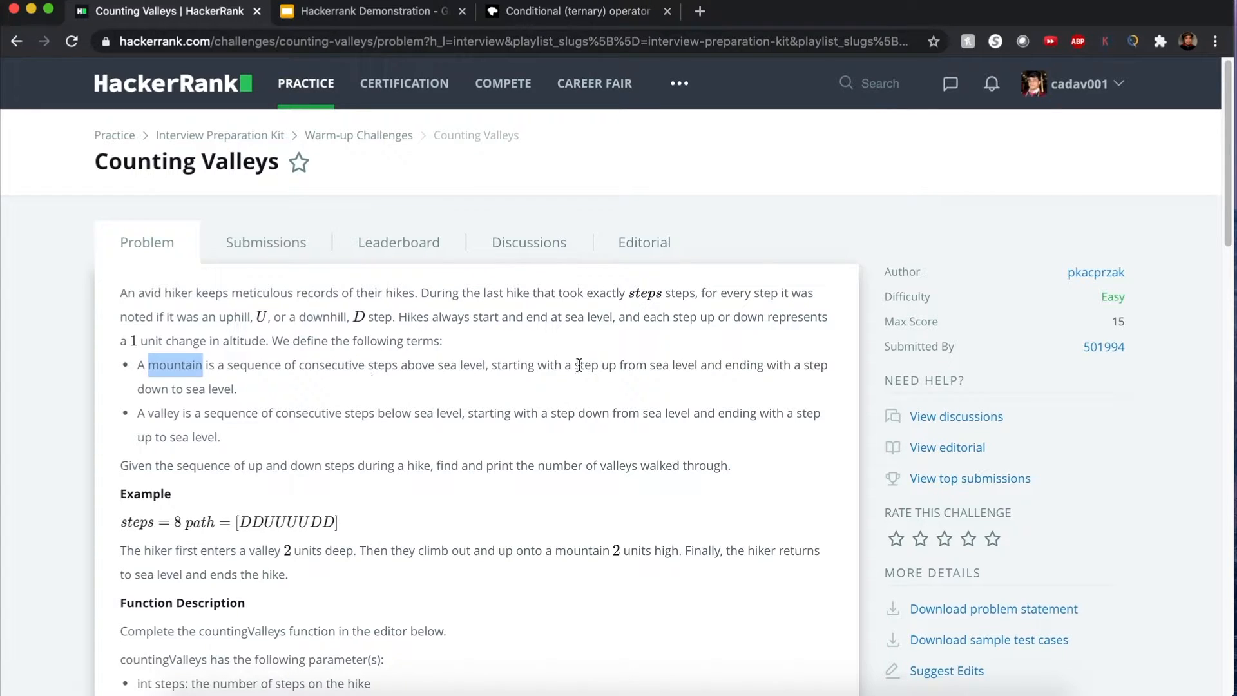
pyautogui.moveTo(761, 364)
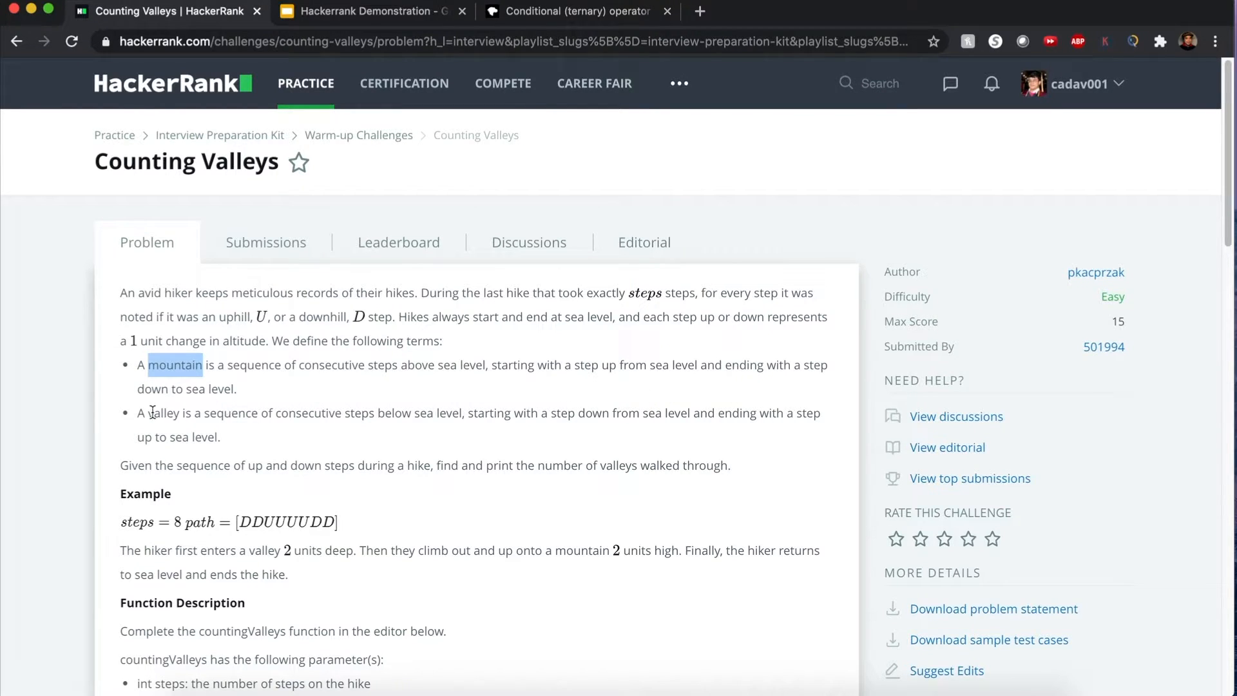
pyautogui.doubleClick(163, 413)
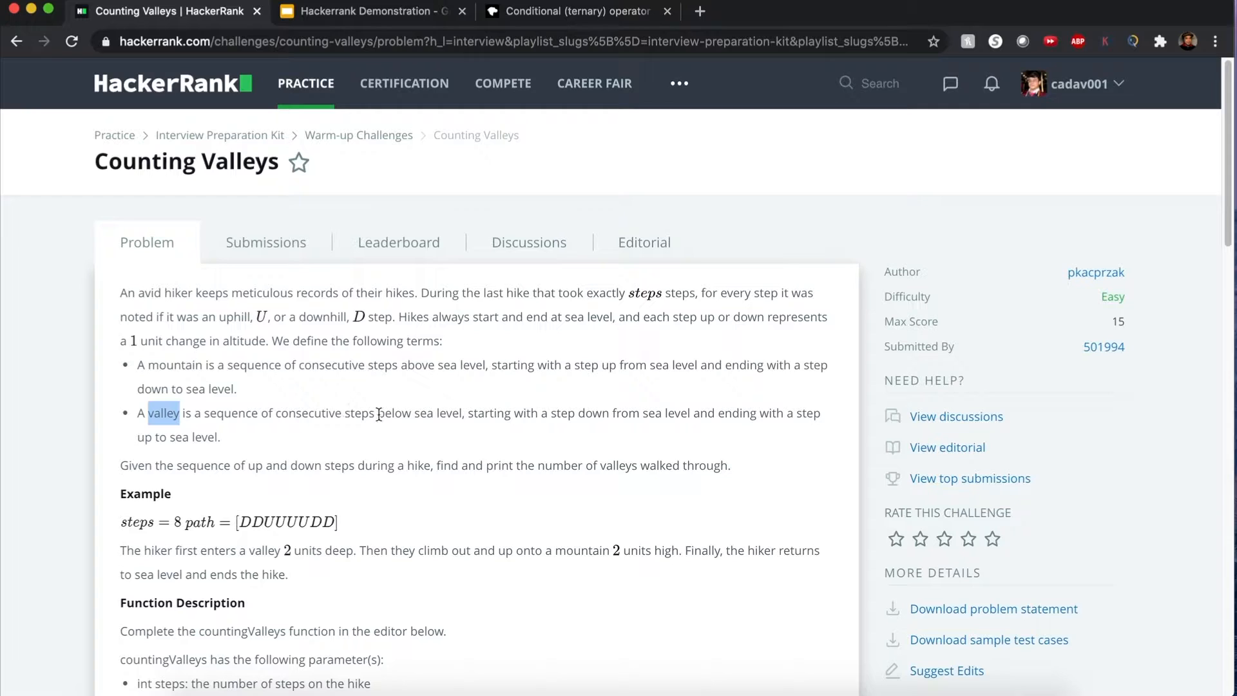
pyautogui.moveTo(590, 420)
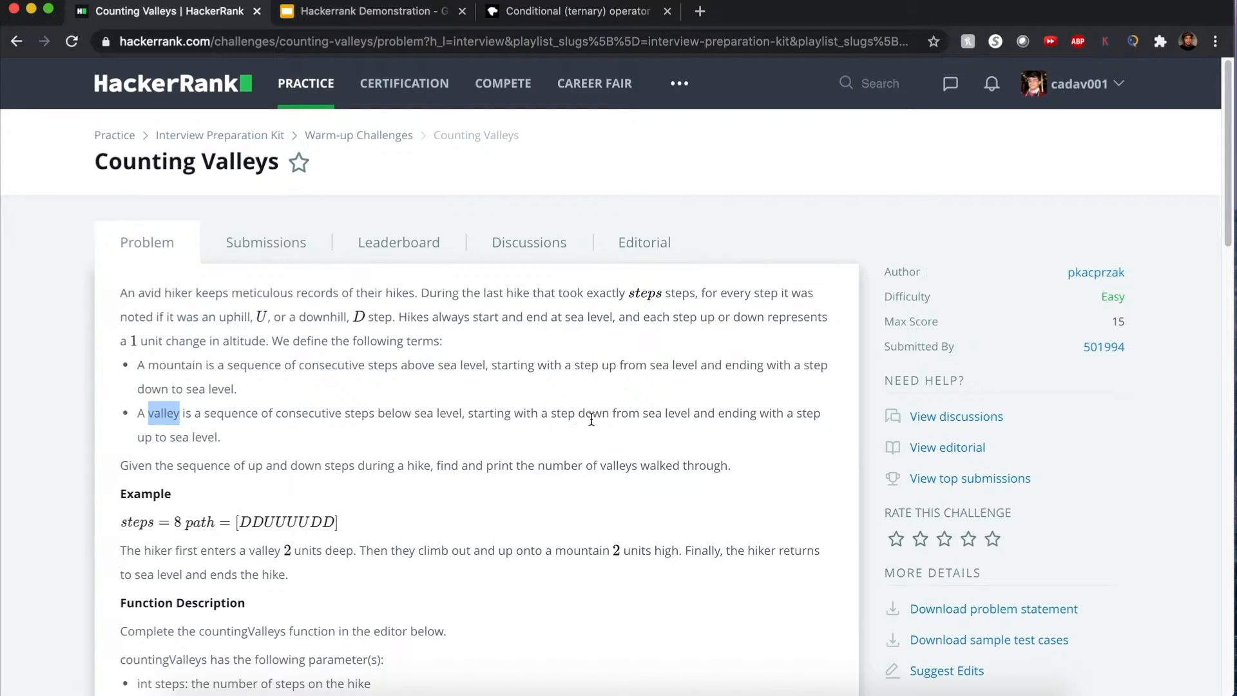
pyautogui.moveTo(729, 430)
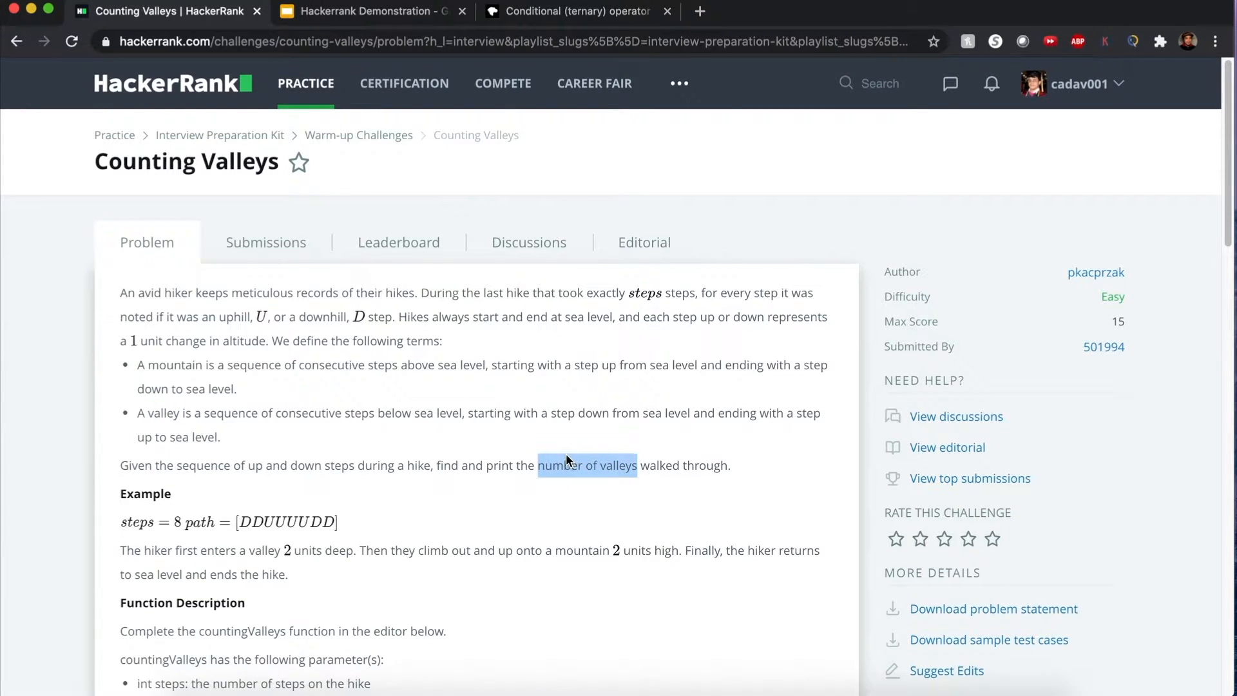
pyautogui.moveTo(551, 434)
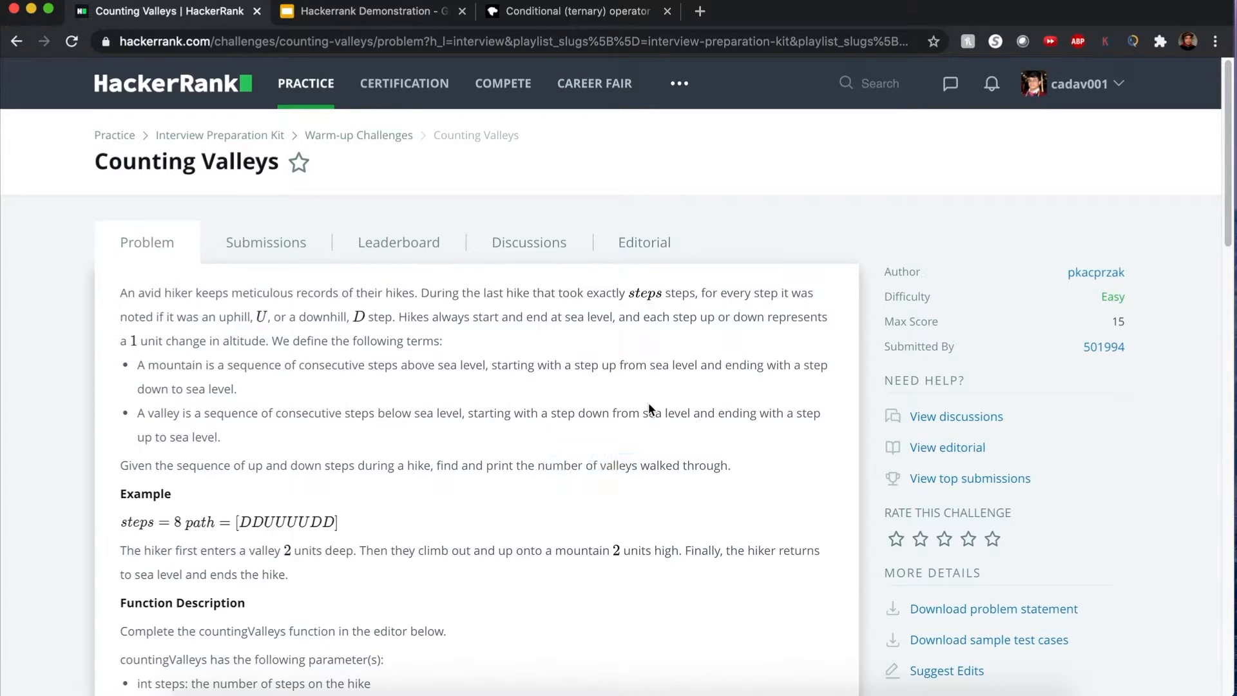
pyautogui.moveTo(621, 409)
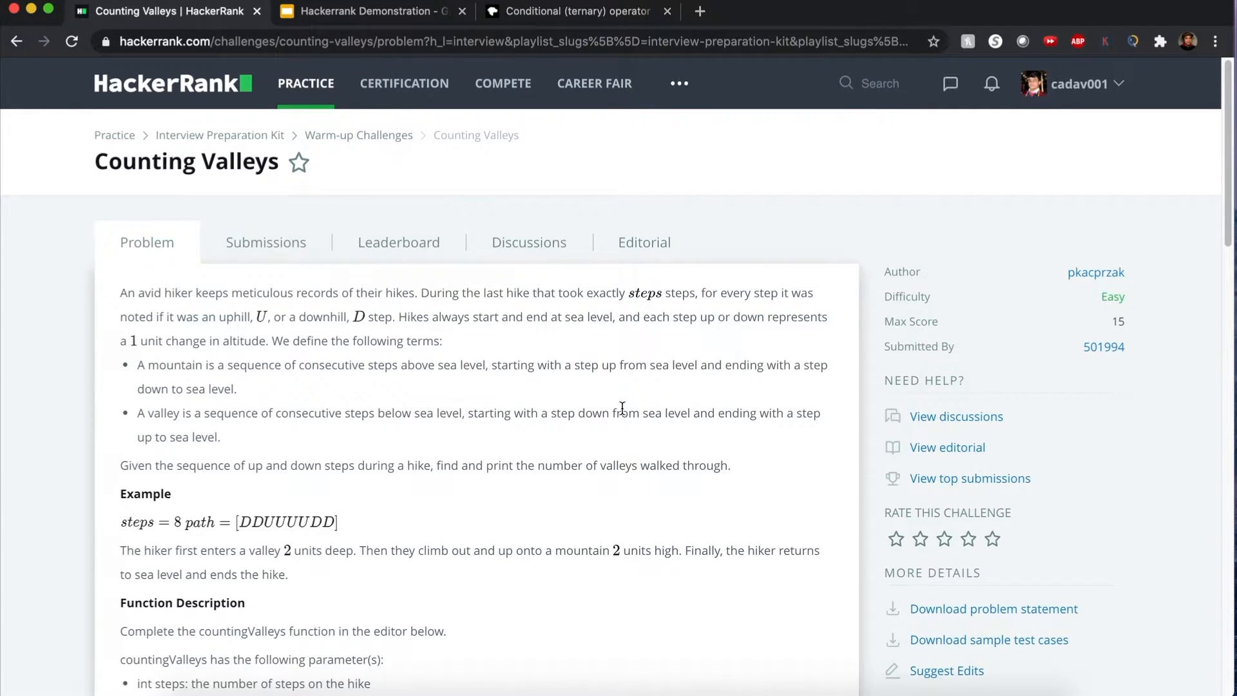
pyautogui.doubleClick(665, 412)
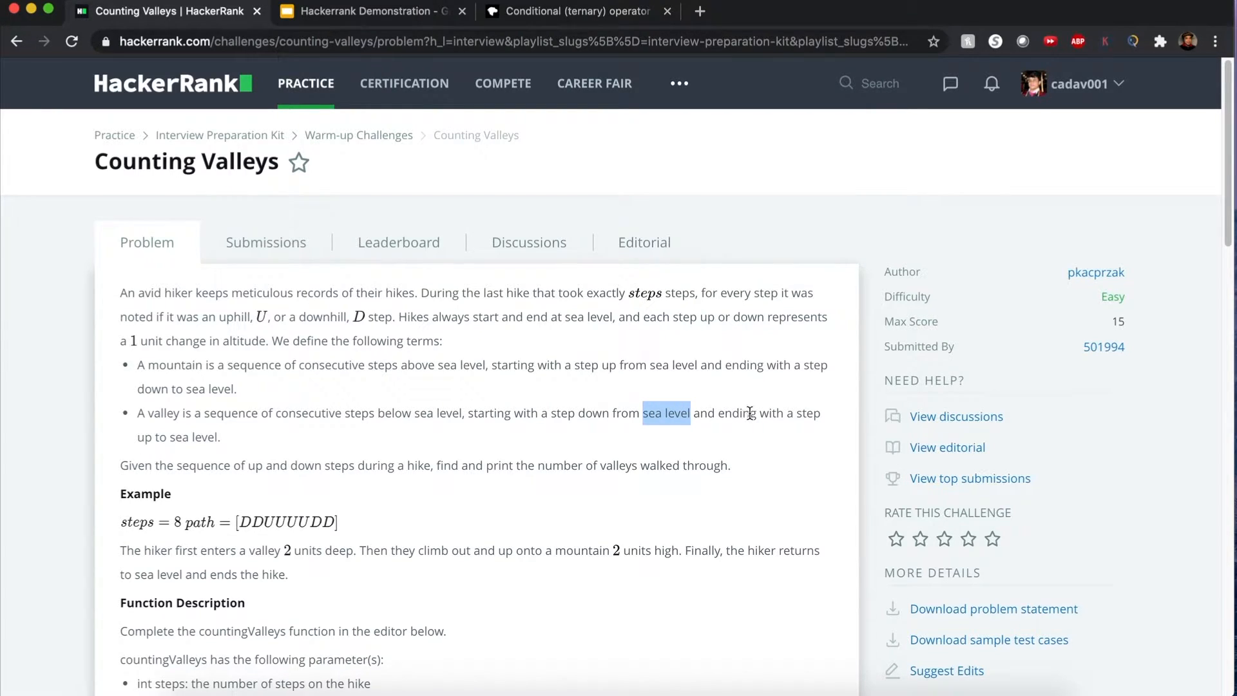
pyautogui.moveTo(725, 383)
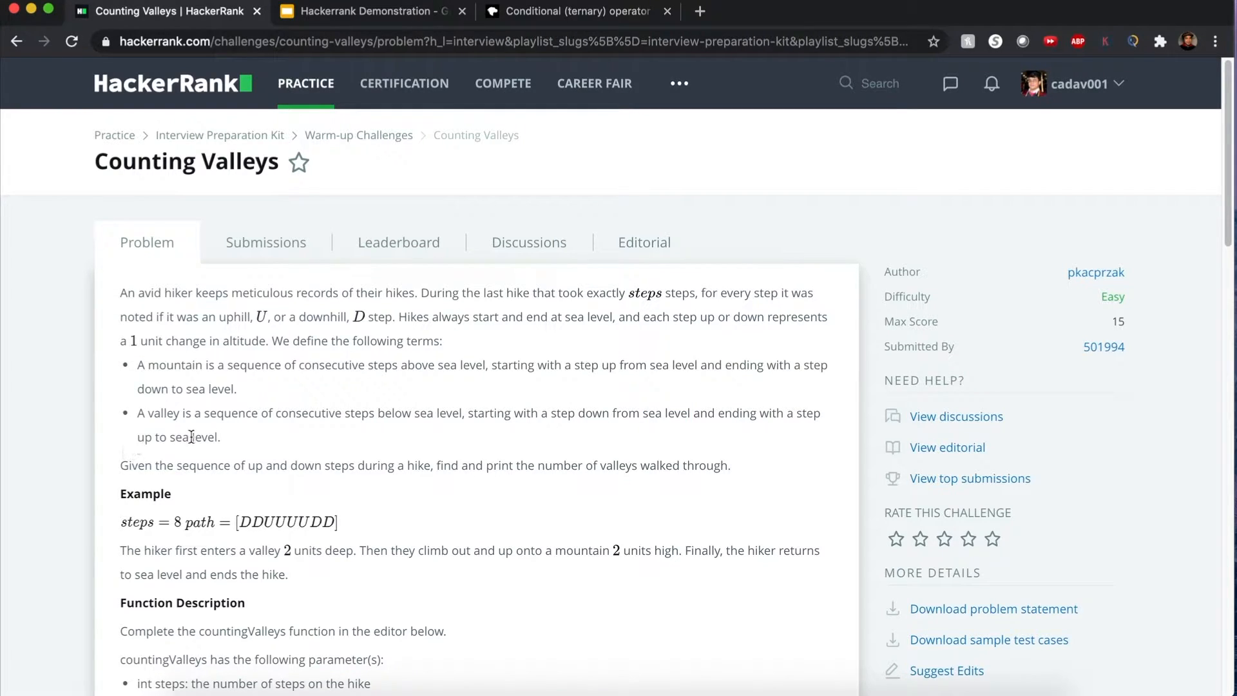
pyautogui.scroll(-3)
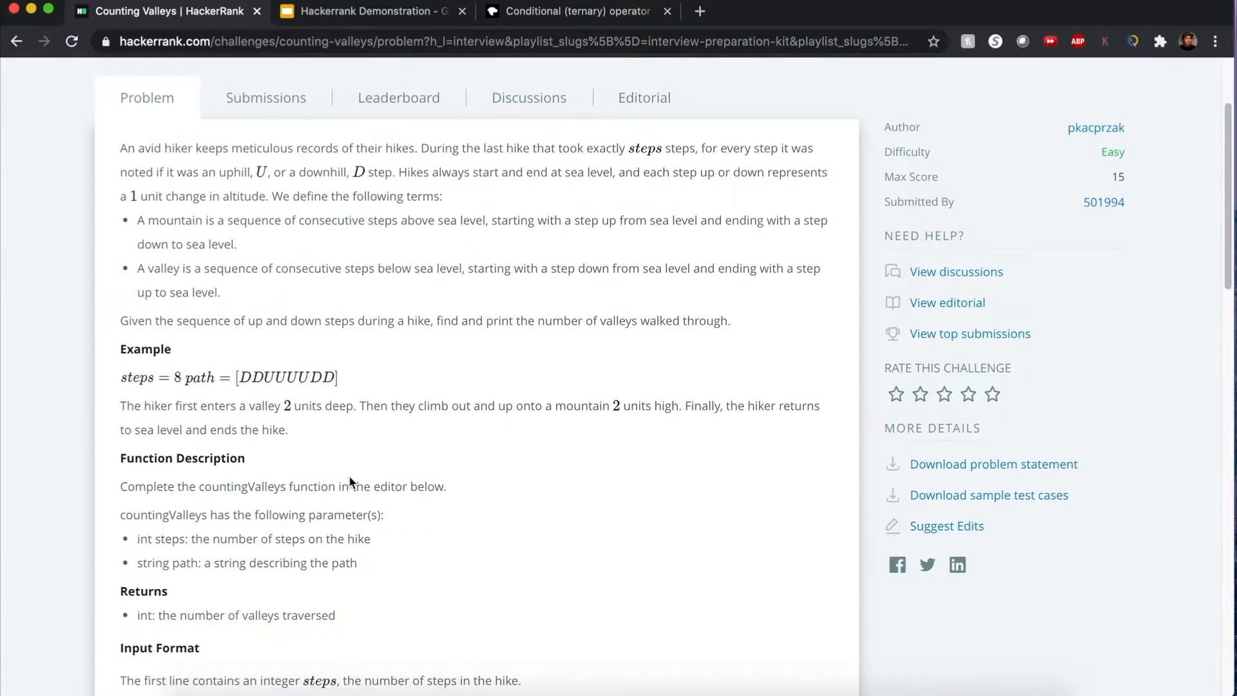
pyautogui.moveTo(286, 395)
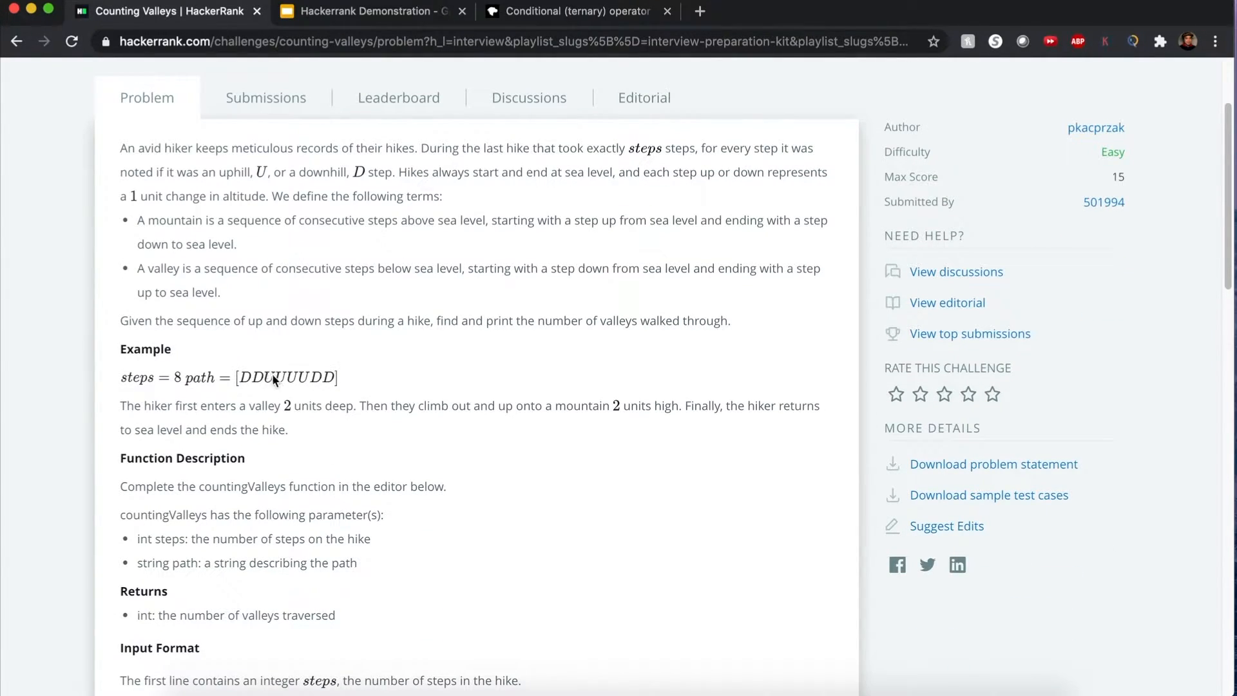
pyautogui.moveTo(293, 369)
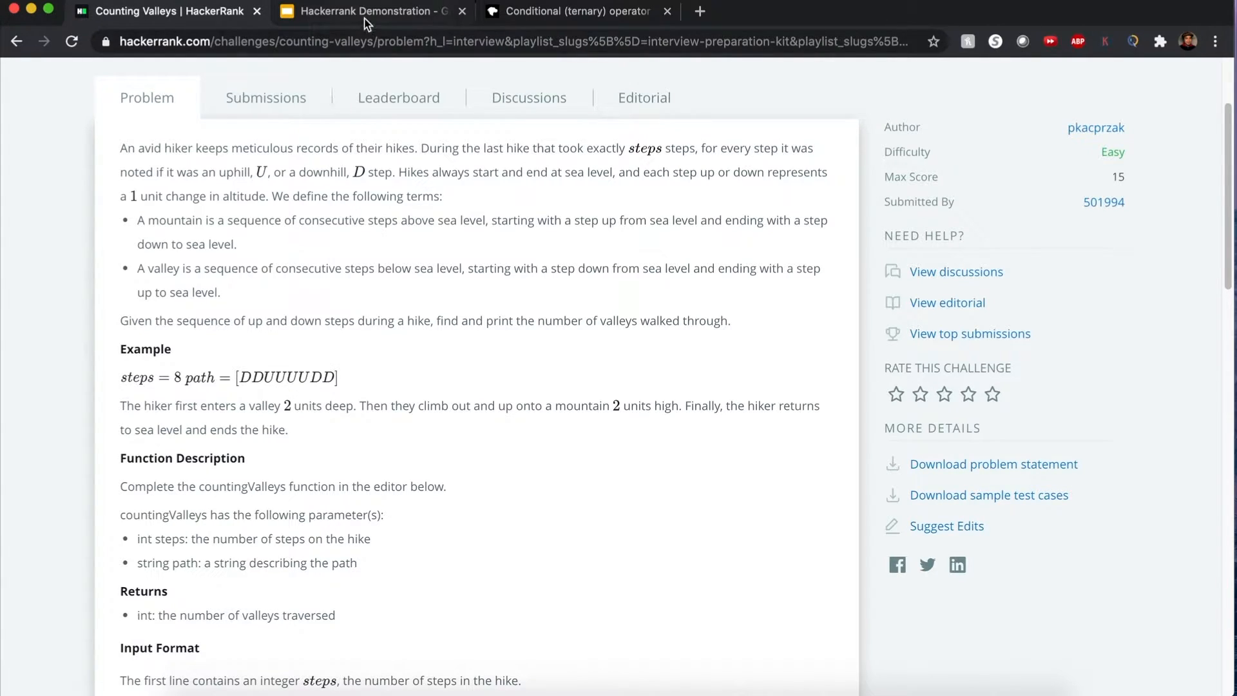
# Show slide 3's hike diagram and pick out the Sea level label and the U at level 0.
pyautogui.click(371, 11)
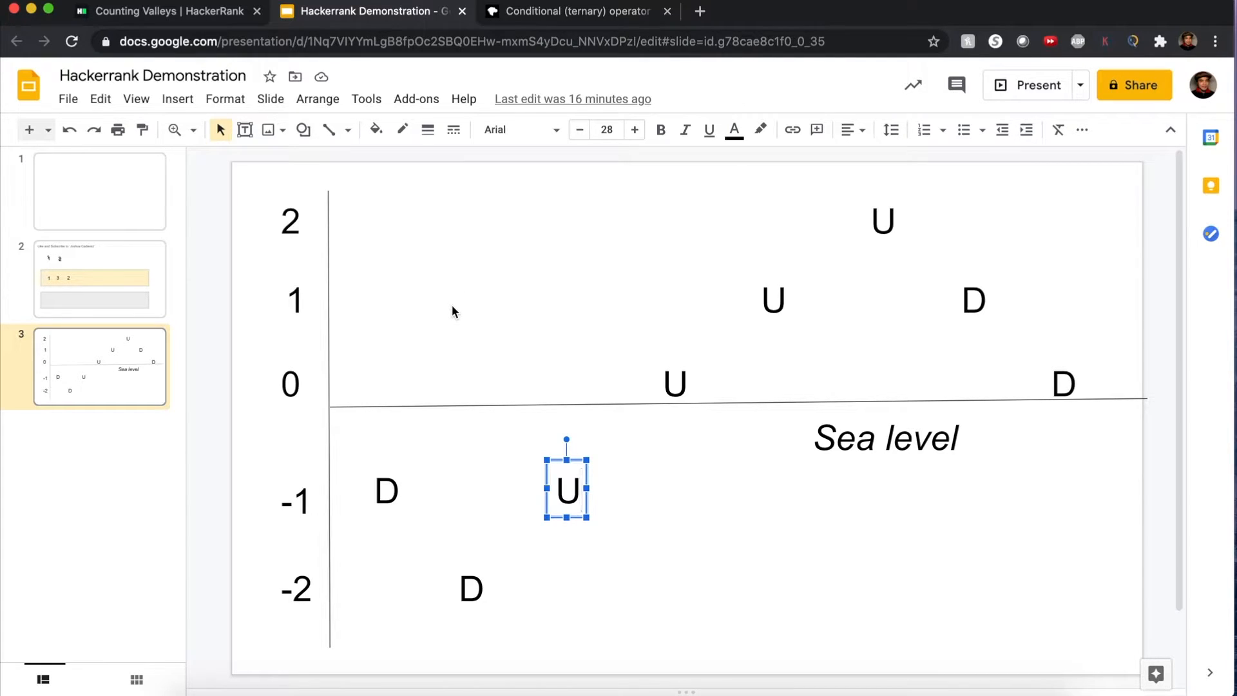
pyautogui.moveTo(307, 384)
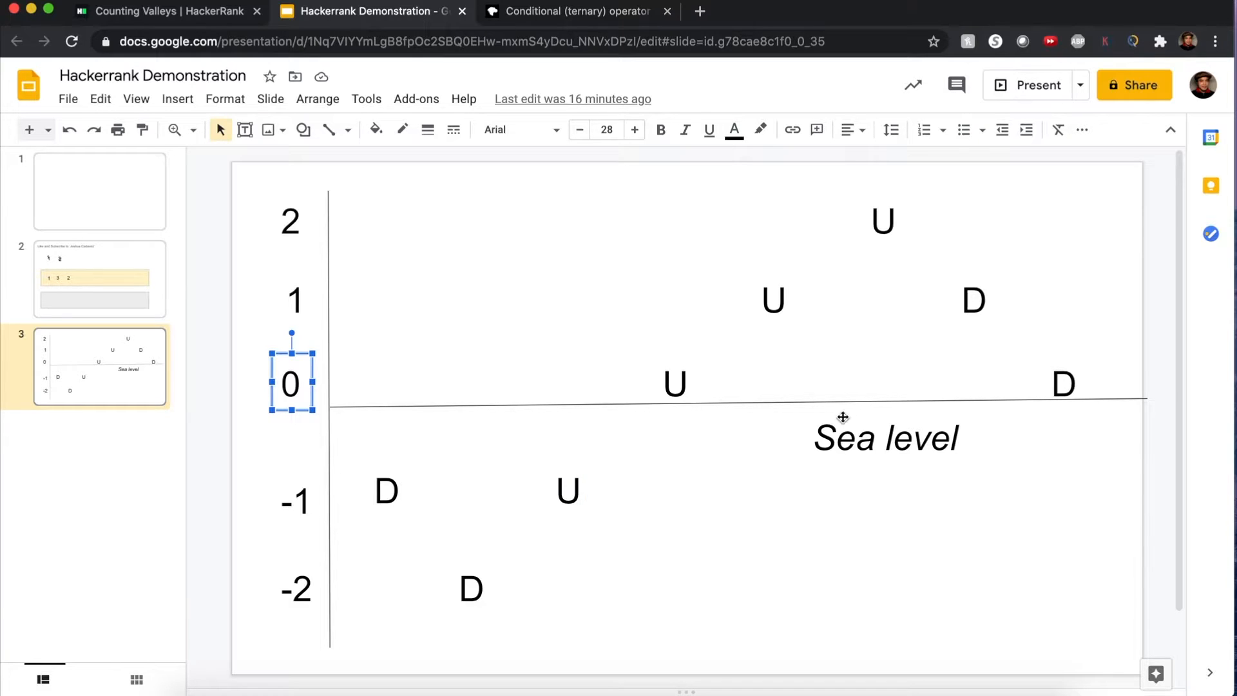
pyautogui.click(885, 439)
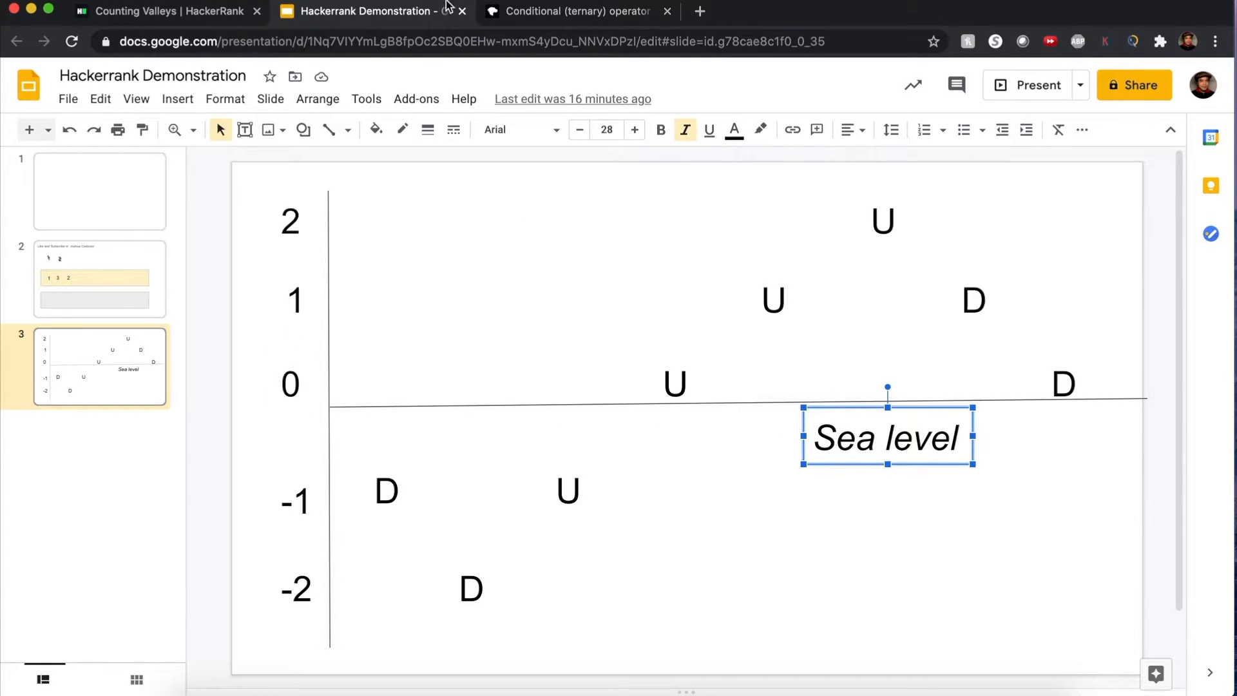
pyautogui.moveTo(398, 475)
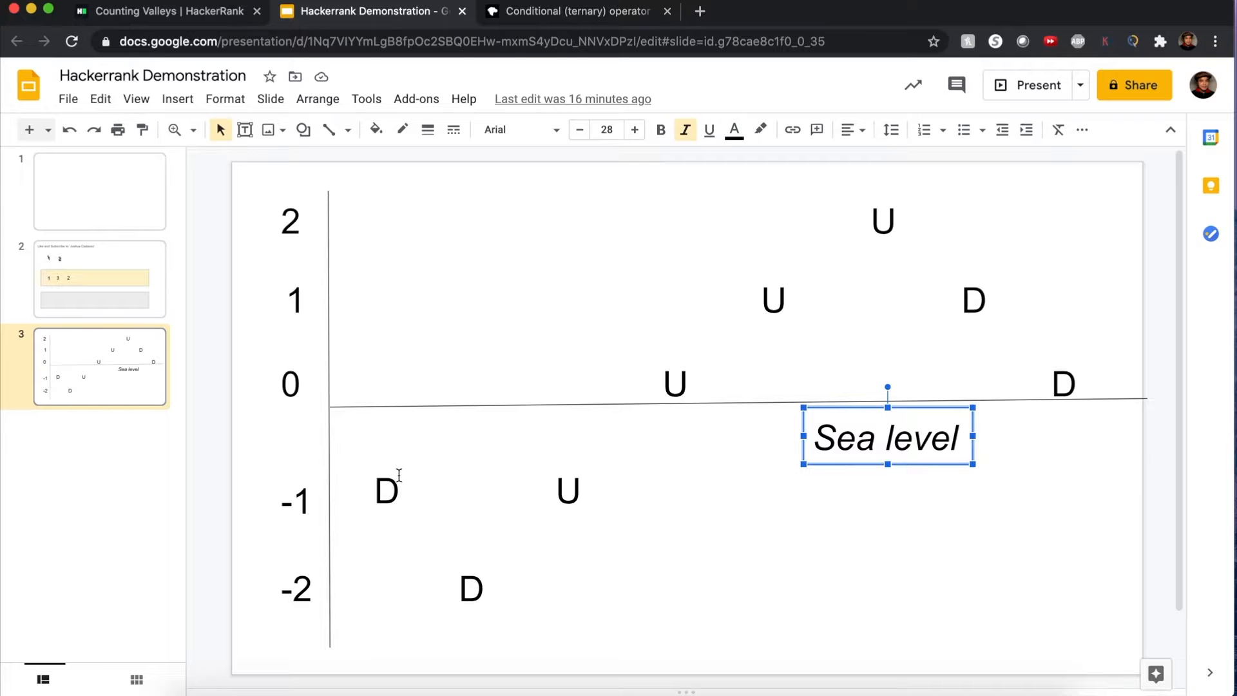
pyautogui.moveTo(397, 453)
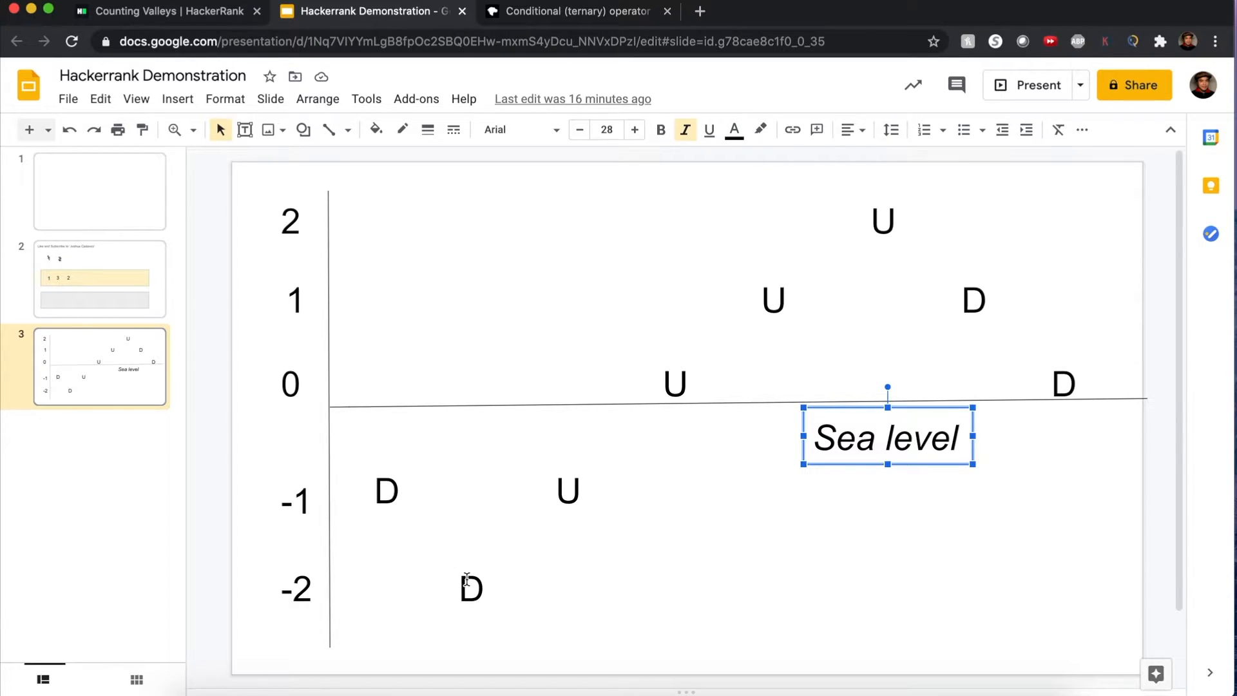
pyautogui.moveTo(330, 416)
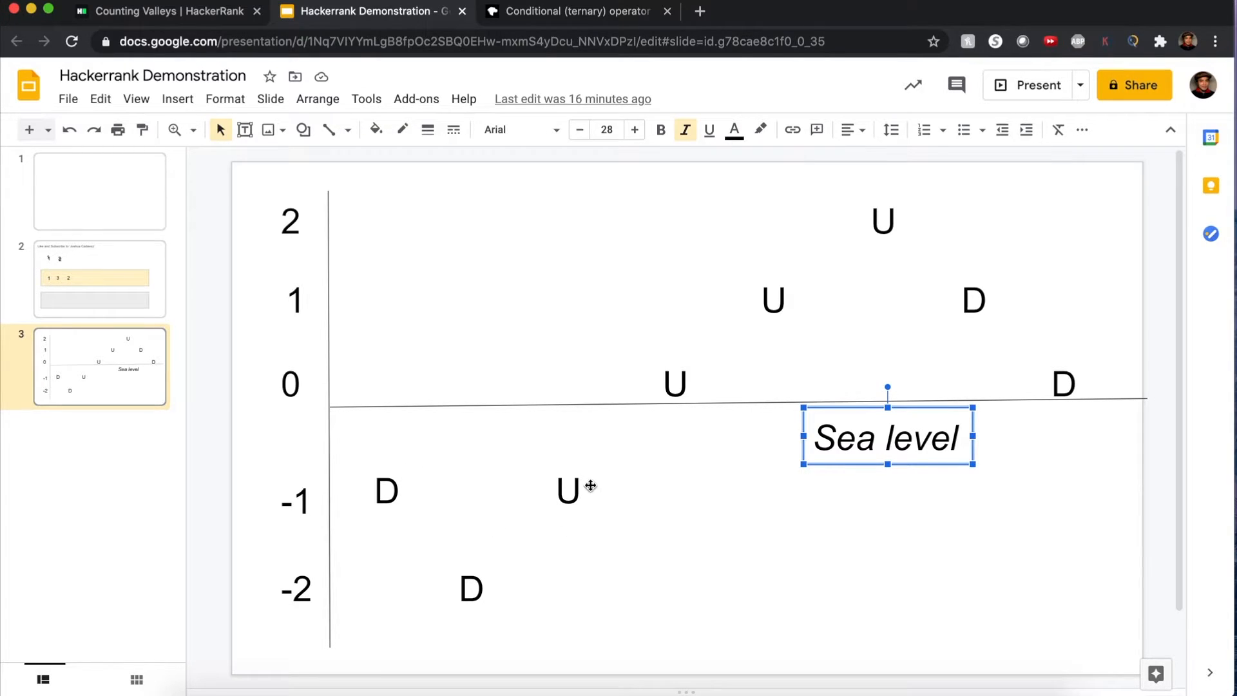
pyautogui.click(673, 384)
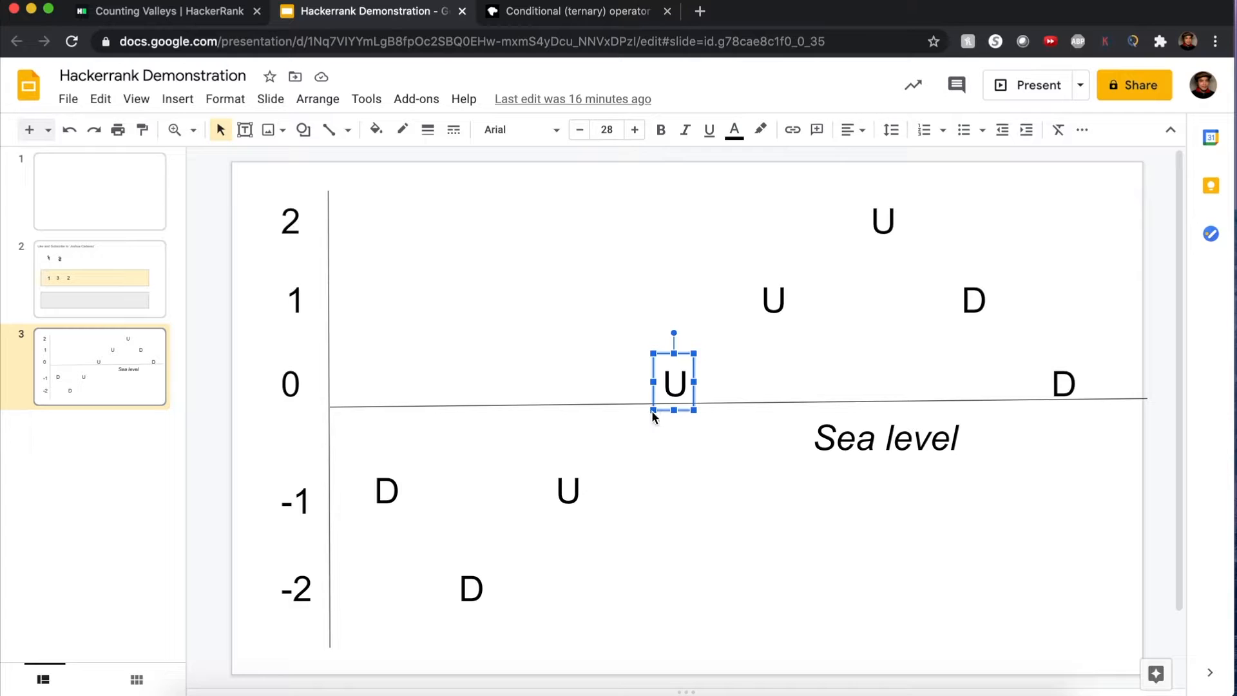
pyautogui.moveTo(926, 298)
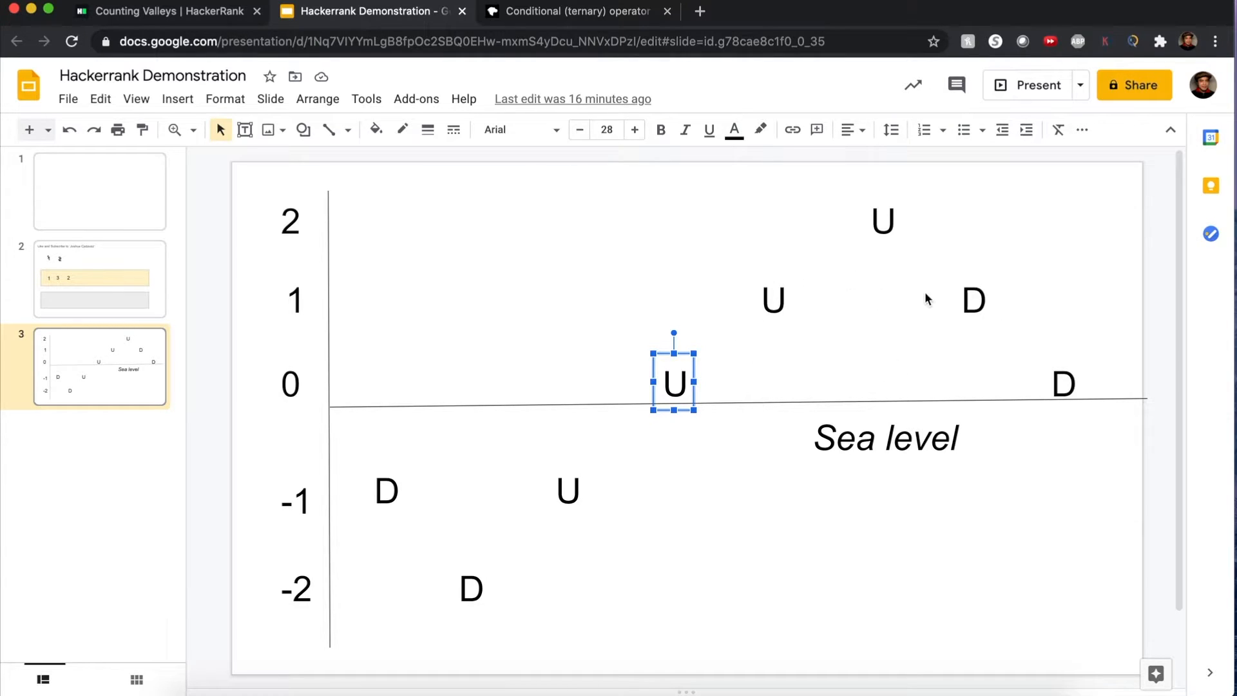
pyautogui.moveTo(486, 72)
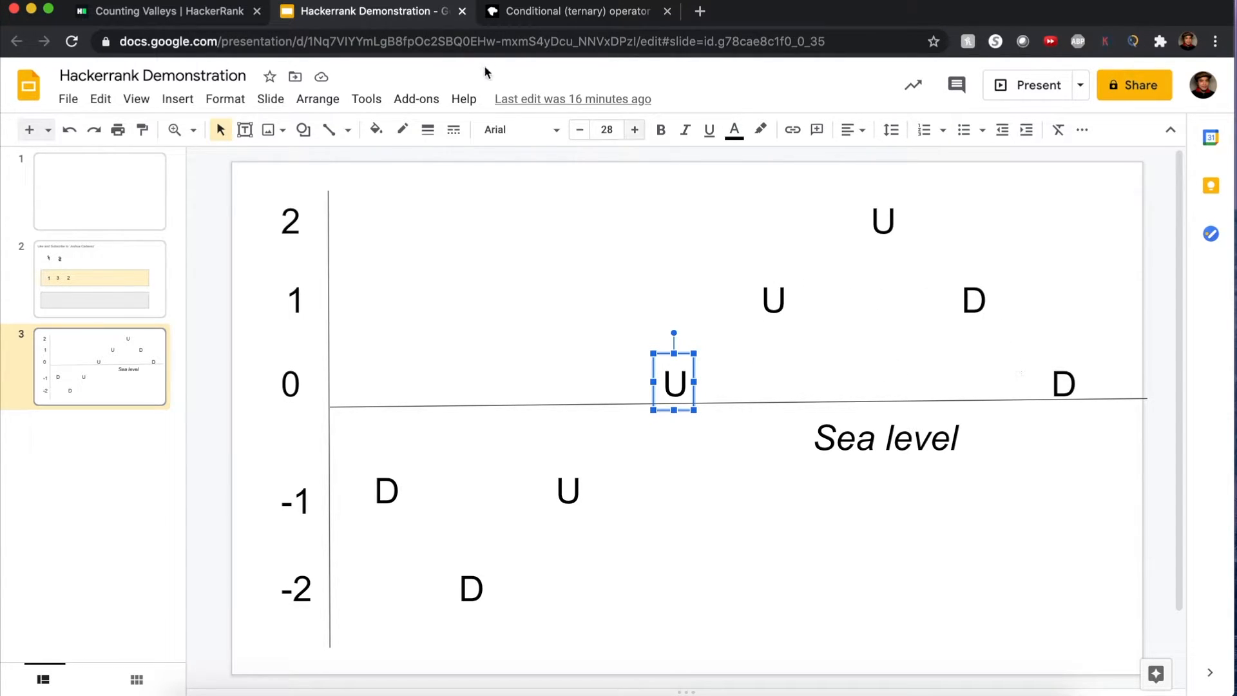
pyautogui.click(164, 12)
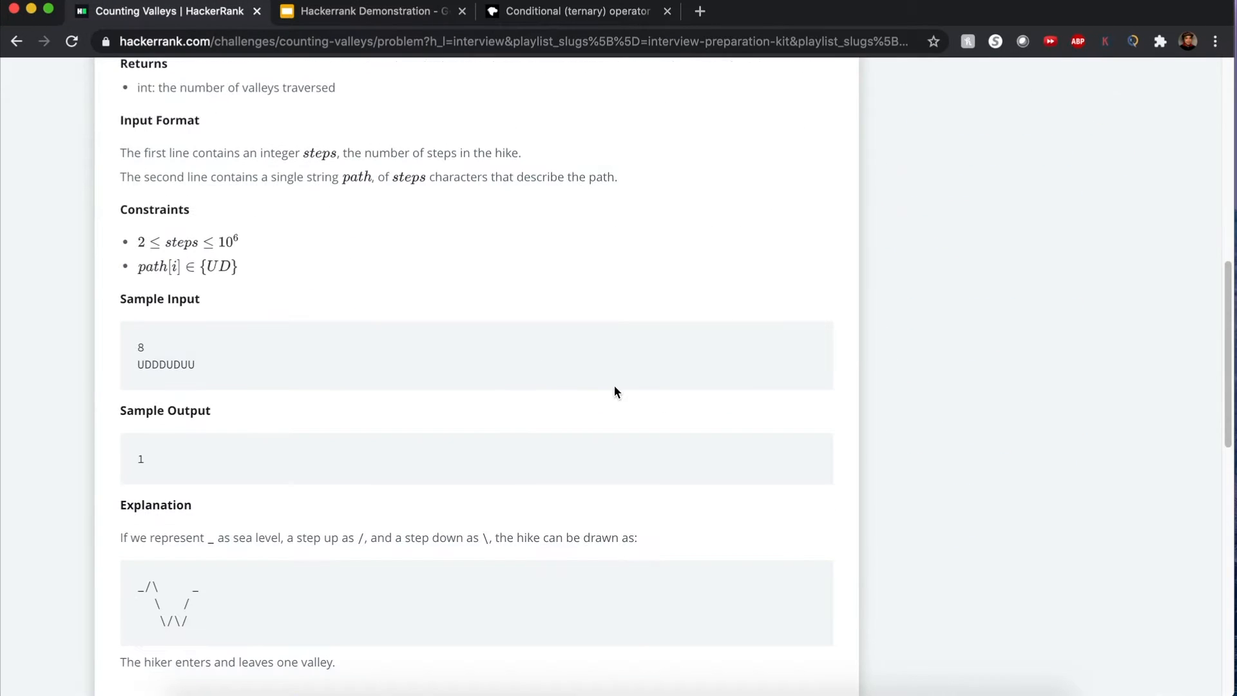
pyautogui.moveTo(416, 459)
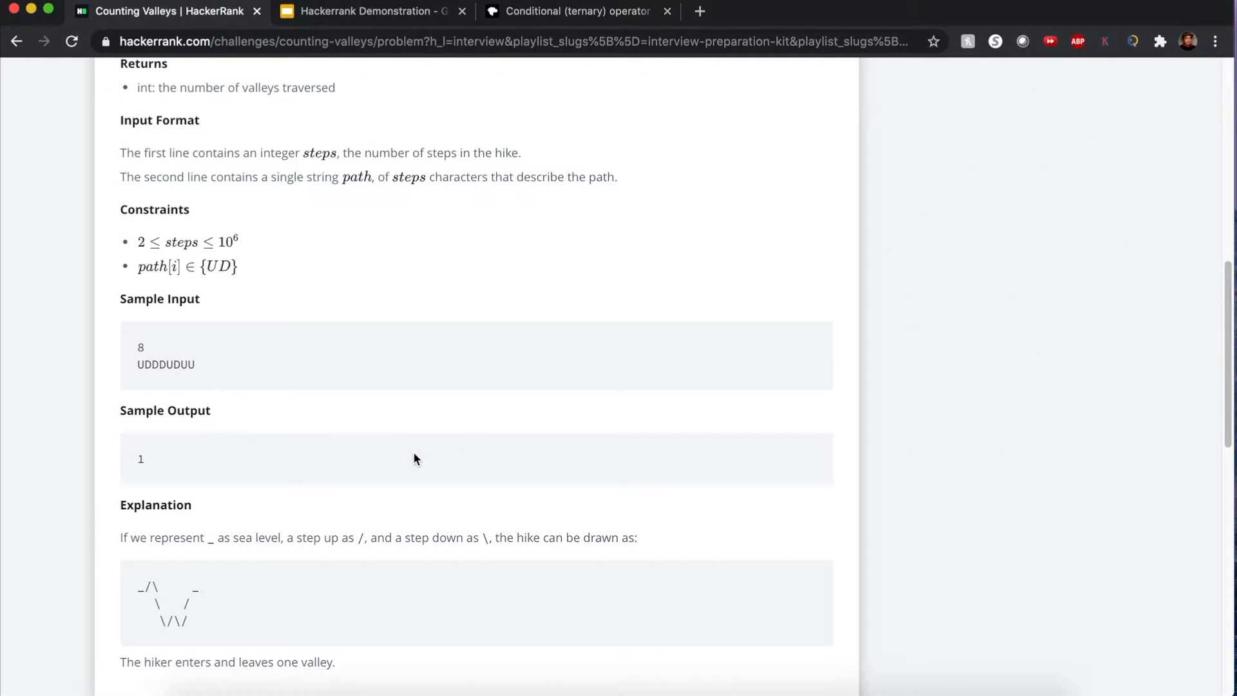
pyautogui.scroll(-3)
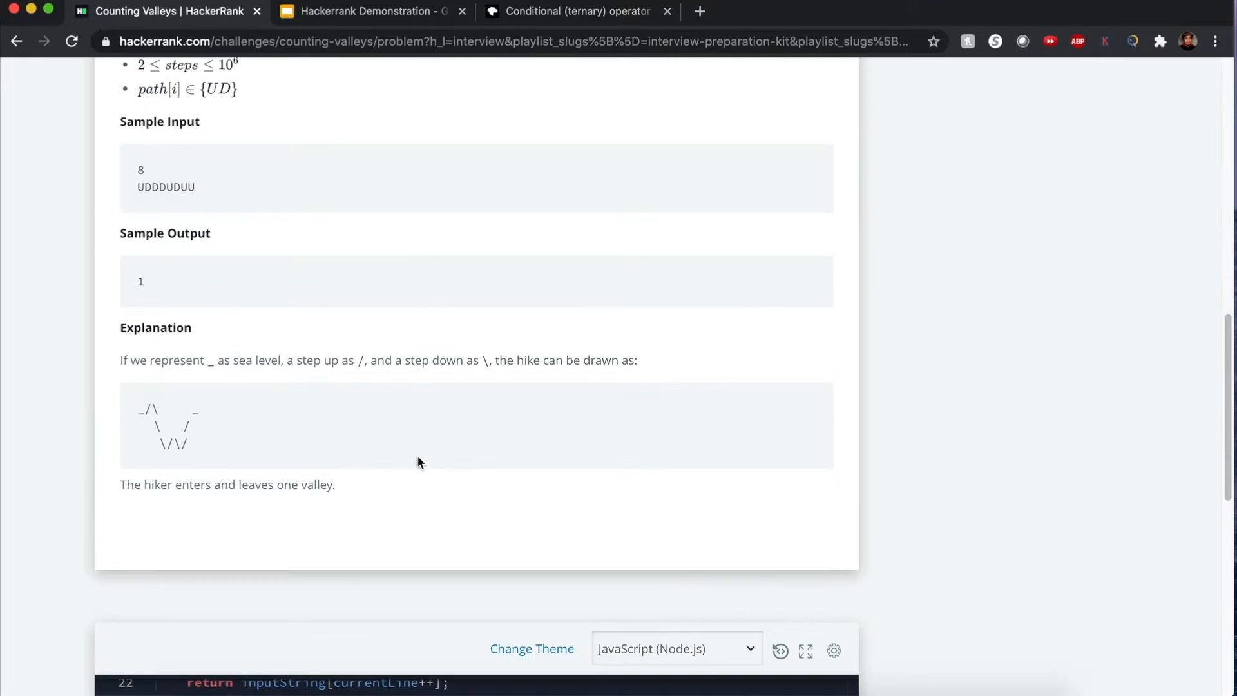
pyautogui.moveTo(416, 251)
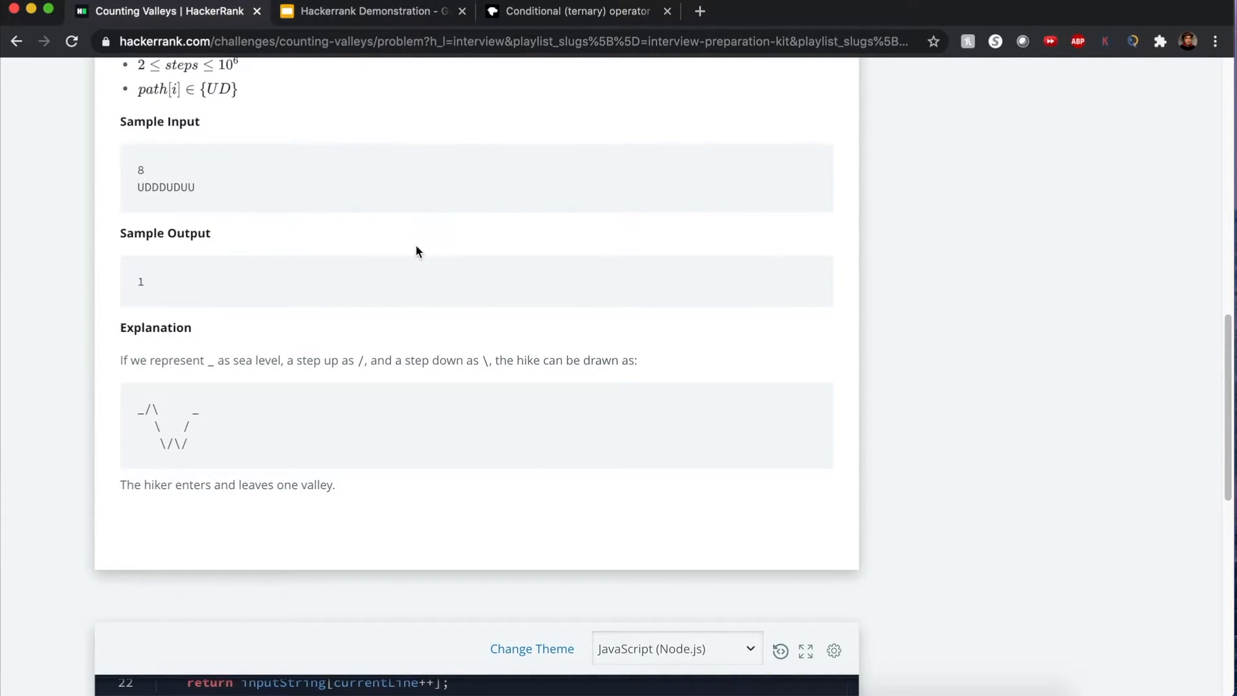
pyautogui.click(367, 12)
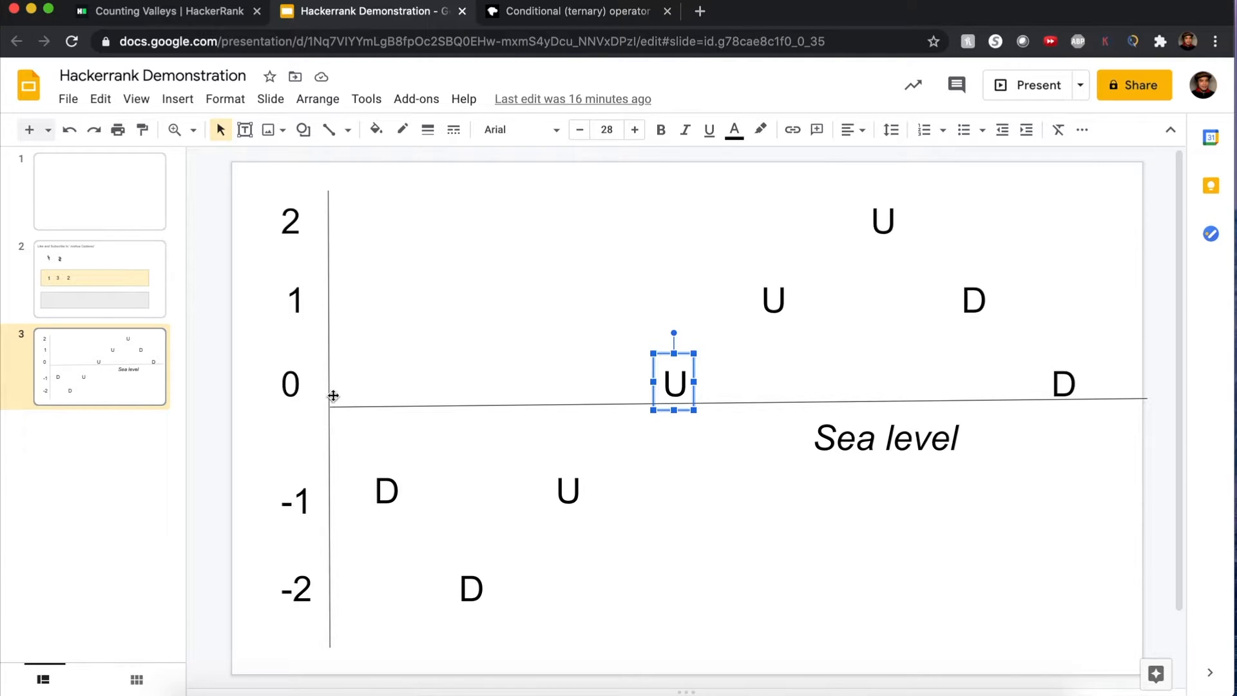
# Examine the countingValleys(steps, path) stub and its parameters, then revisit the problem statement.
pyautogui.click(166, 12)
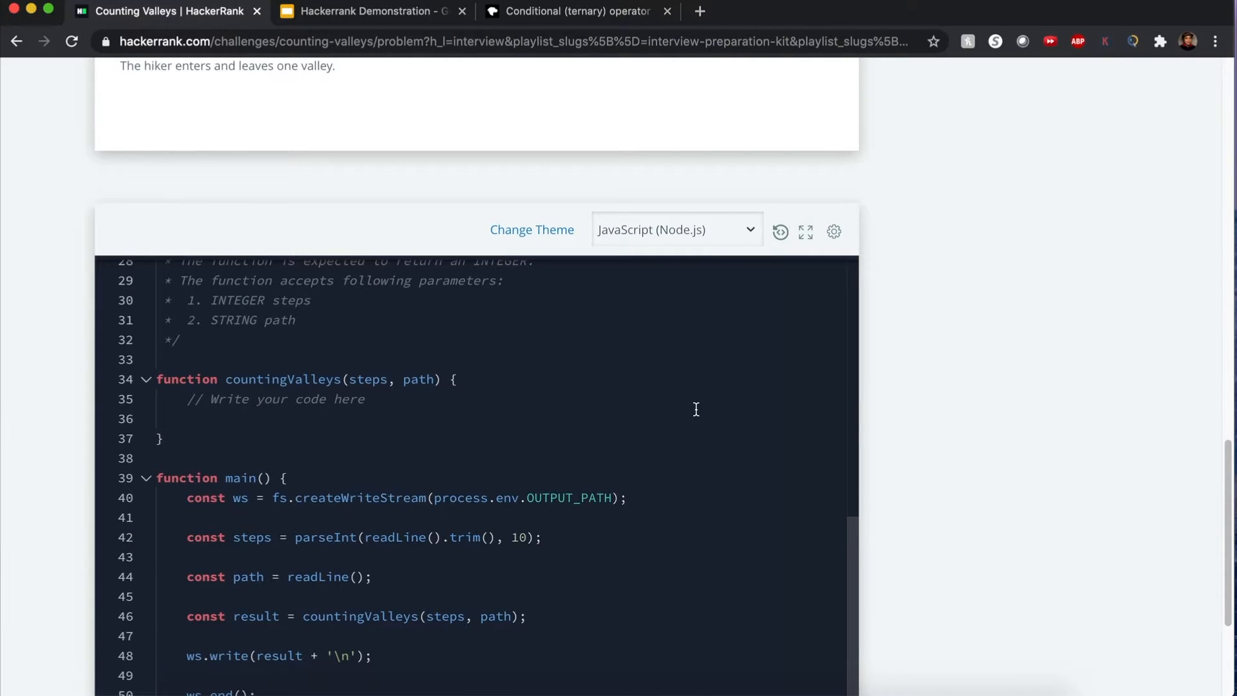
pyautogui.doubleClick(282, 379)
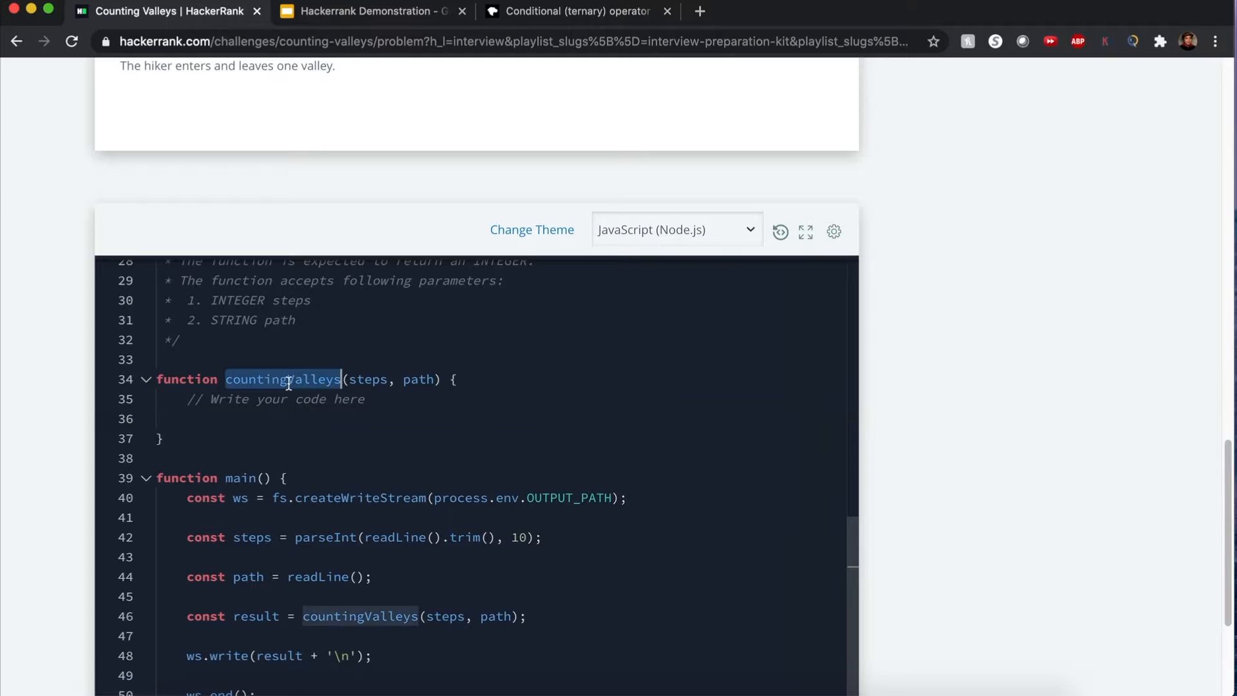
pyautogui.doubleClick(372, 379)
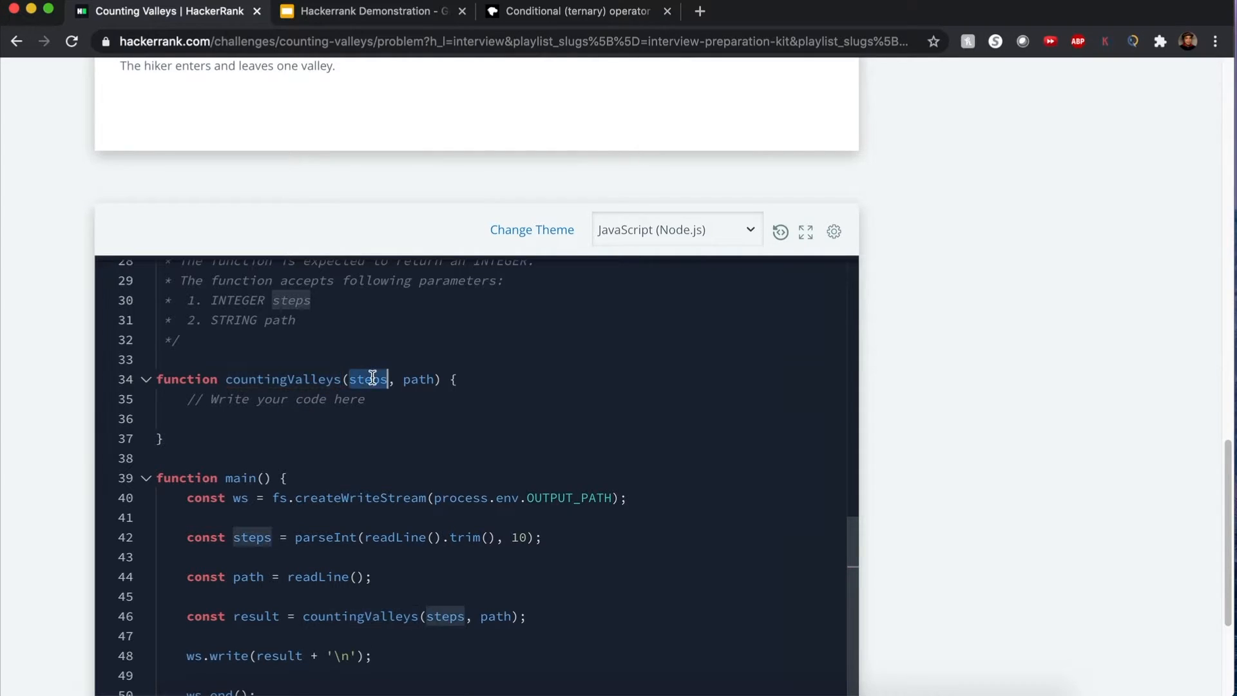
pyautogui.doubleClick(417, 379)
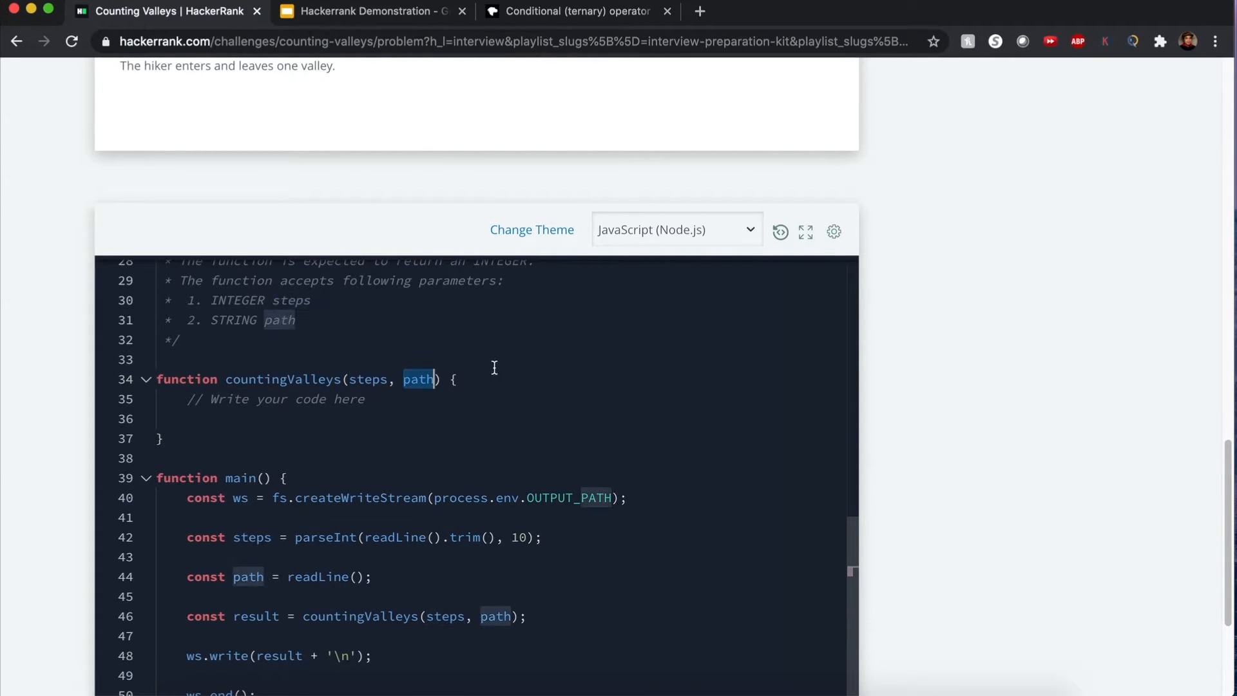
pyautogui.moveTo(508, 355)
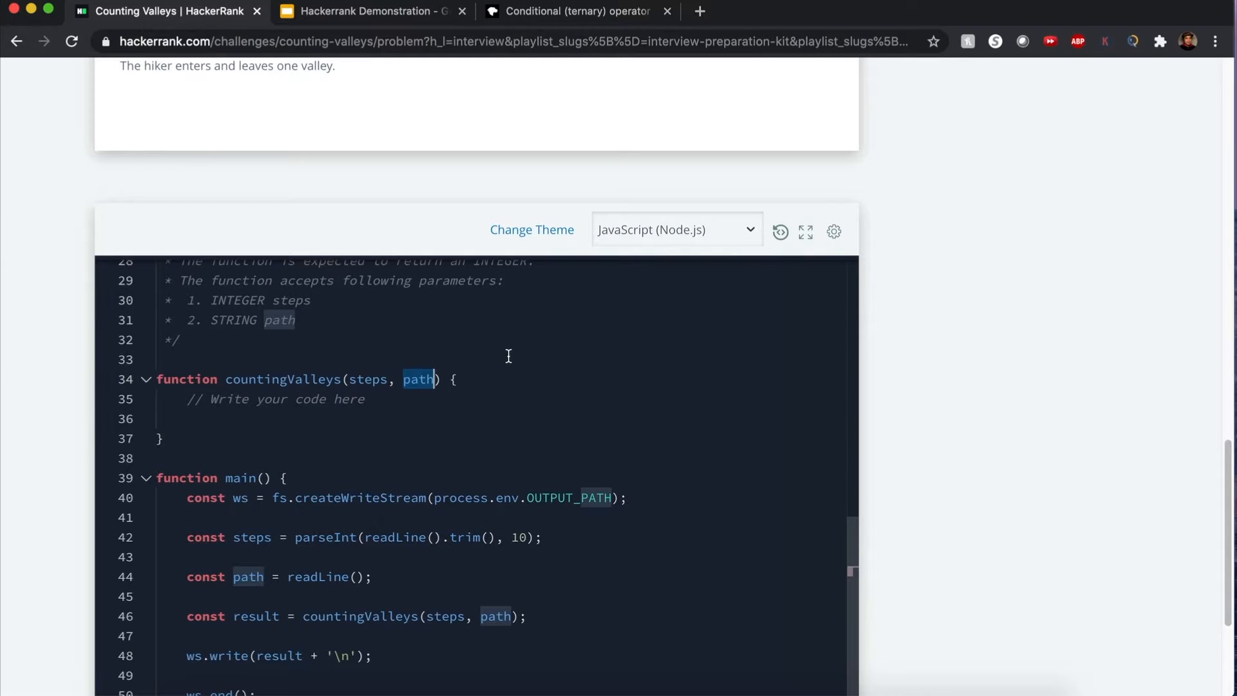
pyautogui.scroll(3)
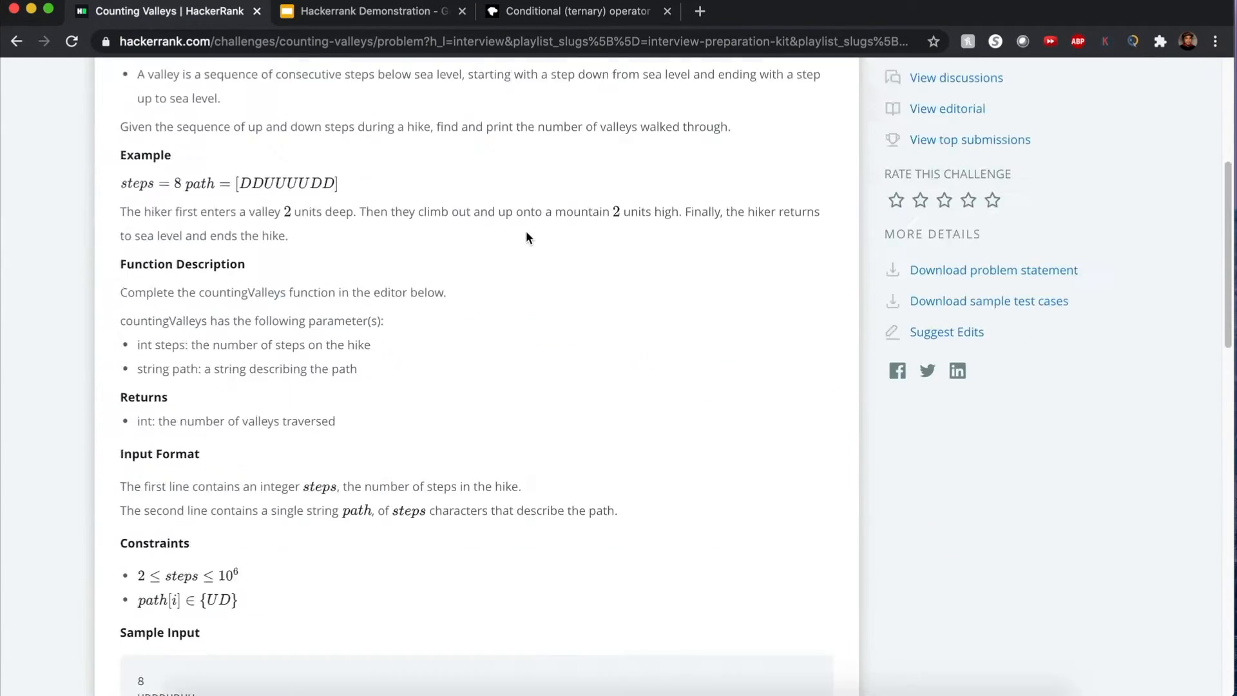
# Point out level 0, the up step out of the valley and level -1 on the diagram, then go back to the problem.
pyautogui.click(369, 11)
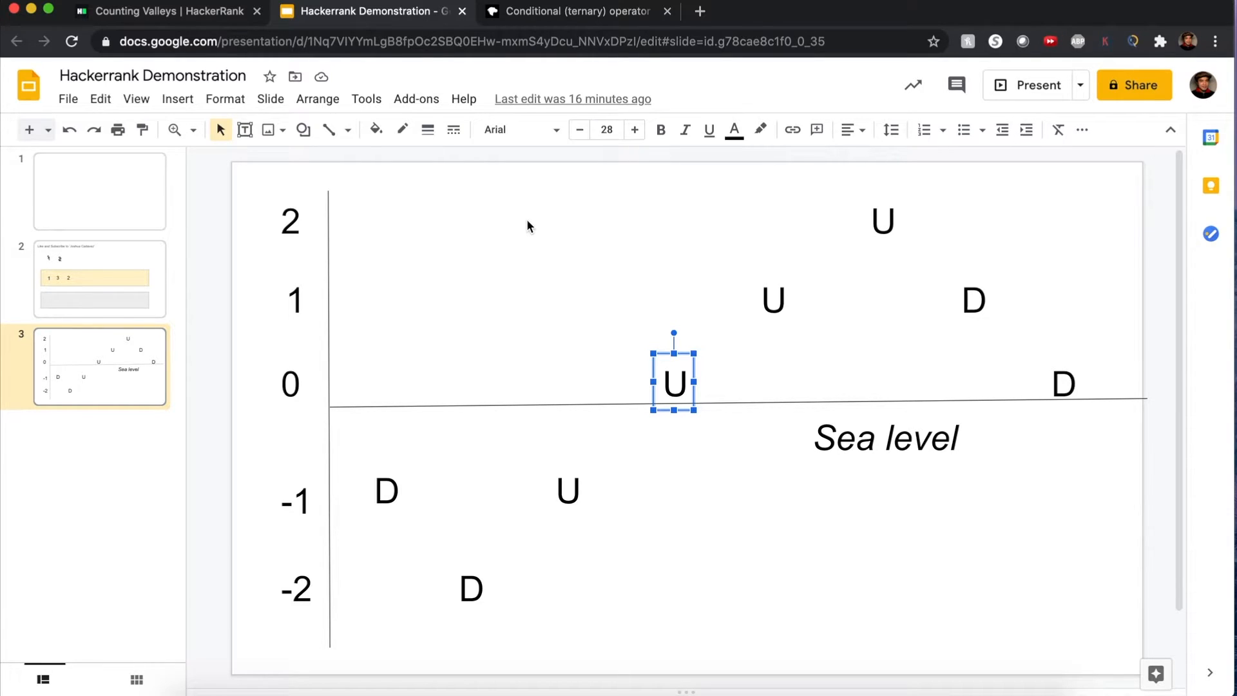
pyautogui.moveTo(620, 431)
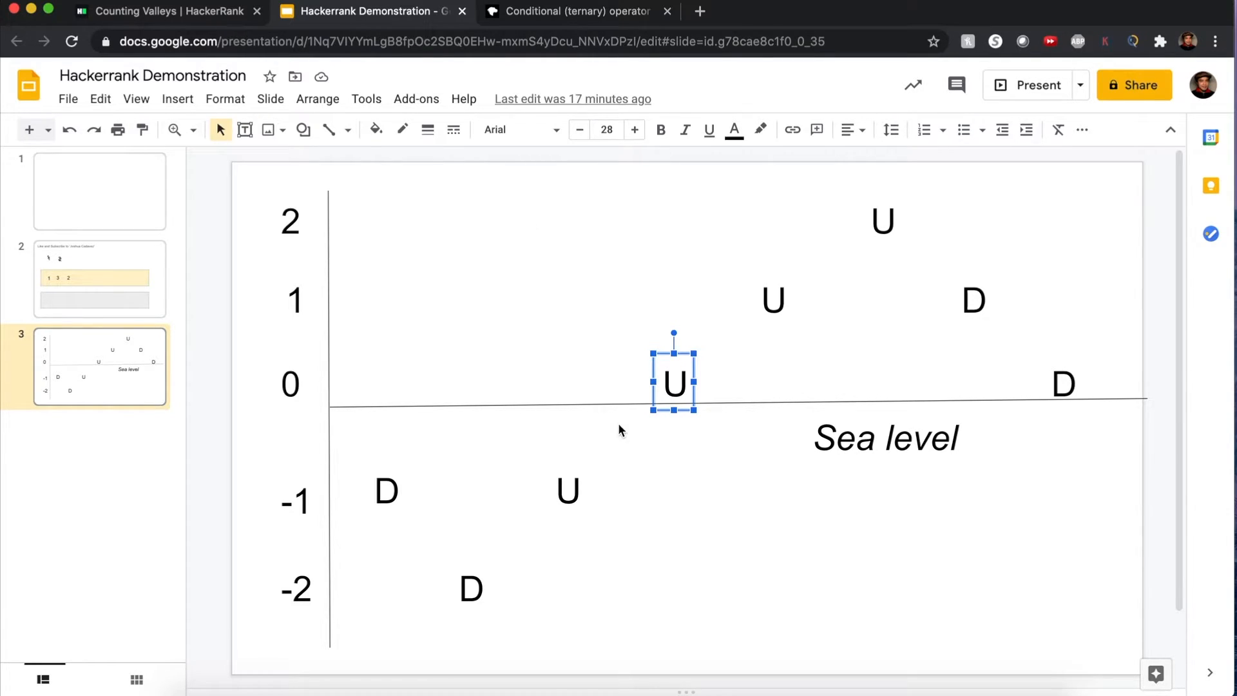
pyautogui.moveTo(354, 417)
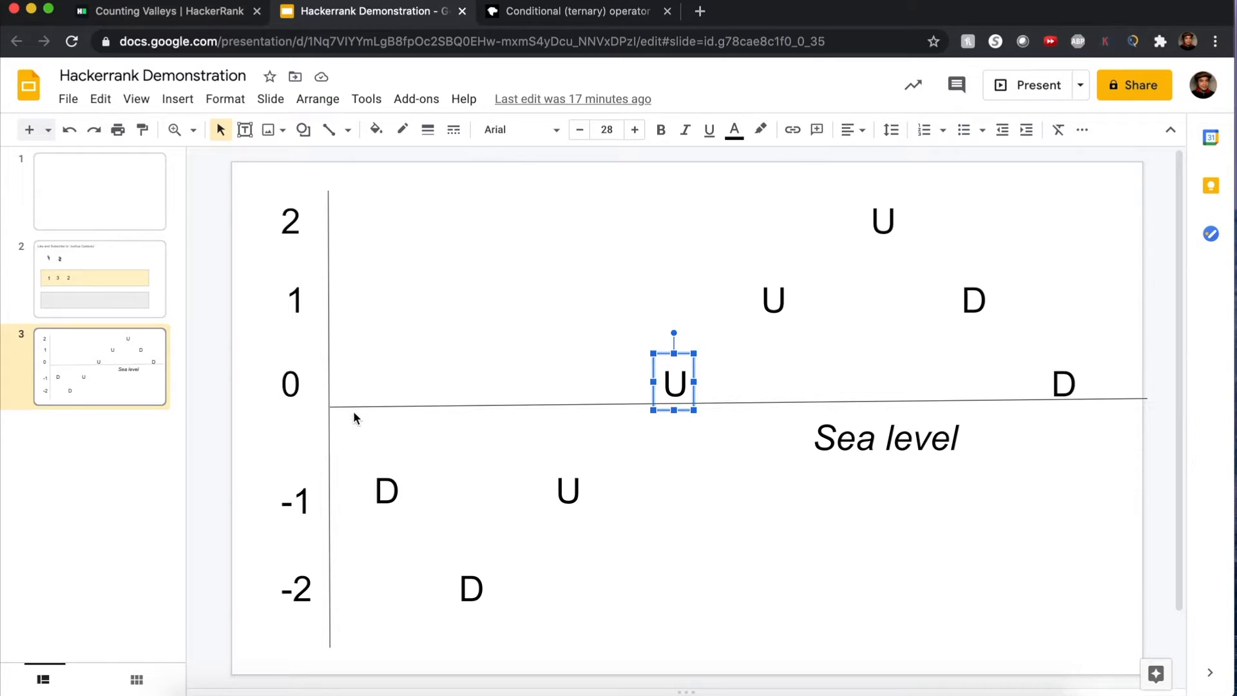
pyautogui.moveTo(339, 406)
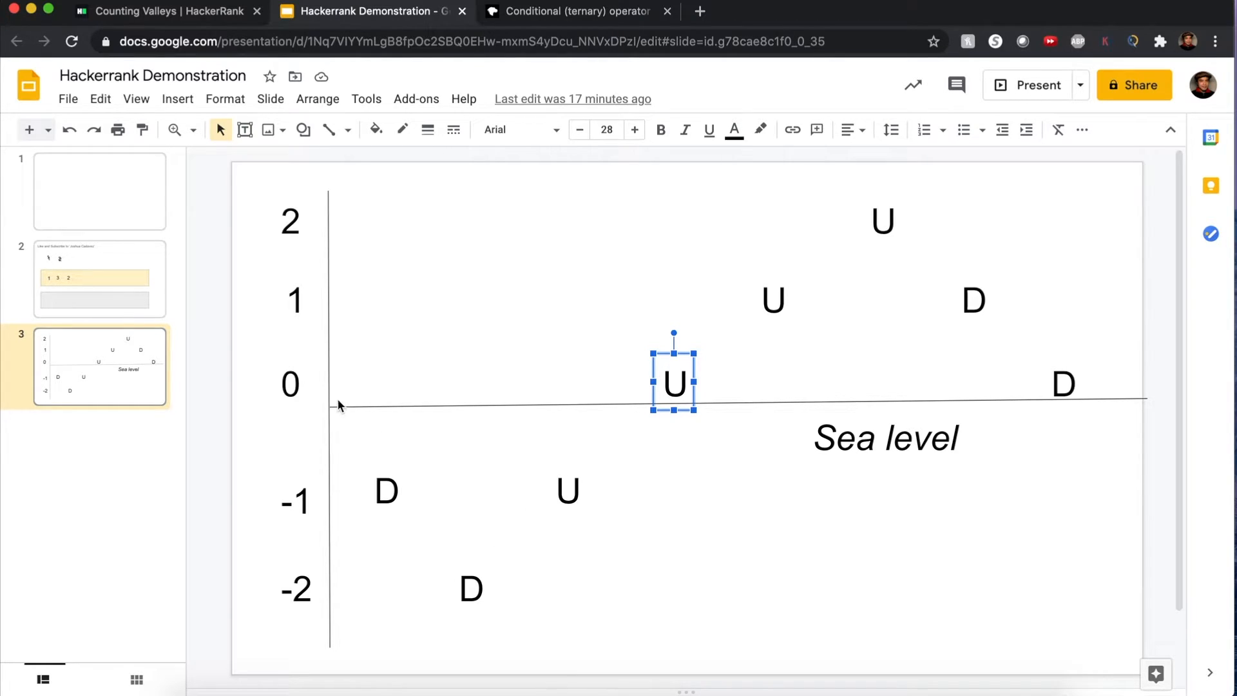
pyautogui.moveTo(613, 502)
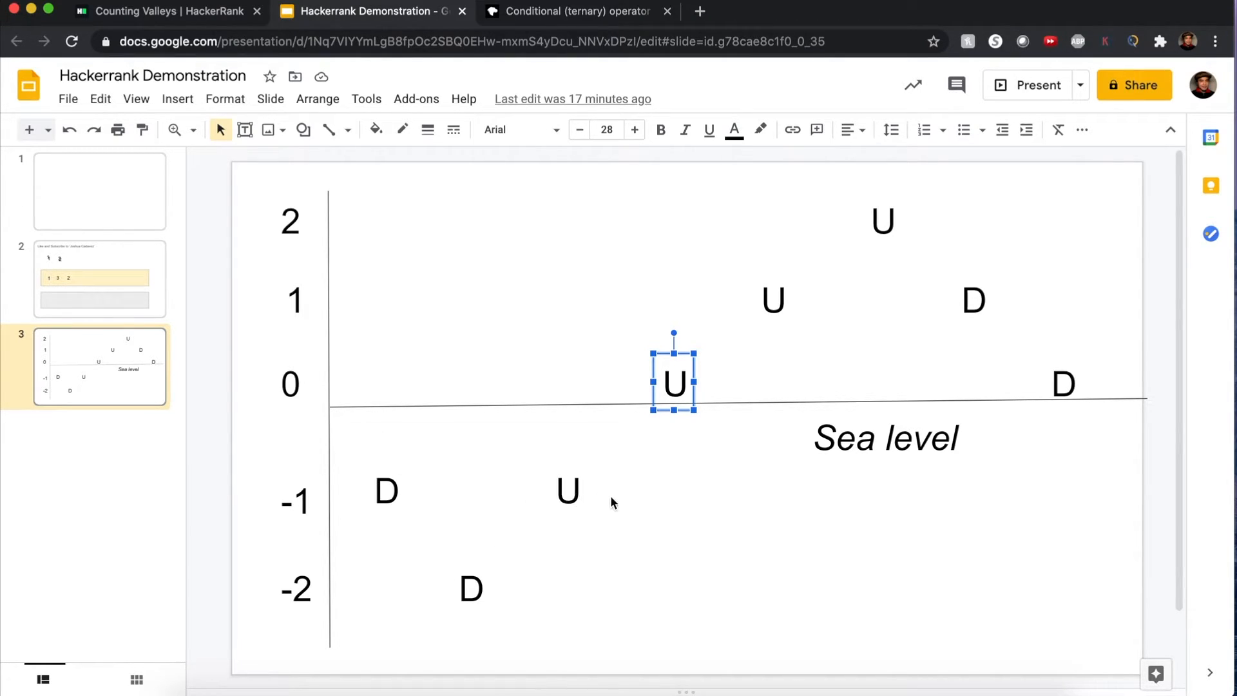
pyautogui.moveTo(585, 472)
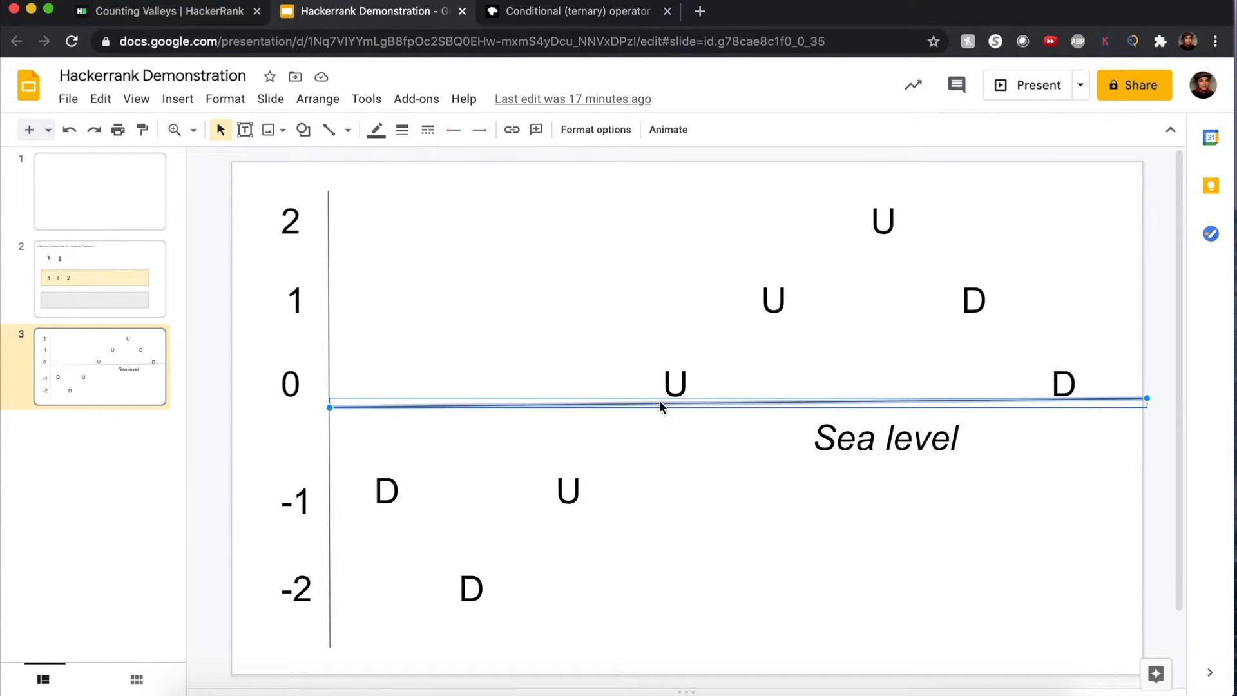
pyautogui.moveTo(650, 413)
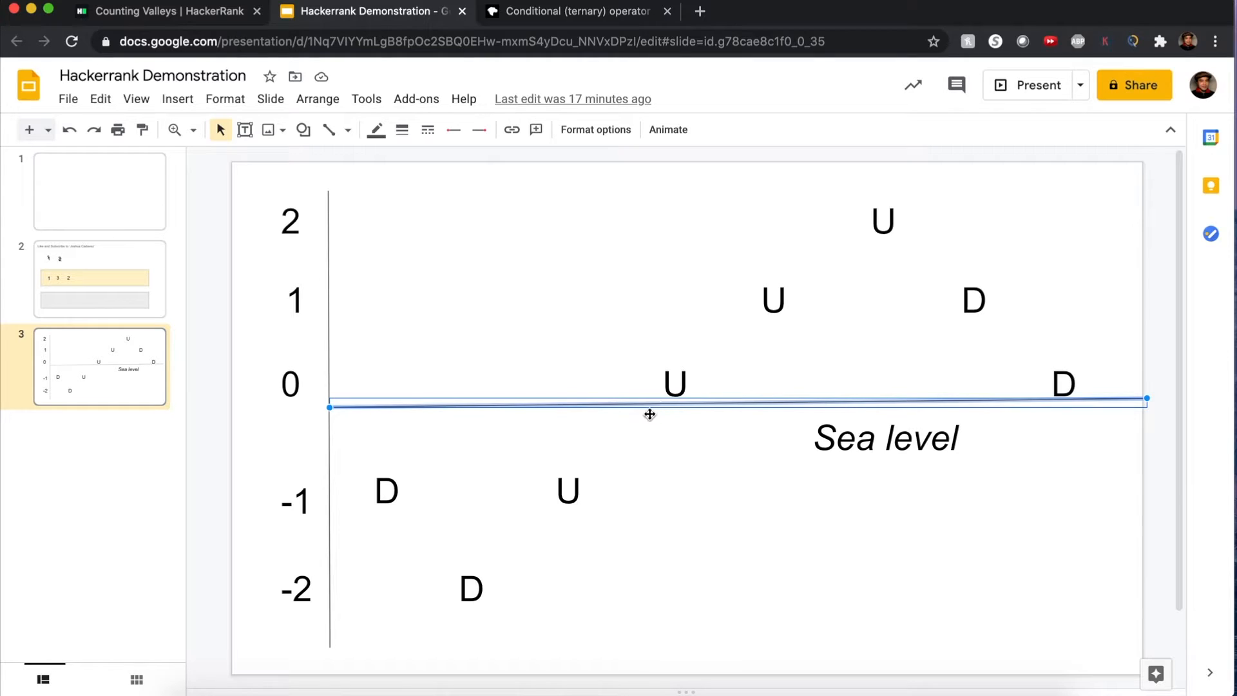
pyautogui.moveTo(638, 428)
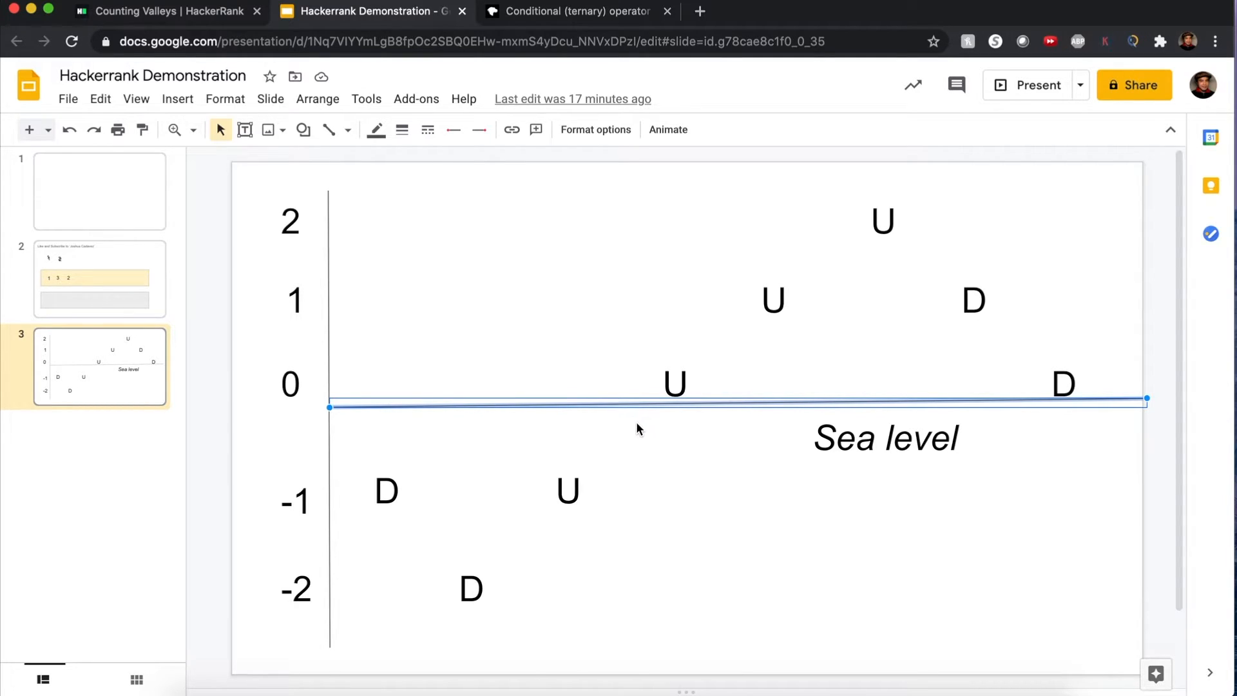
pyautogui.moveTo(649, 395)
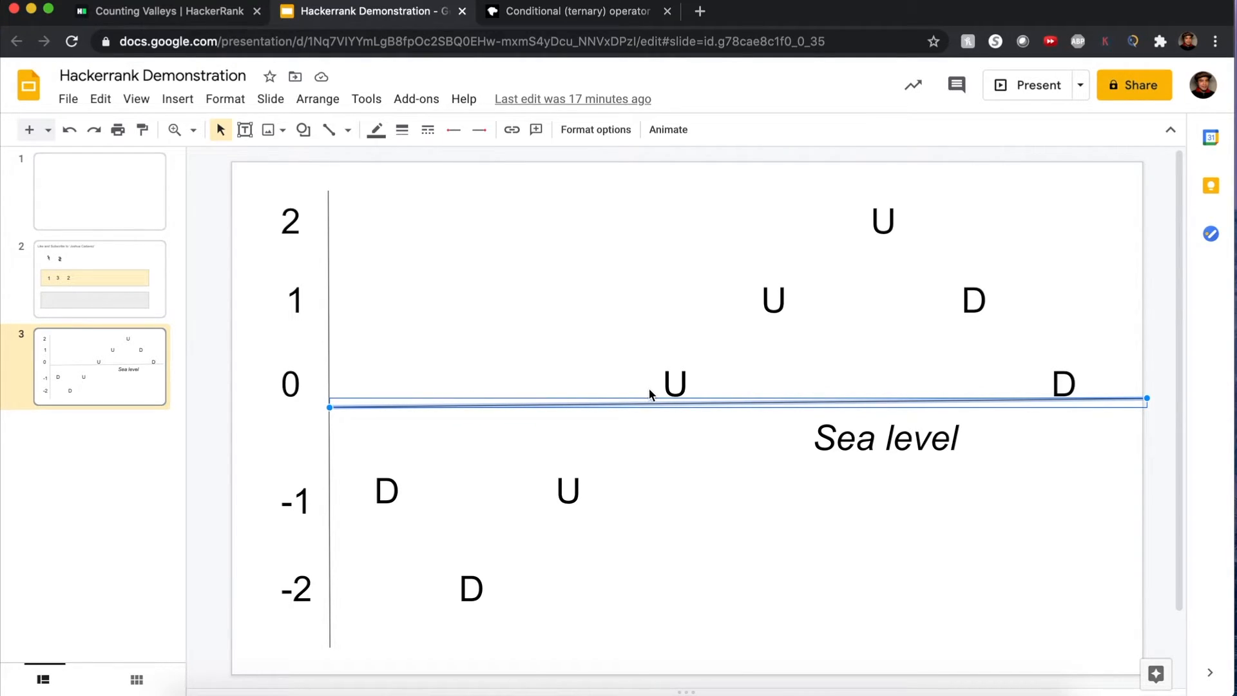
pyautogui.click(290, 384)
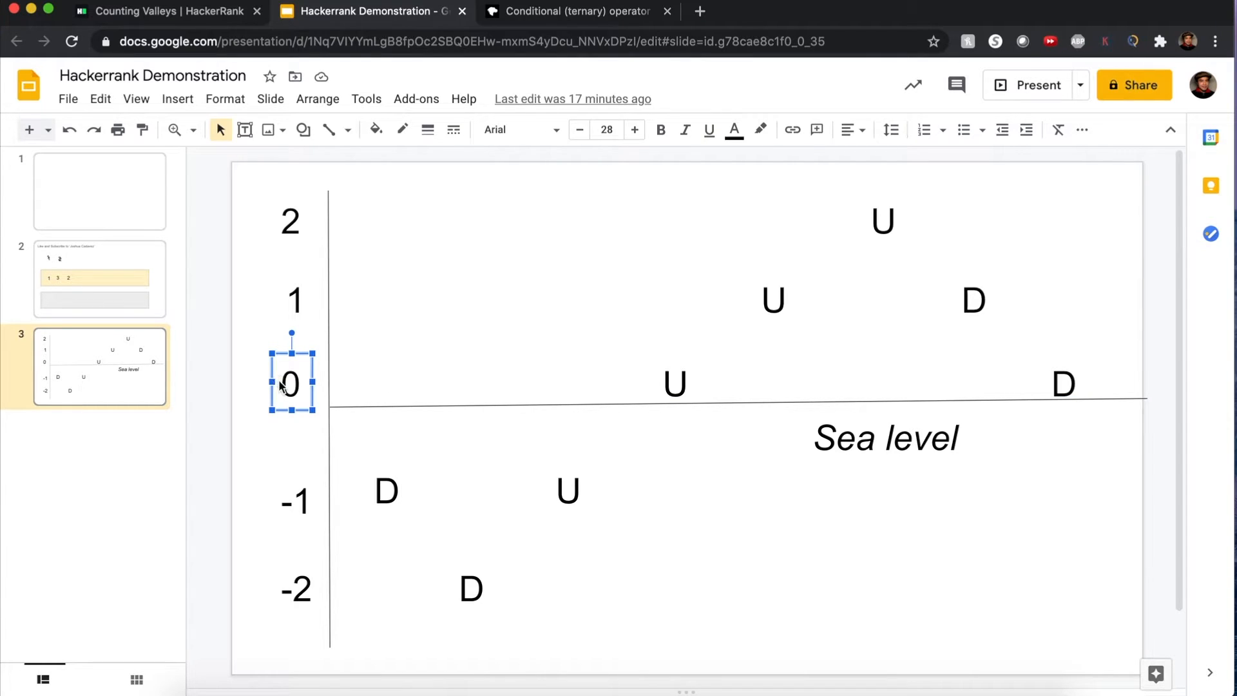
pyautogui.moveTo(578, 423)
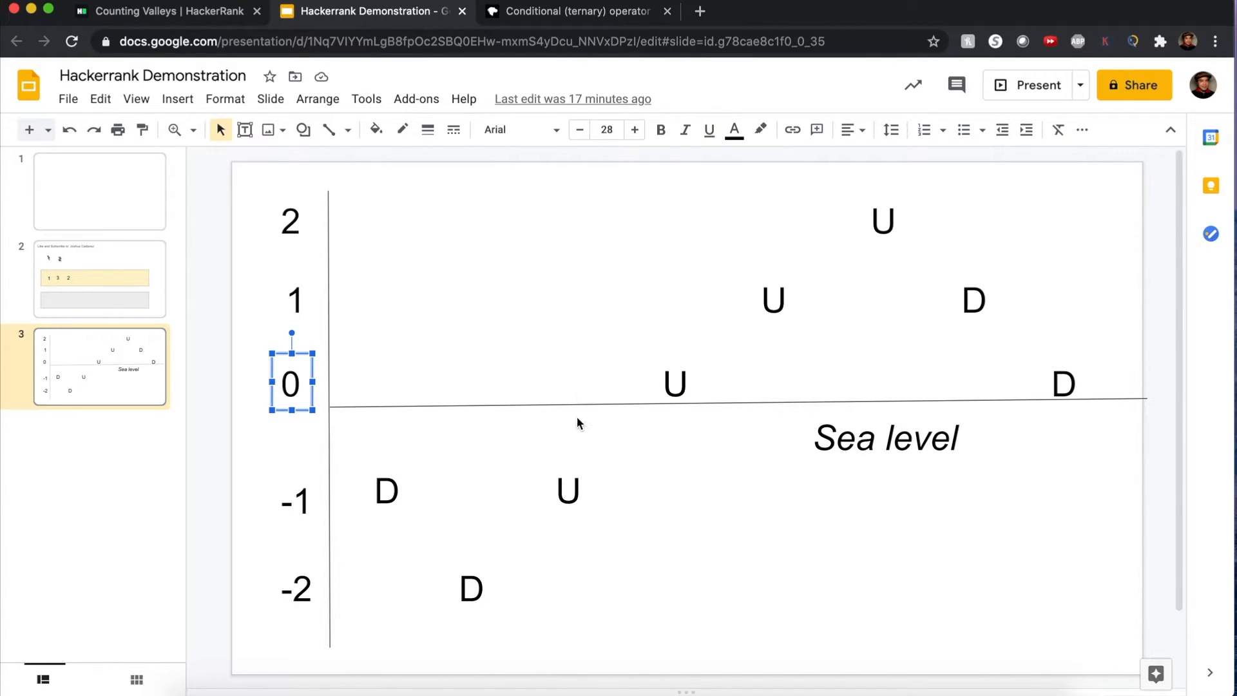
pyautogui.click(567, 490)
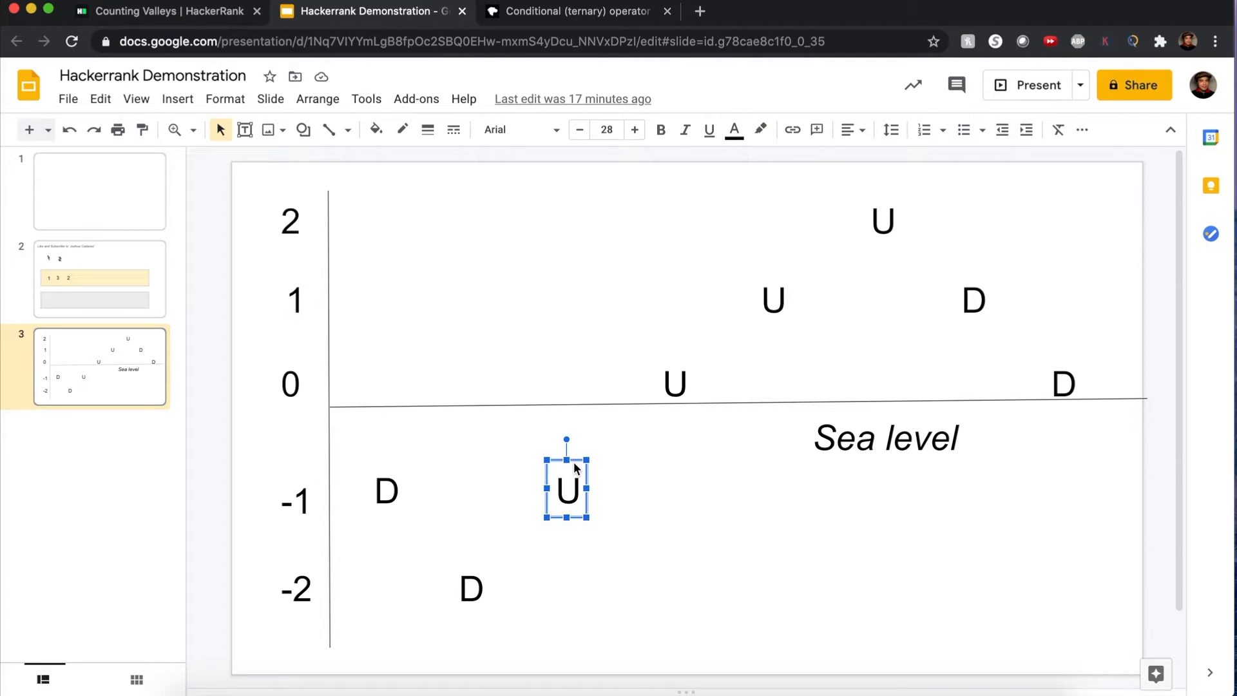
pyautogui.click(297, 501)
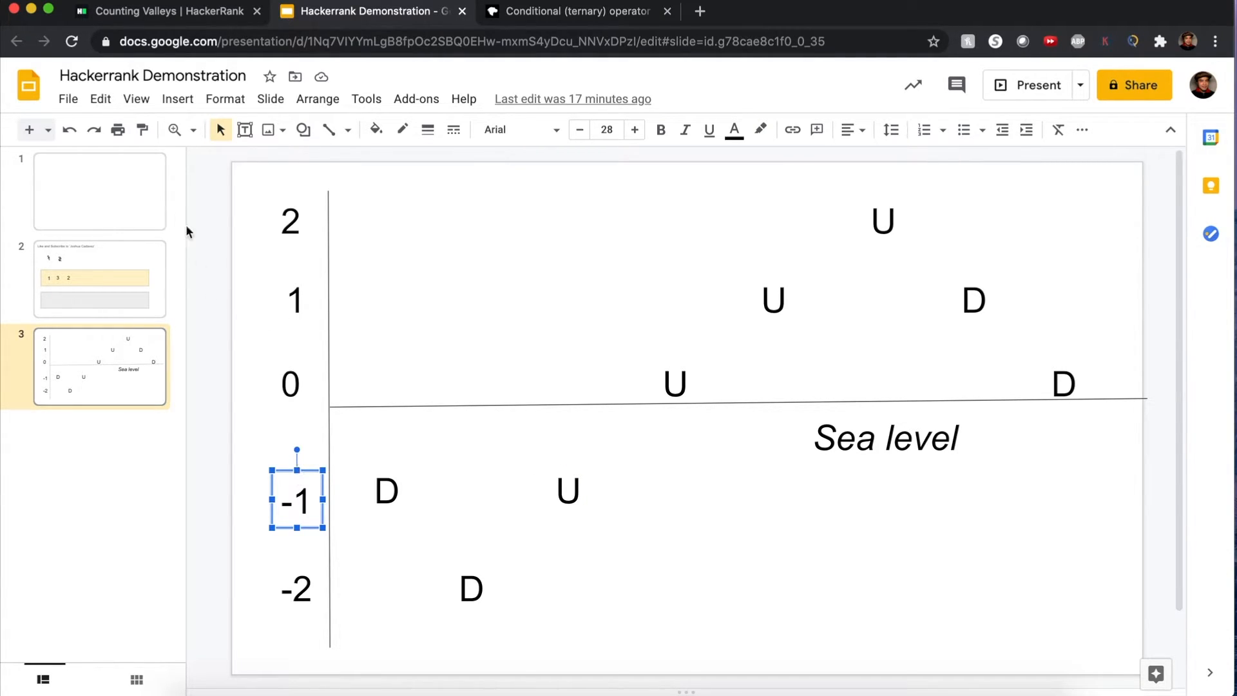
pyautogui.click(164, 12)
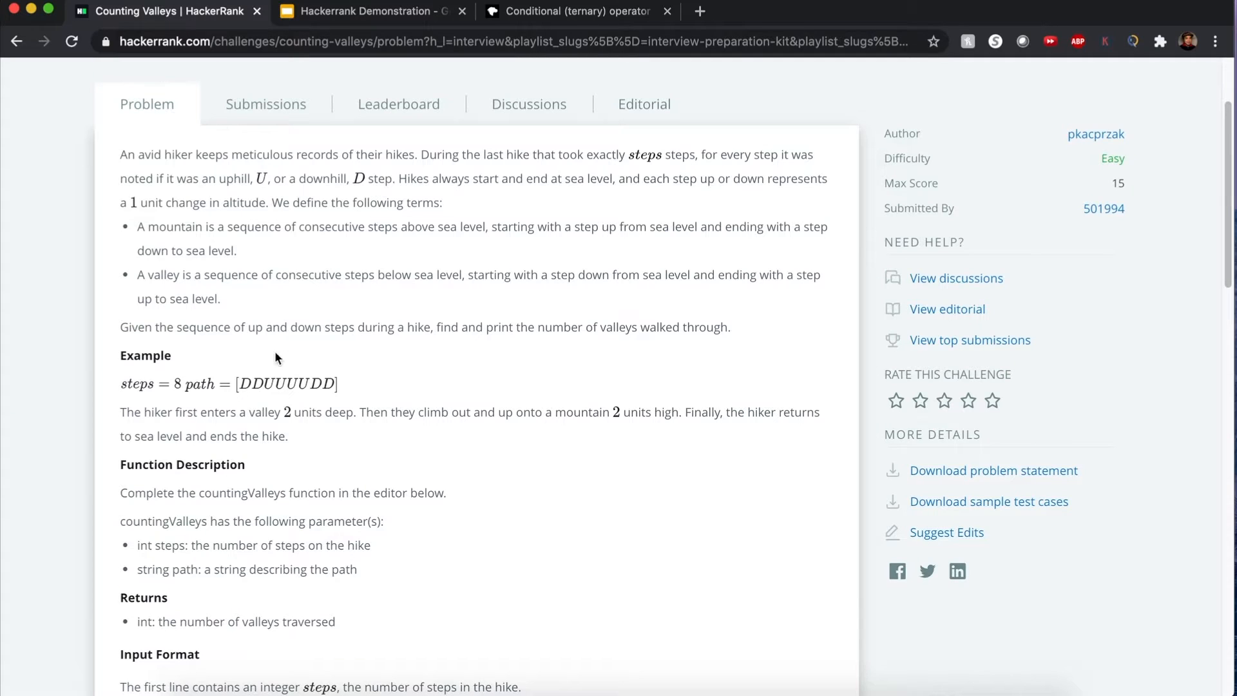
# Declare let valleys = 0 and let level = 0 in countingValleys and return valleys.
pyautogui.scroll(-3)
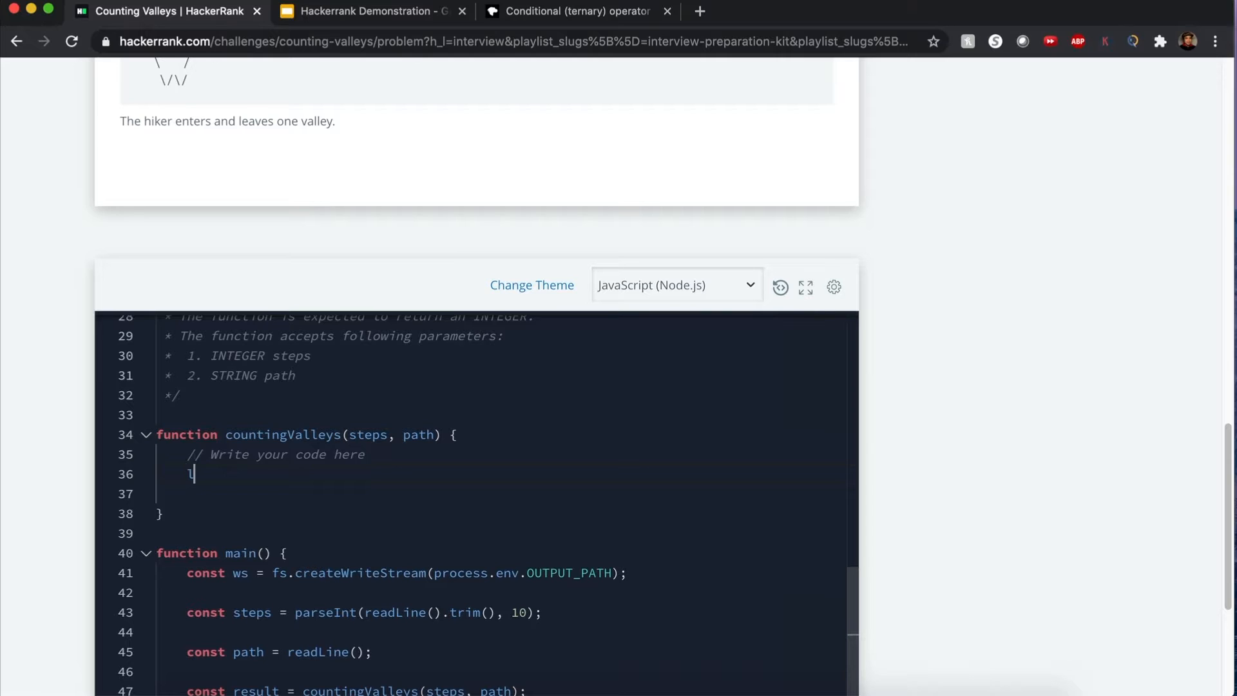
pyautogui.write('let leve')
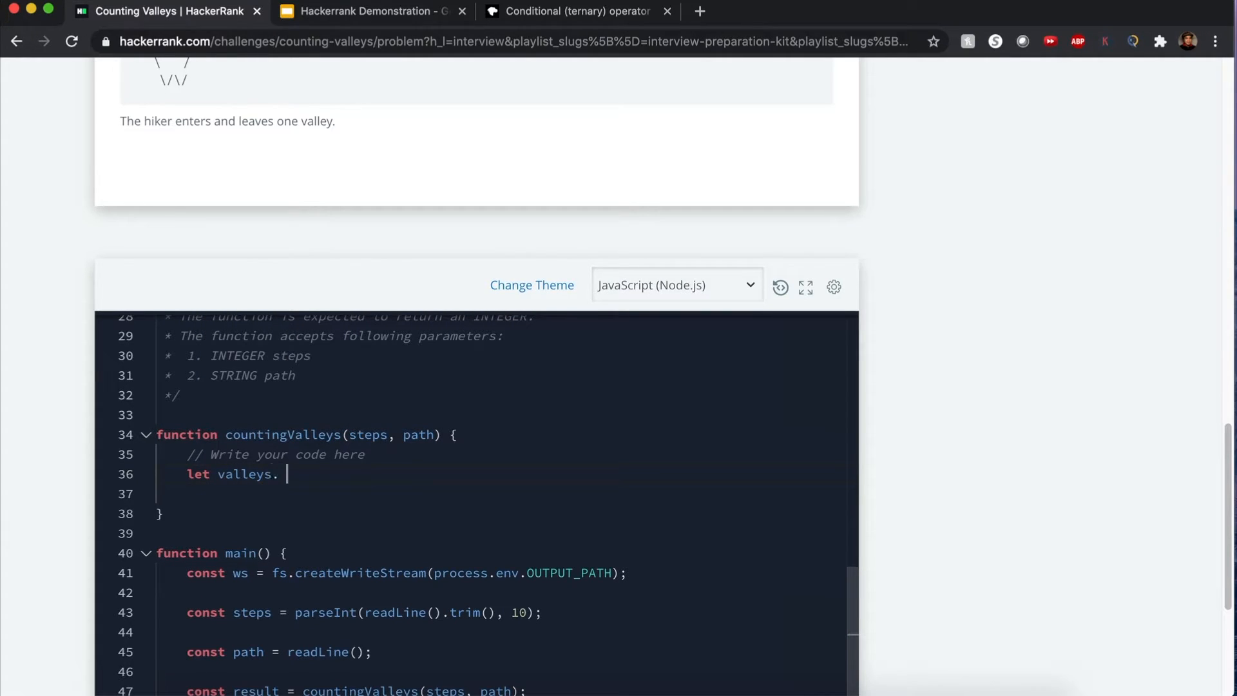
pyautogui.write('return valleys;')
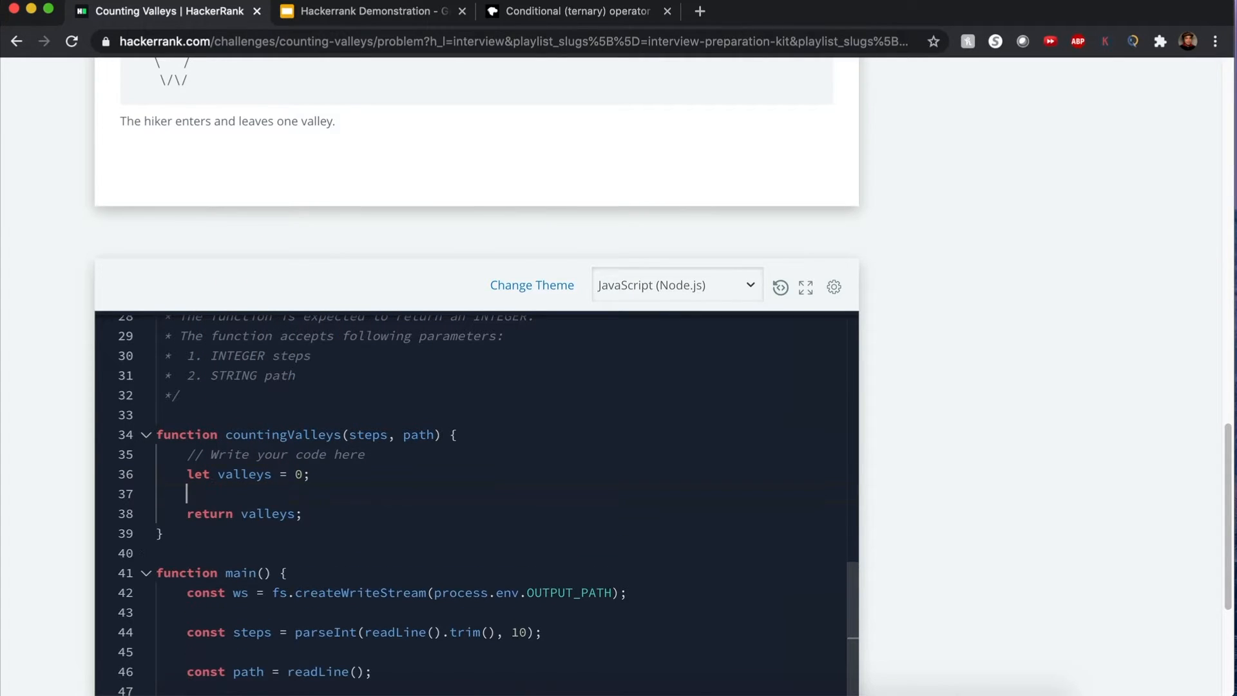
pyautogui.write('let level = 0;')
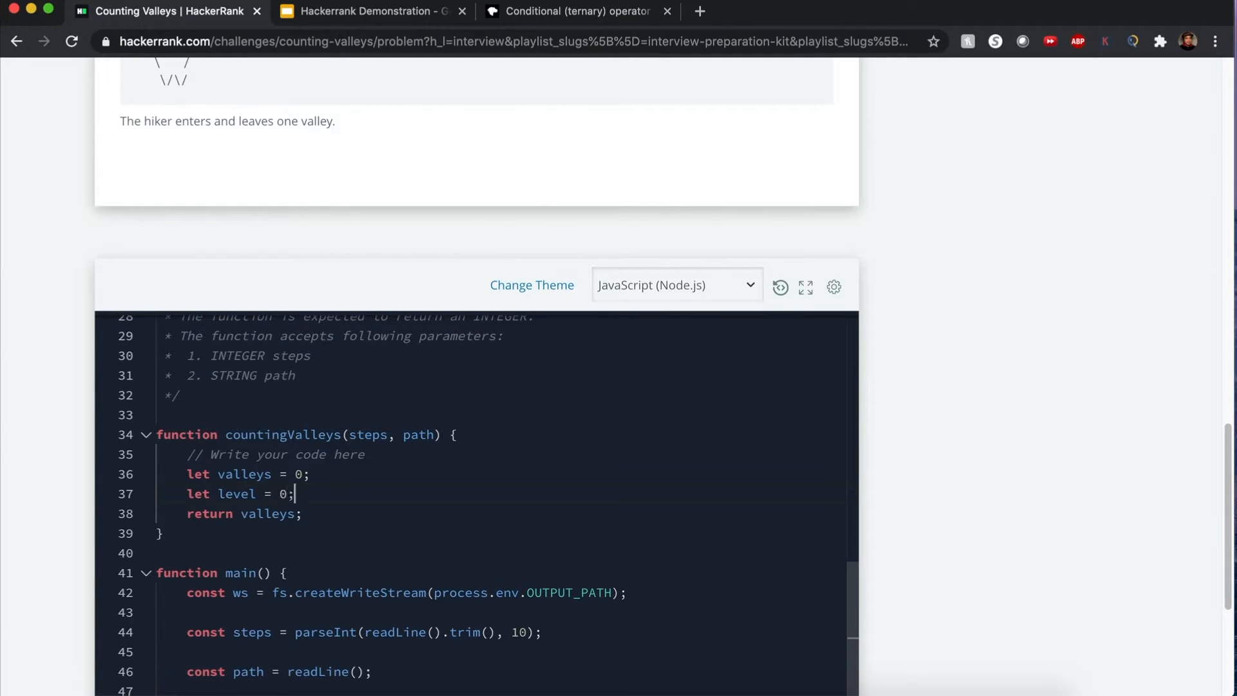
# Write the loop header for (const step of path), fixing a mistyped character.
pyautogui.write('for')
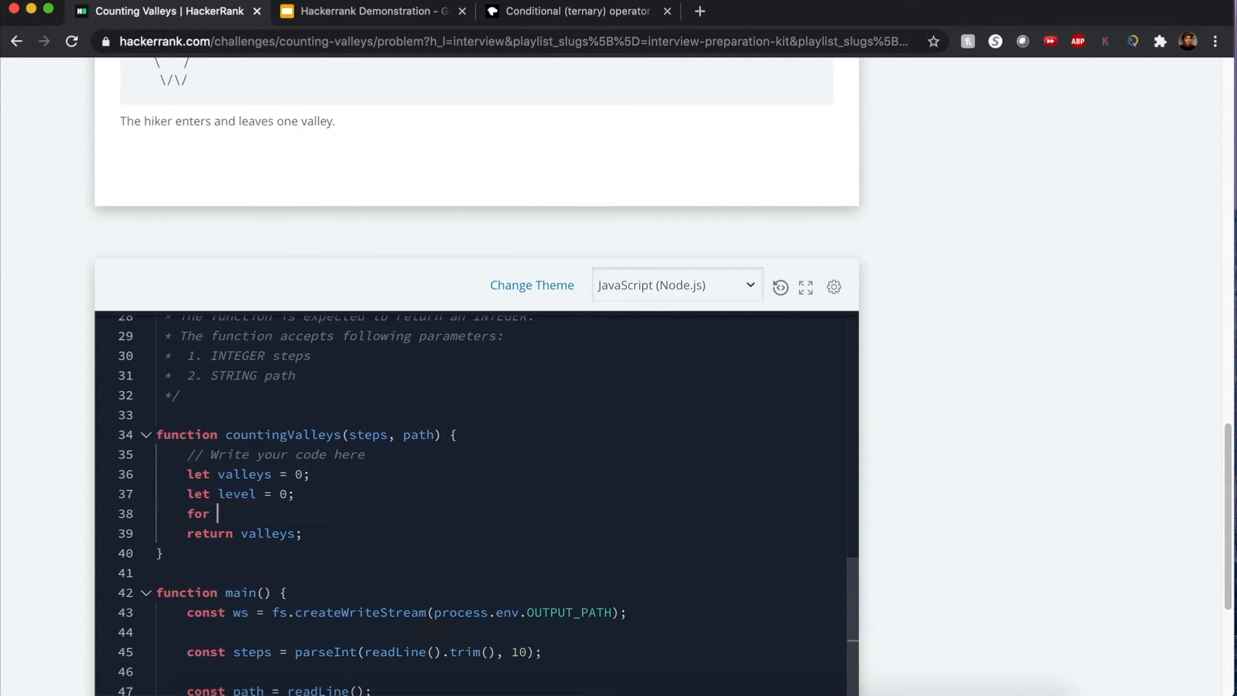
pyautogui.write('()')
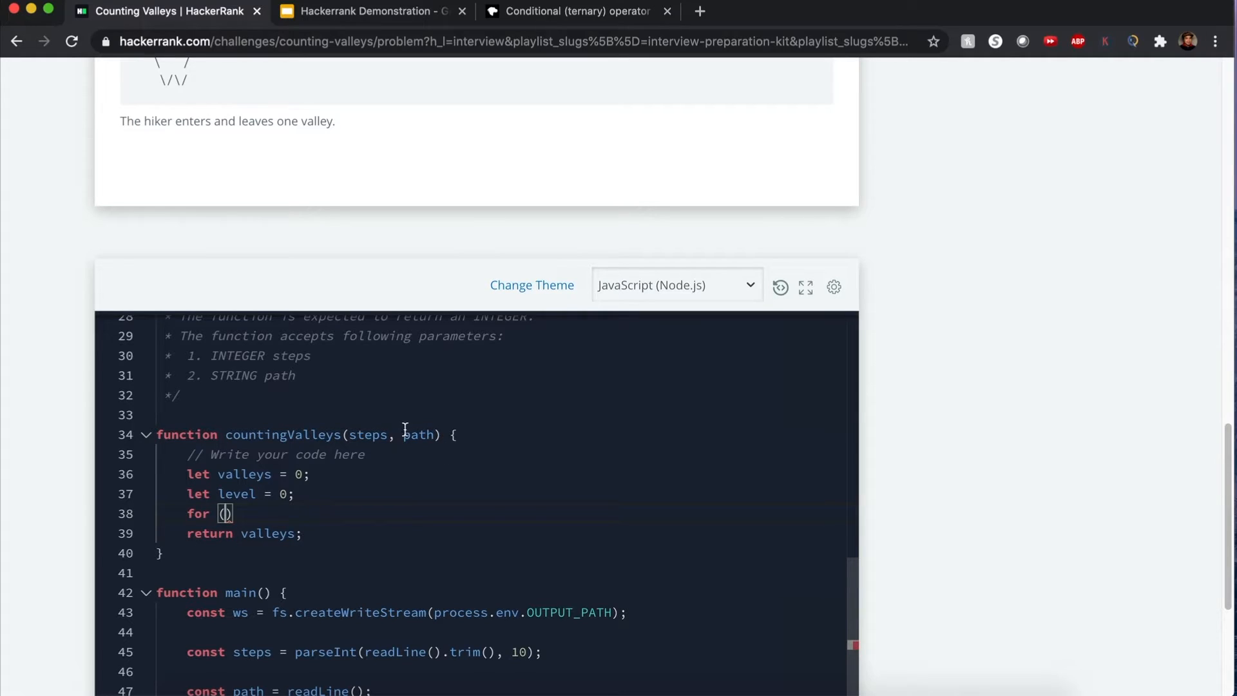
pyautogui.doubleClick(367, 434)
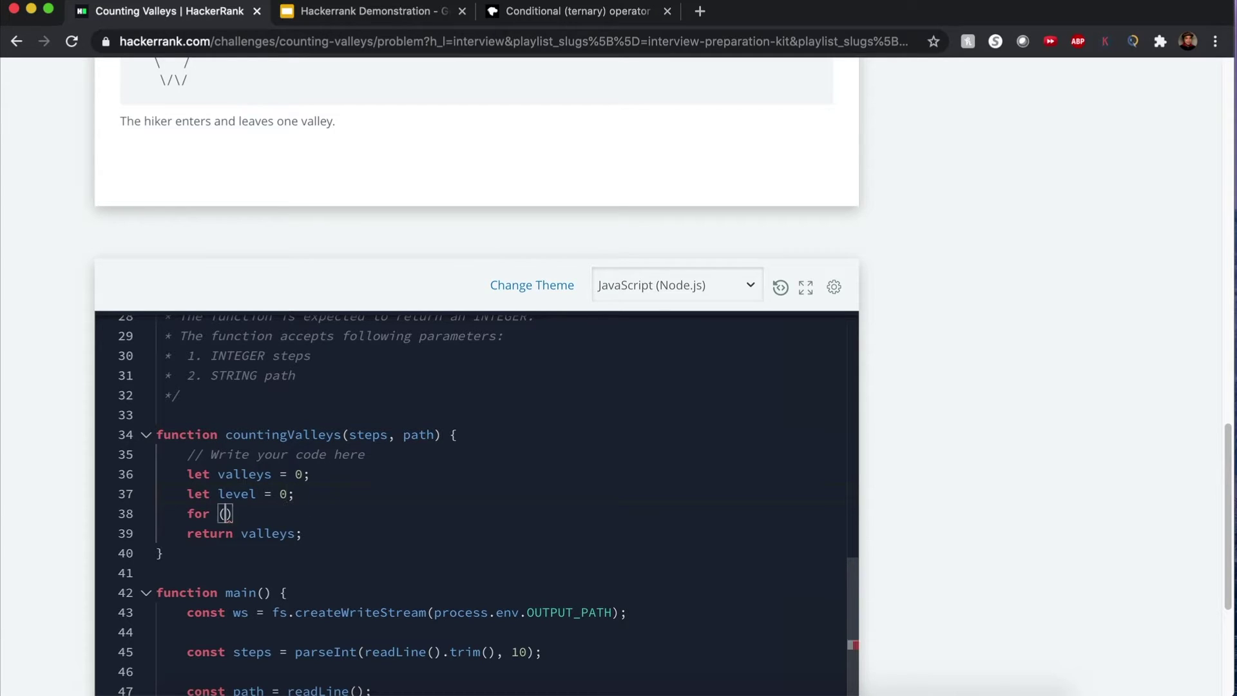
pyautogui.write('const o')
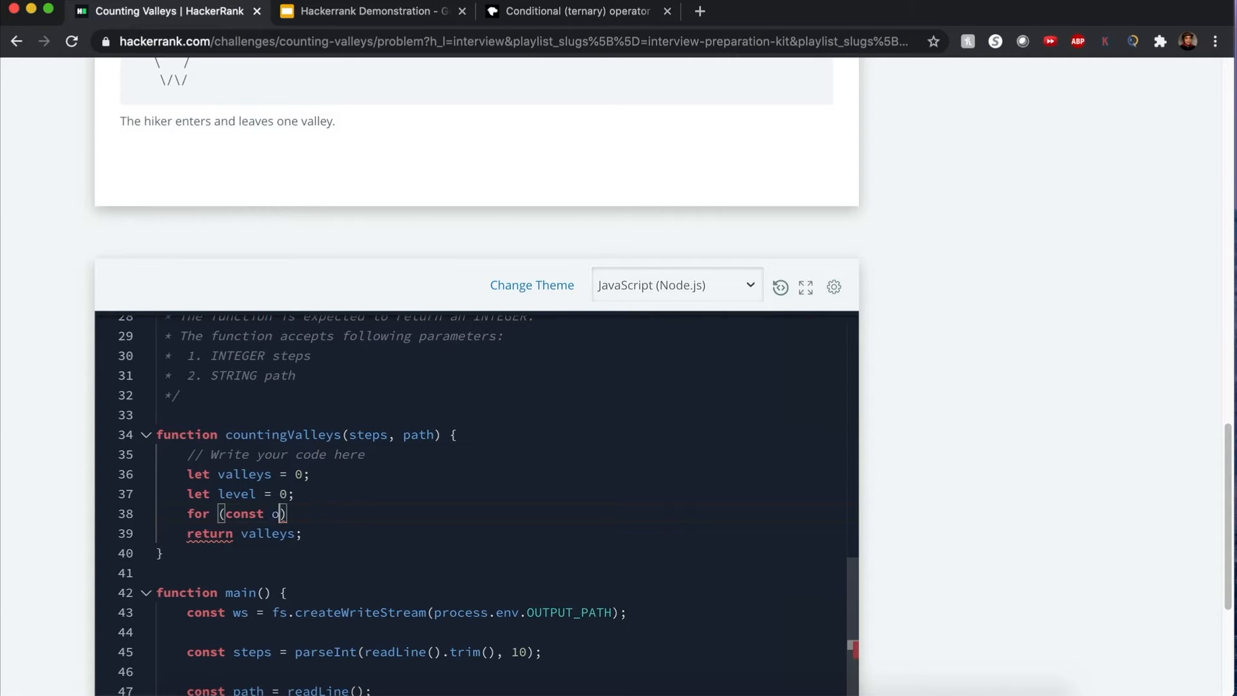
pyautogui.press('Backspace')
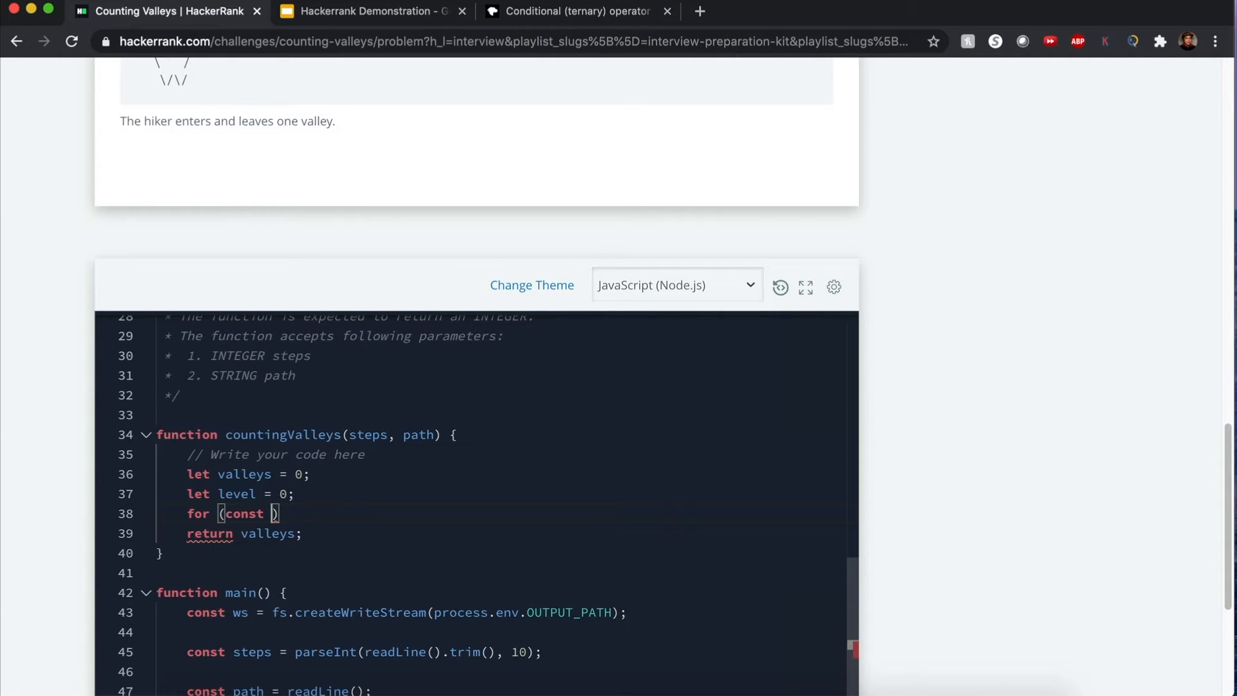
pyautogui.write('step of path')
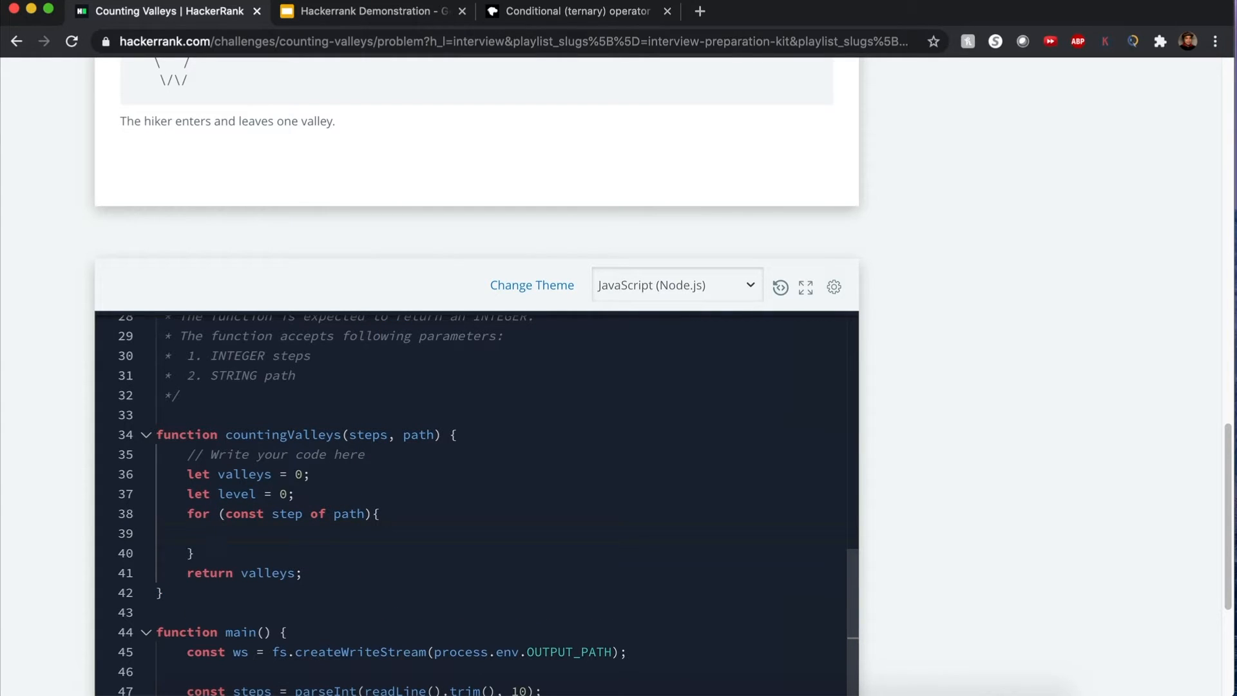
# Inside the loop store let prev = level and begin the level update line.
pyautogui.write('let prev')
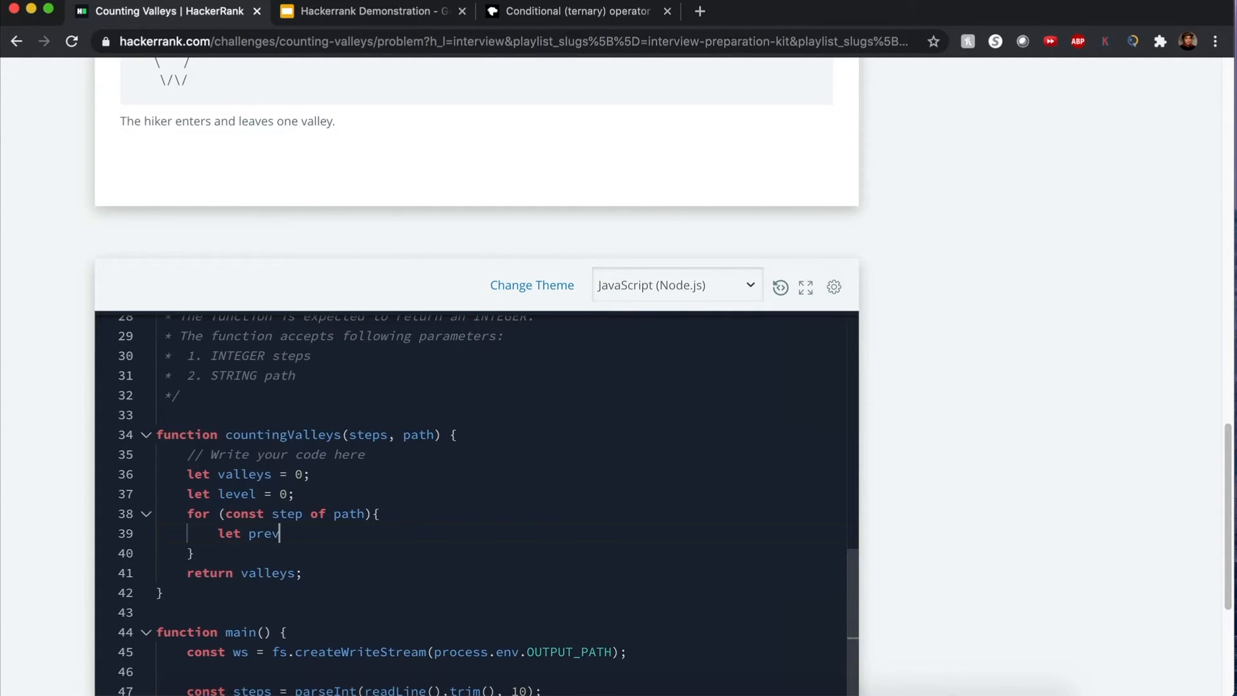
pyautogui.write('= level;')
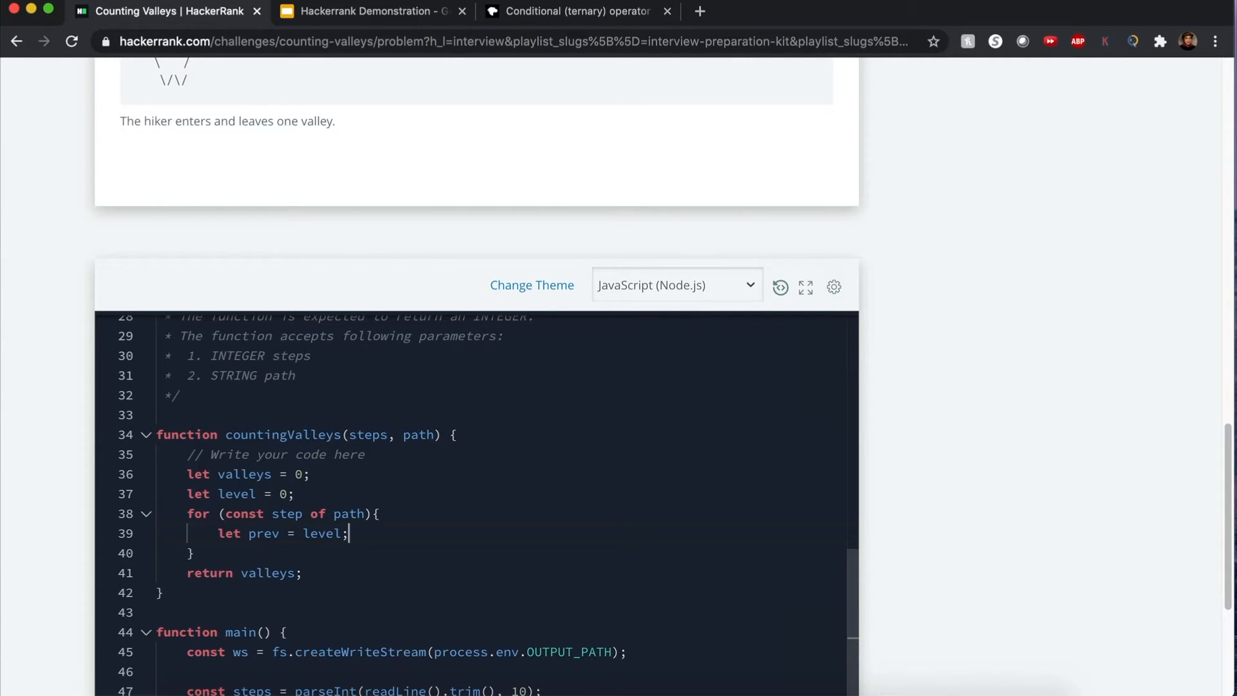
pyautogui.press('Return')
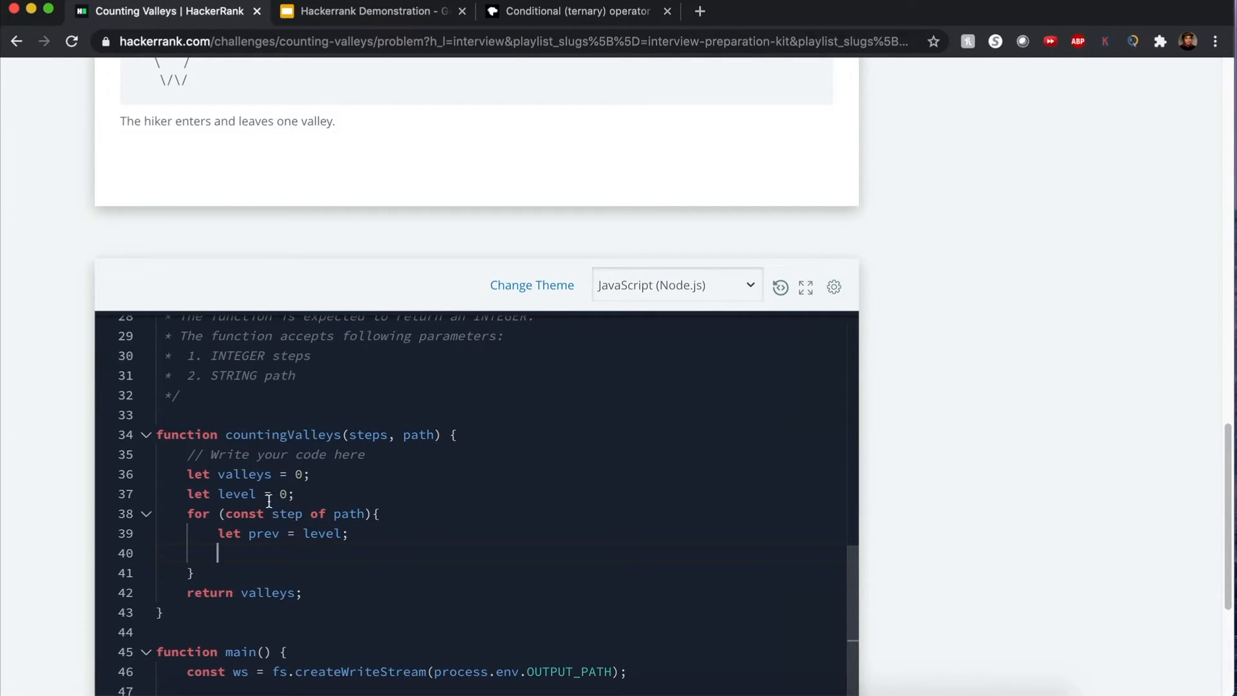
pyautogui.write('levl')
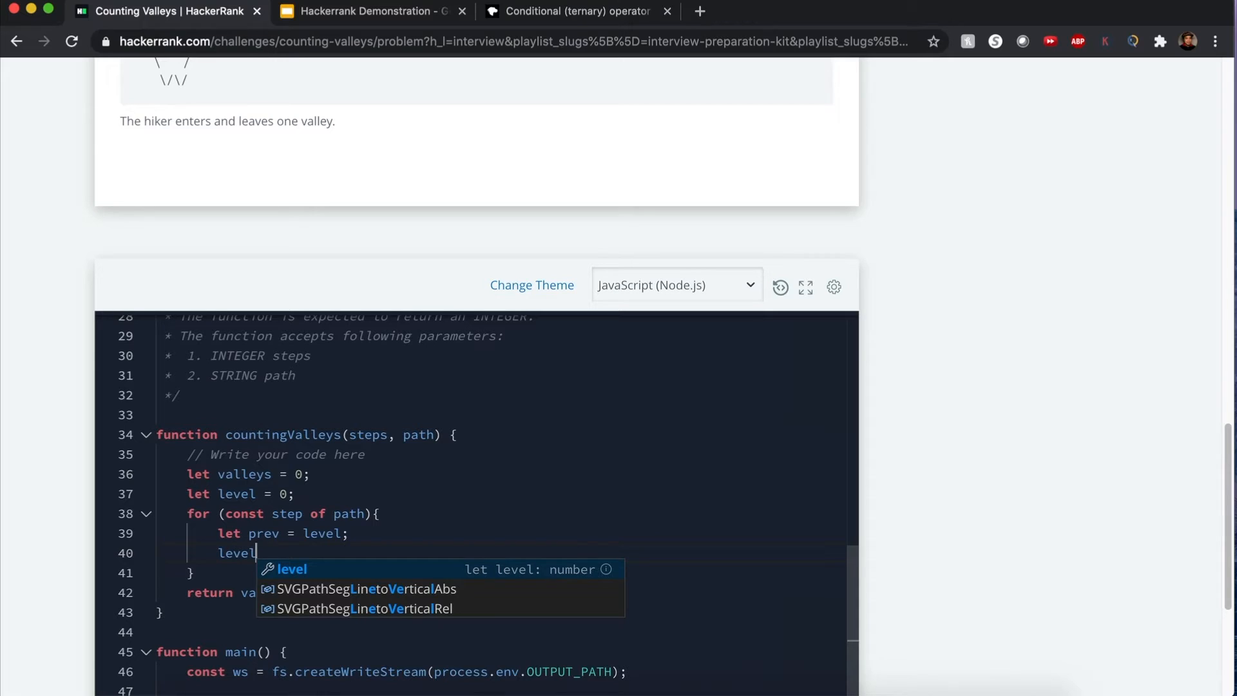
pyautogui.press('Escape')
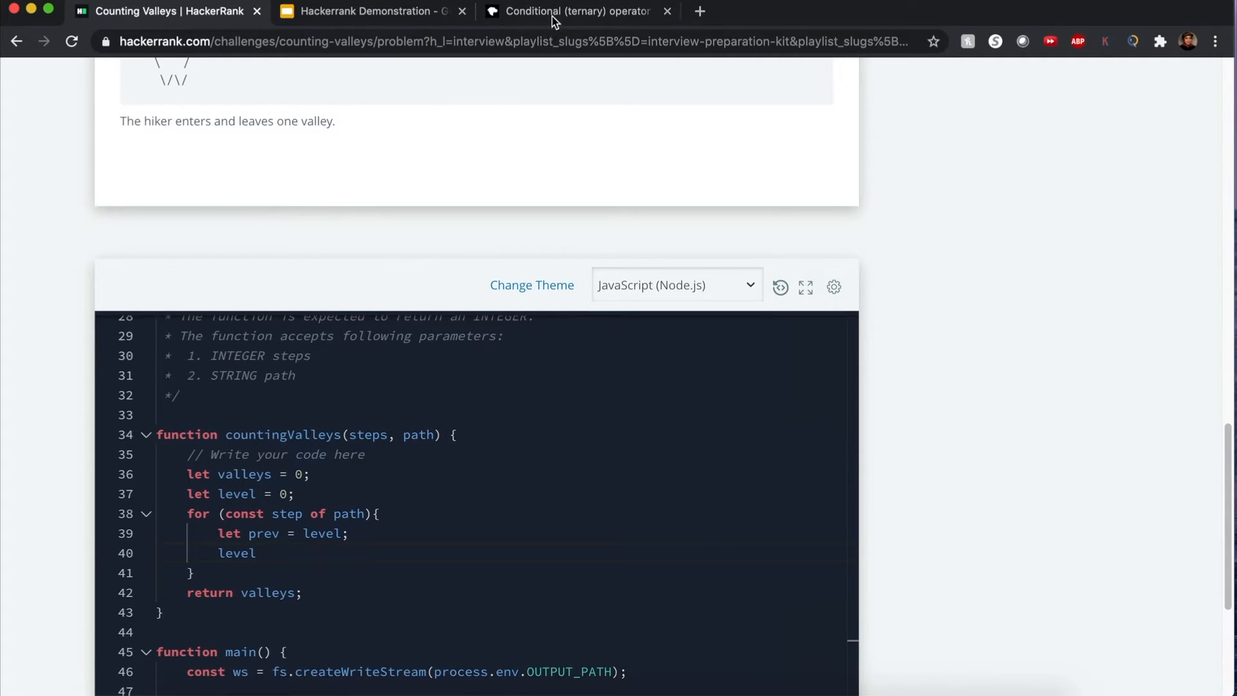
# Glance at the MDN ternary page, check the valleys variable in the editor, and reopen MDN.
pyautogui.click(576, 12)
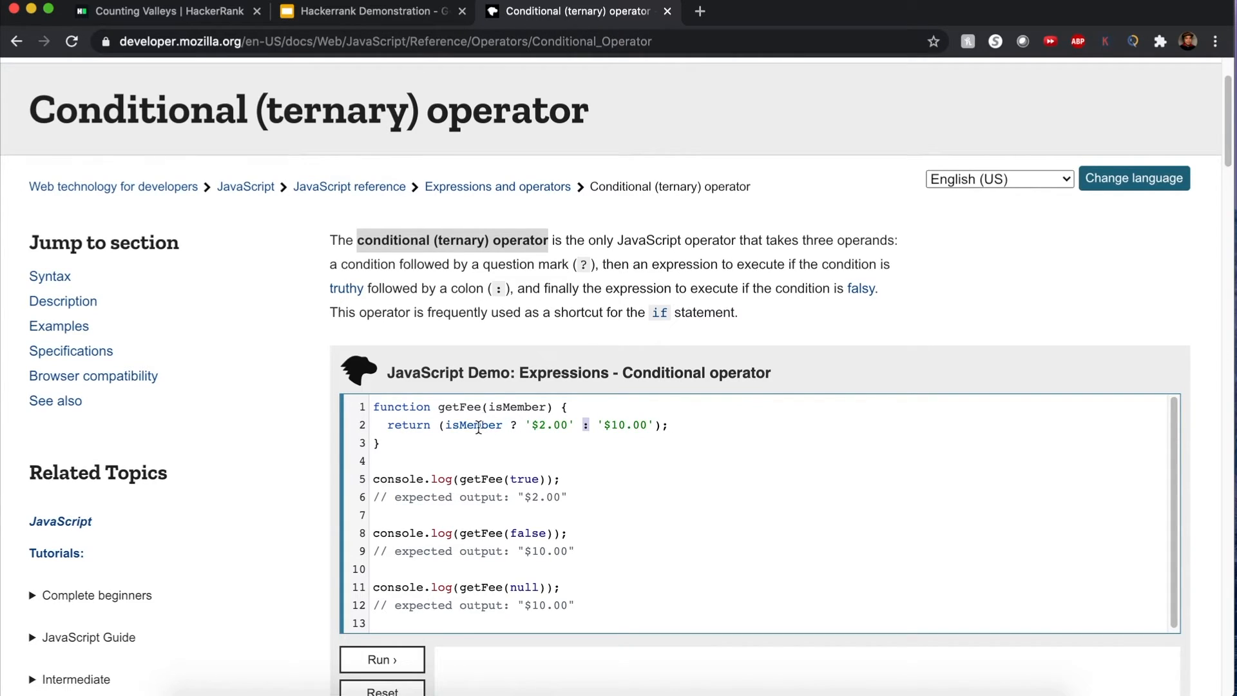
pyautogui.click(163, 12)
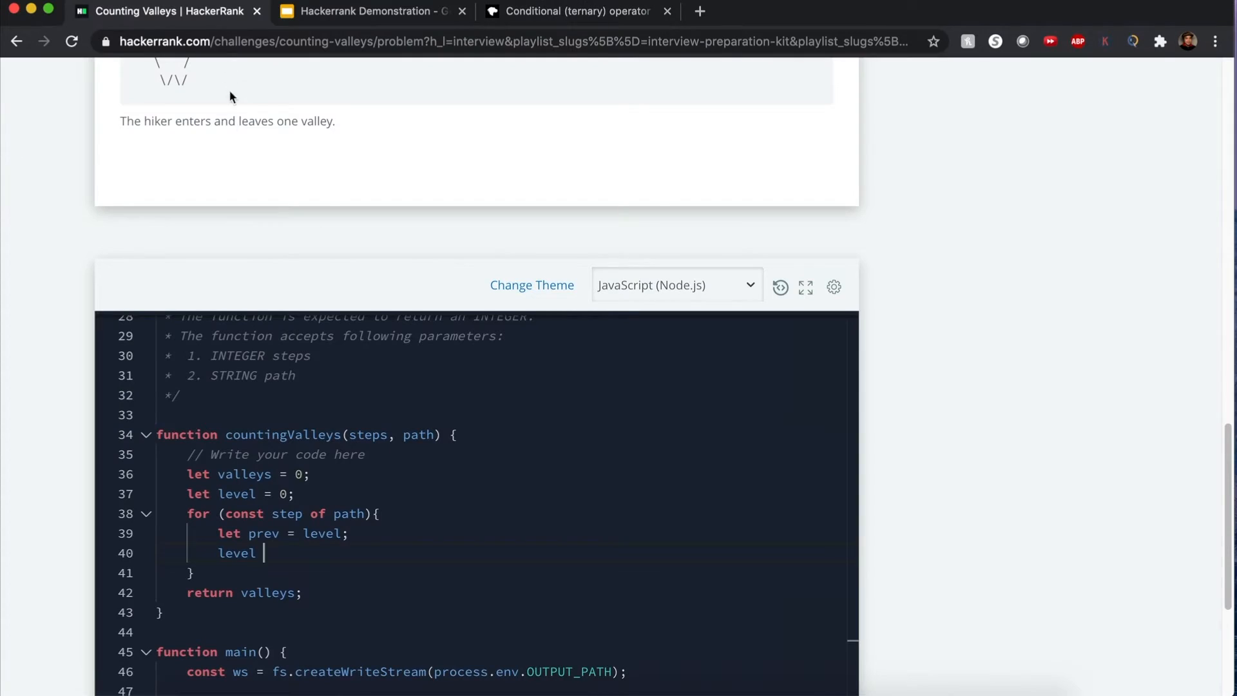
pyautogui.doubleClick(244, 475)
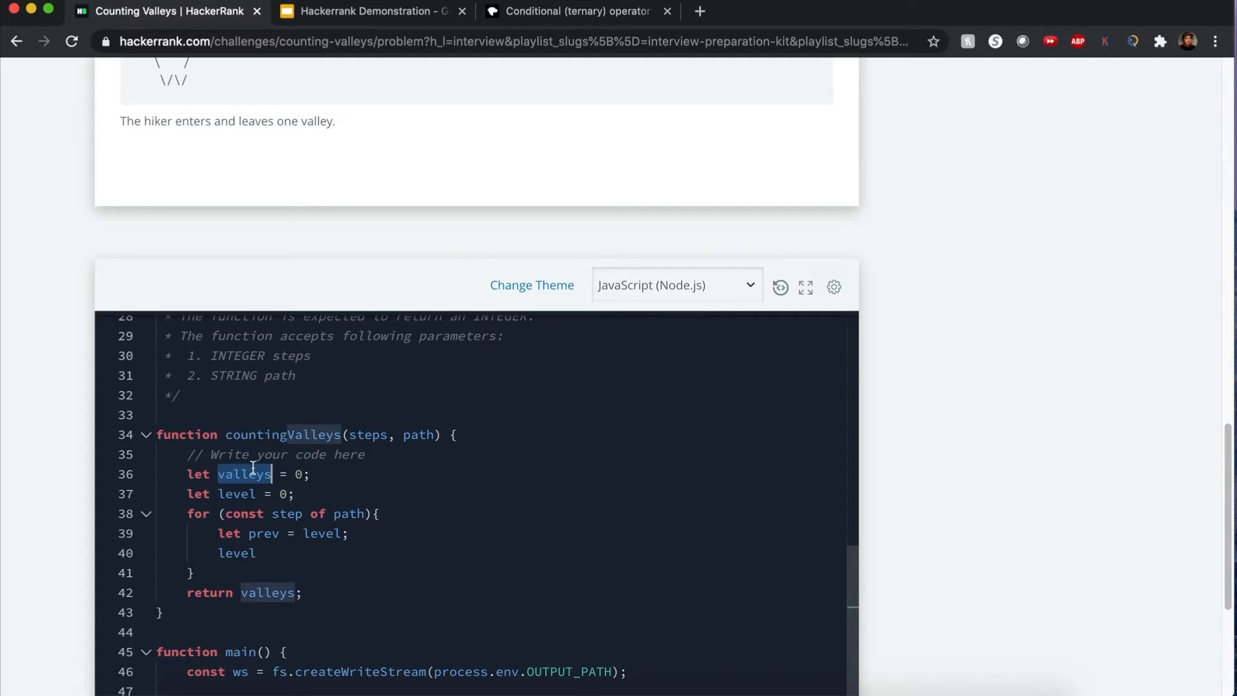
pyautogui.moveTo(244, 473)
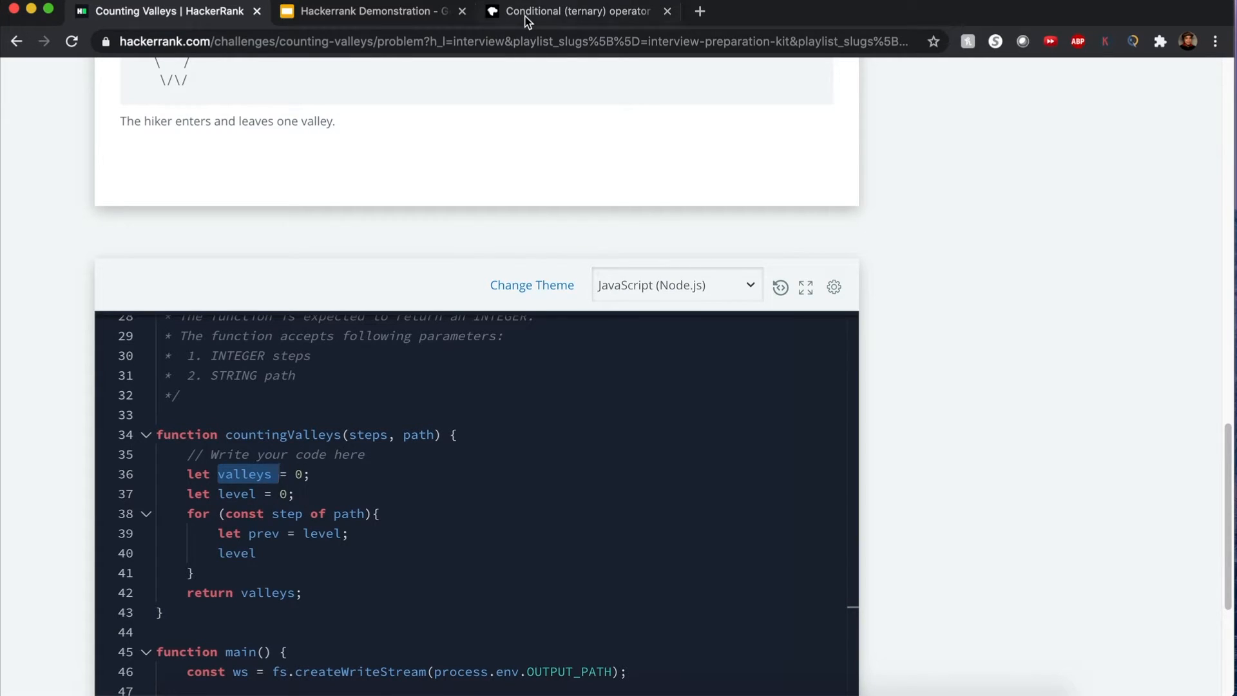
pyautogui.click(576, 12)
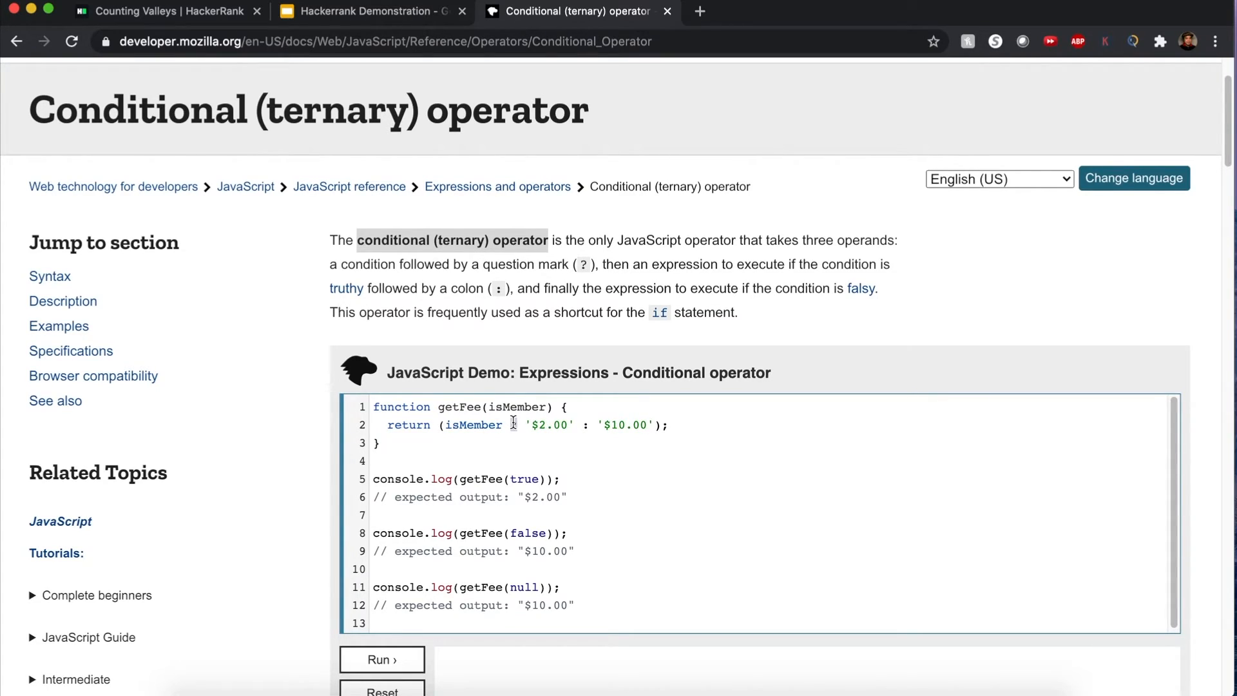
# Pick out the condition, question mark and true value in MDN's ternary example, then return to the problem.
pyautogui.doubleClick(471, 424)
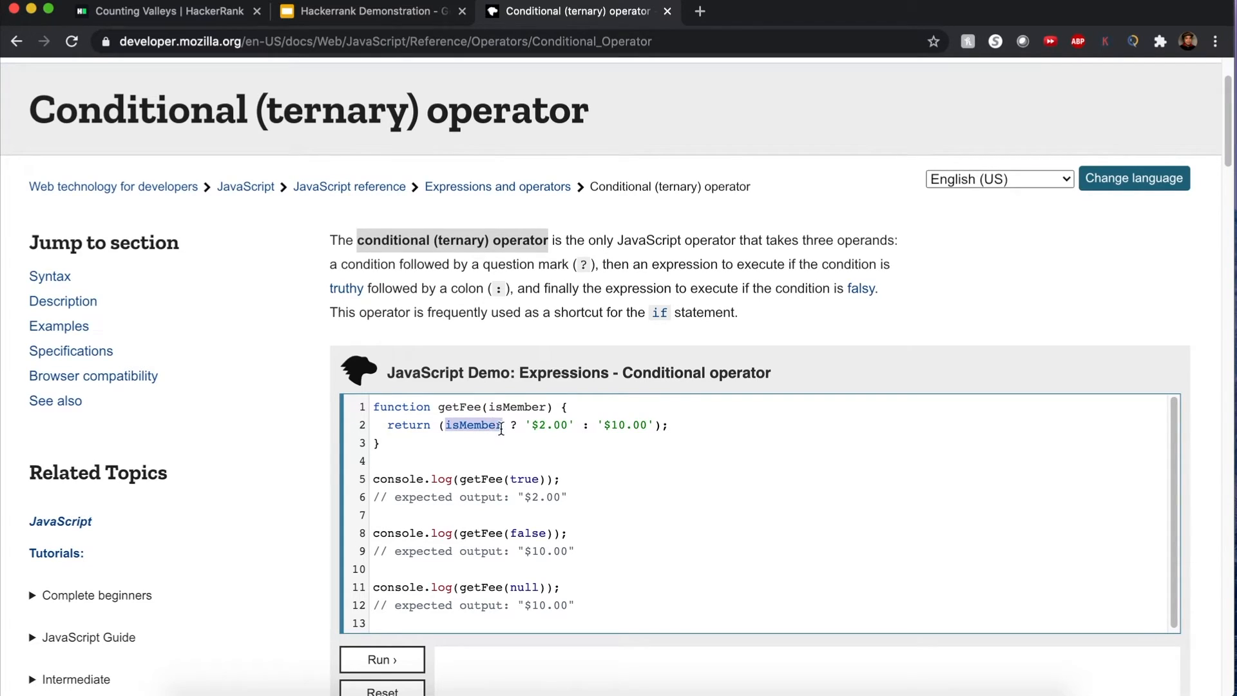
pyautogui.doubleClick(553, 424)
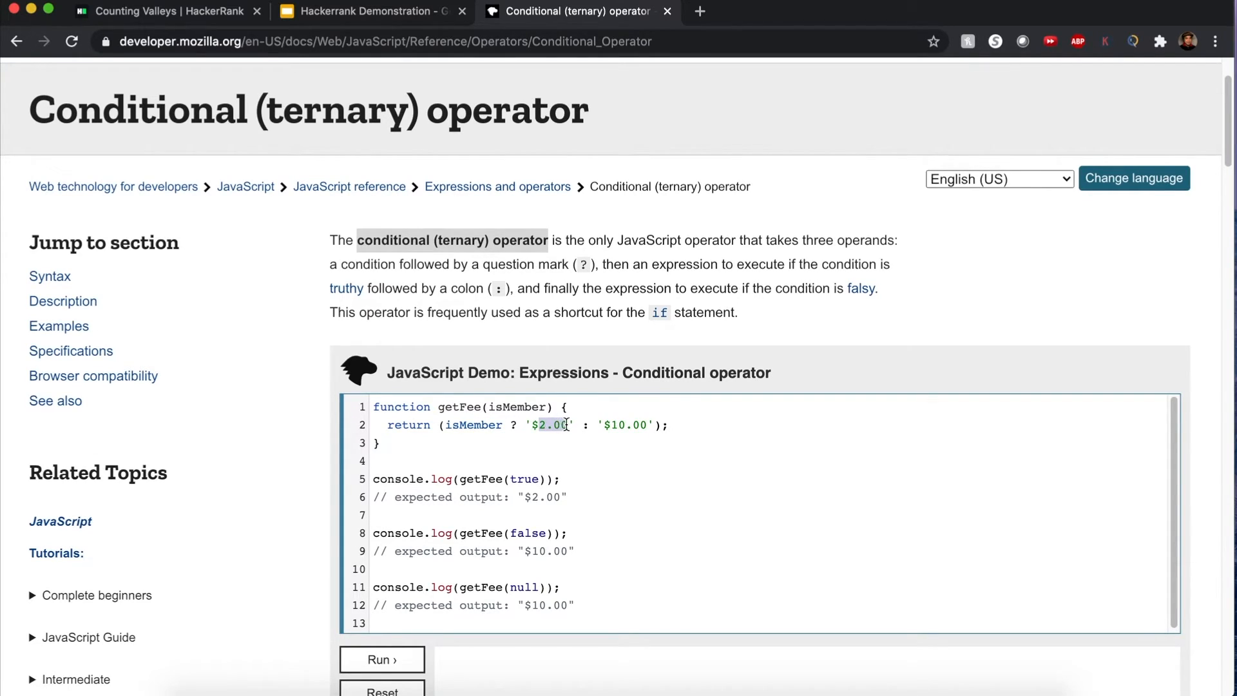
pyautogui.click(610, 423)
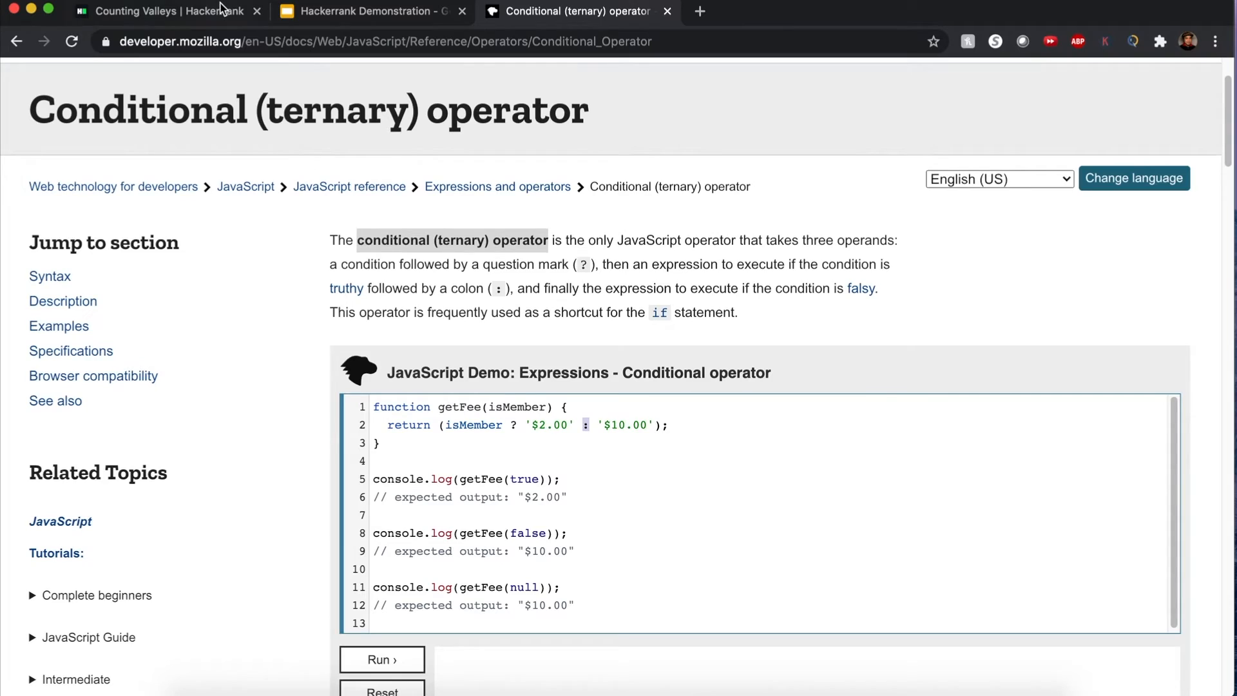
pyautogui.click(157, 12)
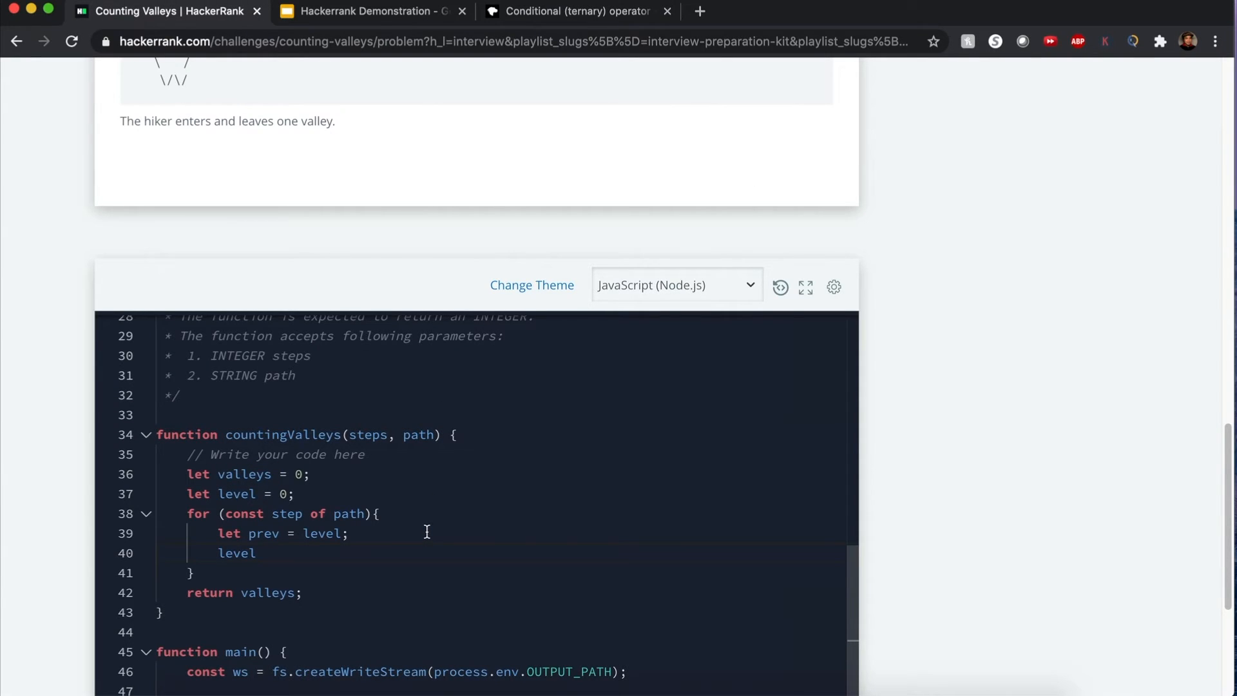
# Set level = step === 'U' ? level + 1 : level - 1 with a ternary.
pyautogui.write('= l')
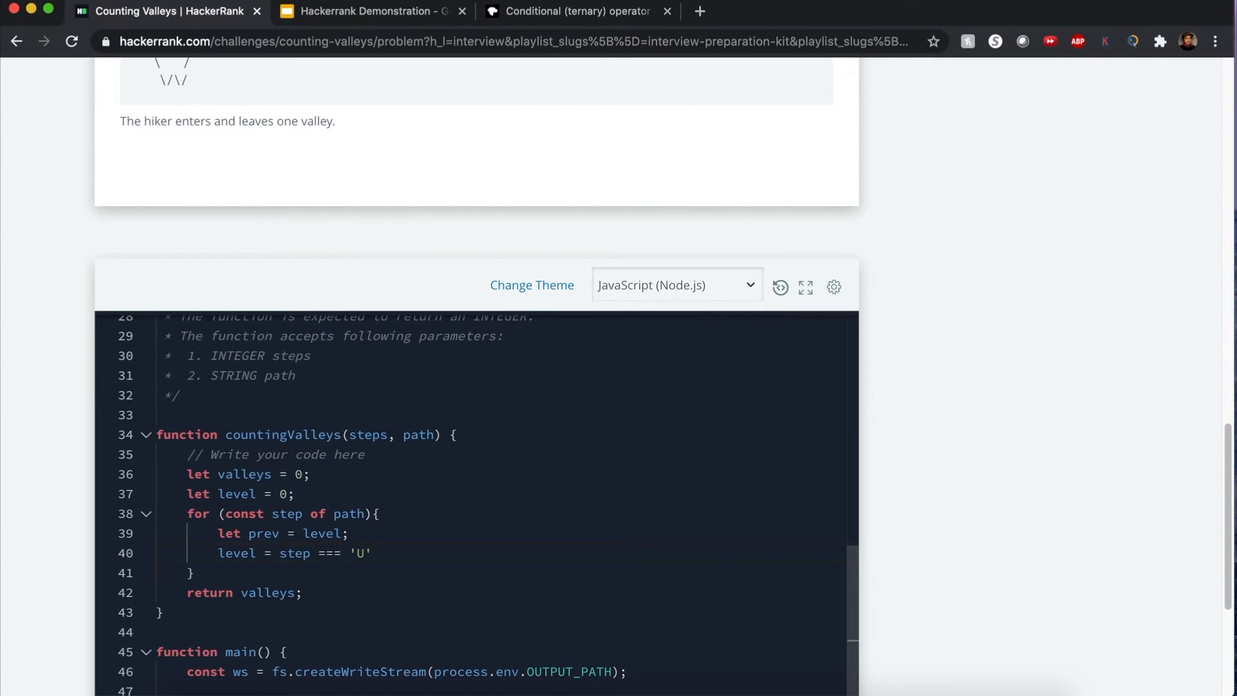
pyautogui.write('?')
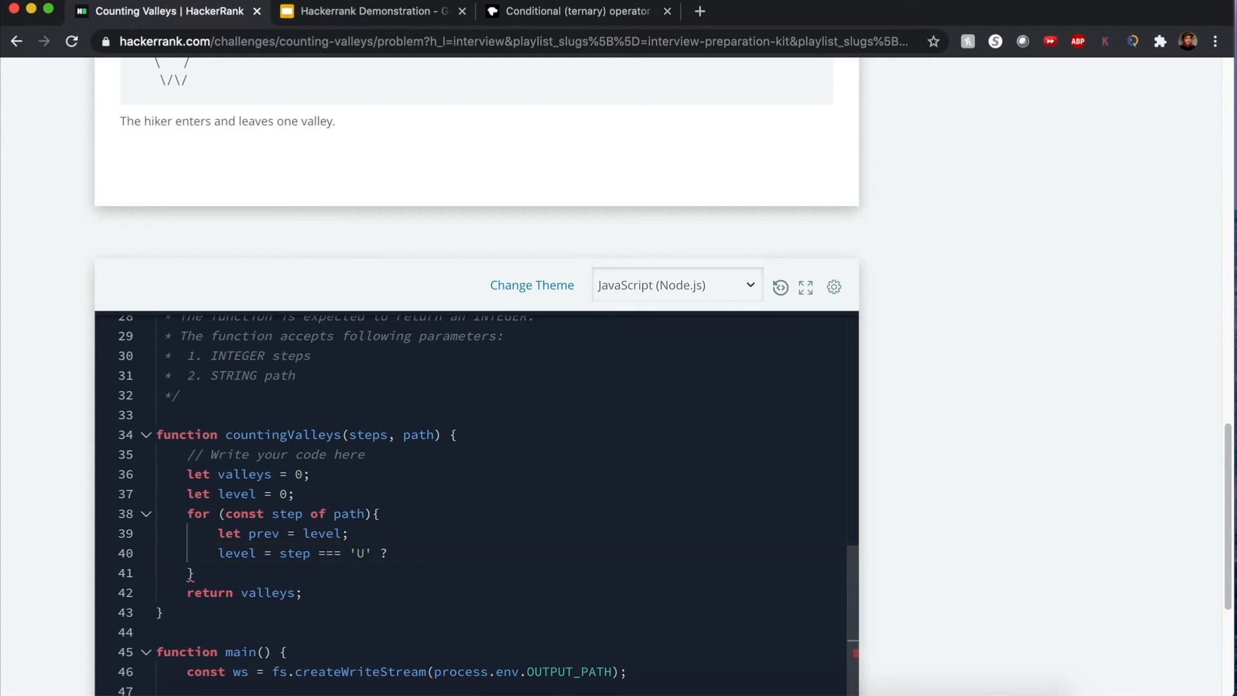
pyautogui.write('level')
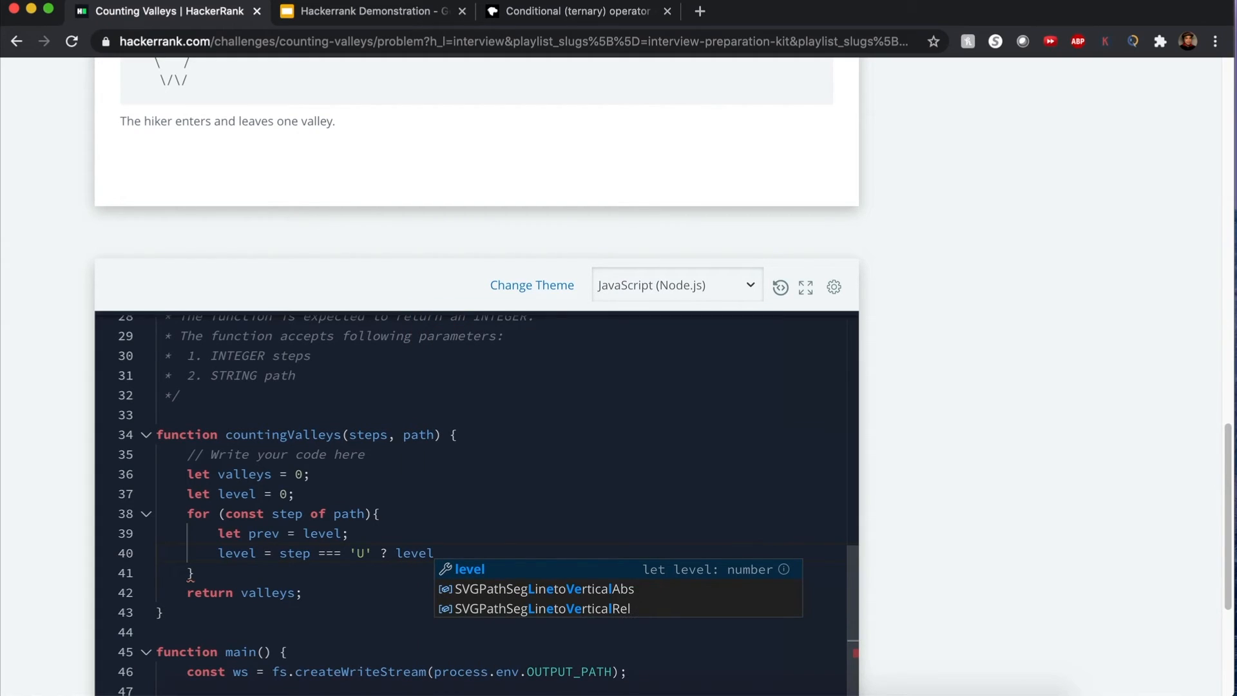
pyautogui.write('+ 1')
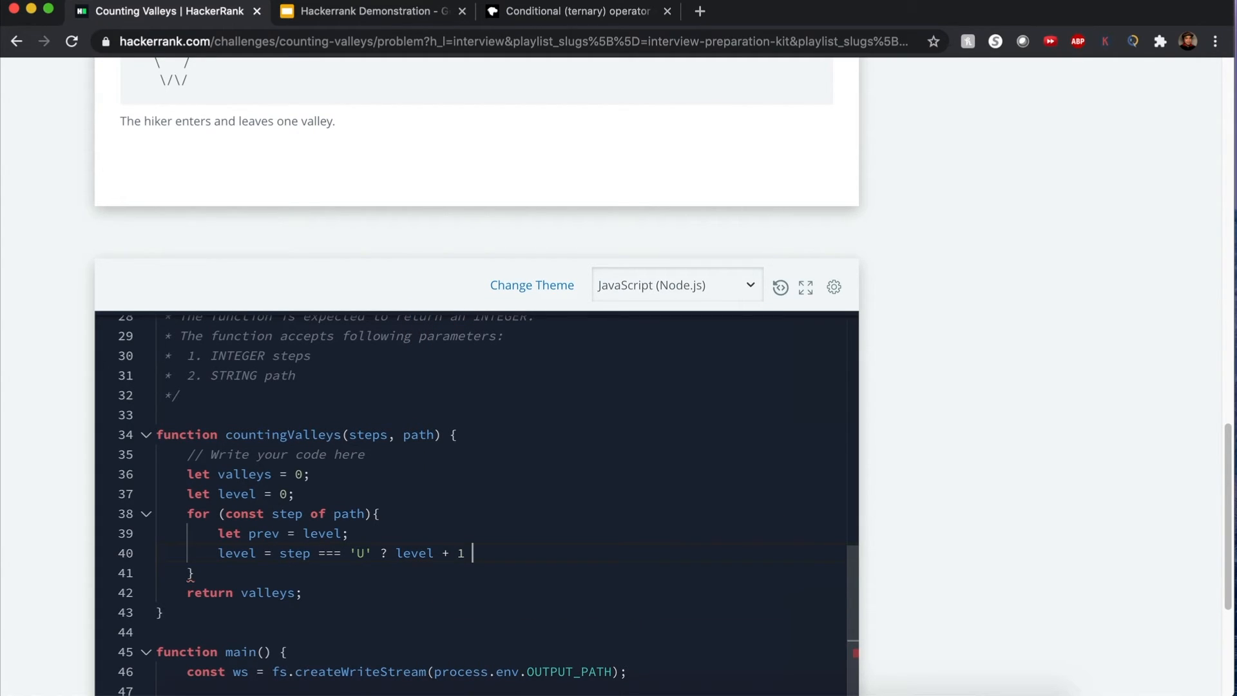
pyautogui.write(': level - 1;')
pyautogui.write('if(')
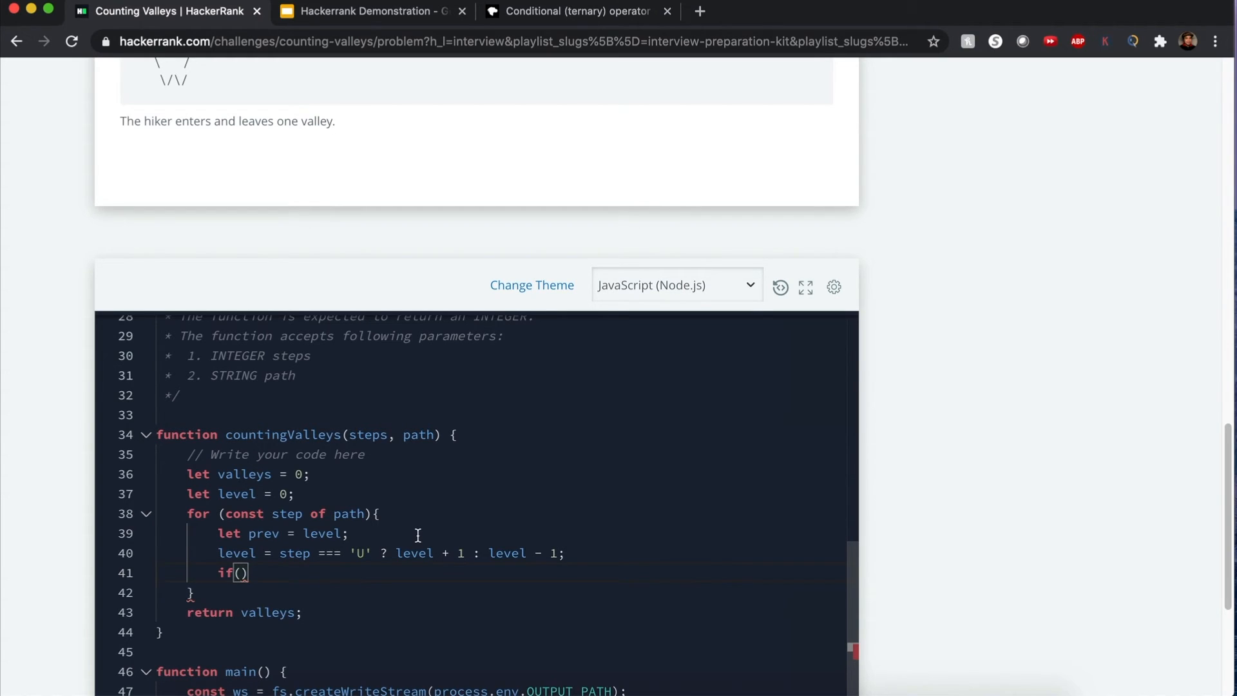
# Add if(prev == -1 && level == 0) valleys++ to count each return to sea level.
pyautogui.write('prev ==')
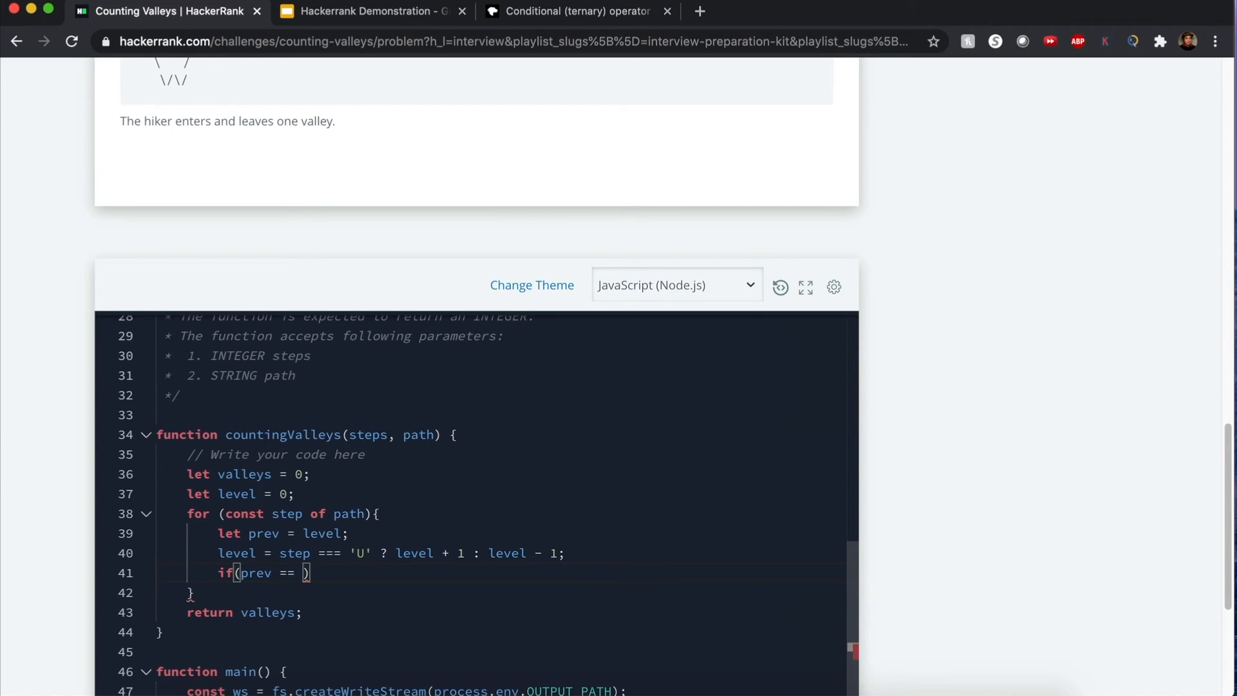
pyautogui.write('-1')
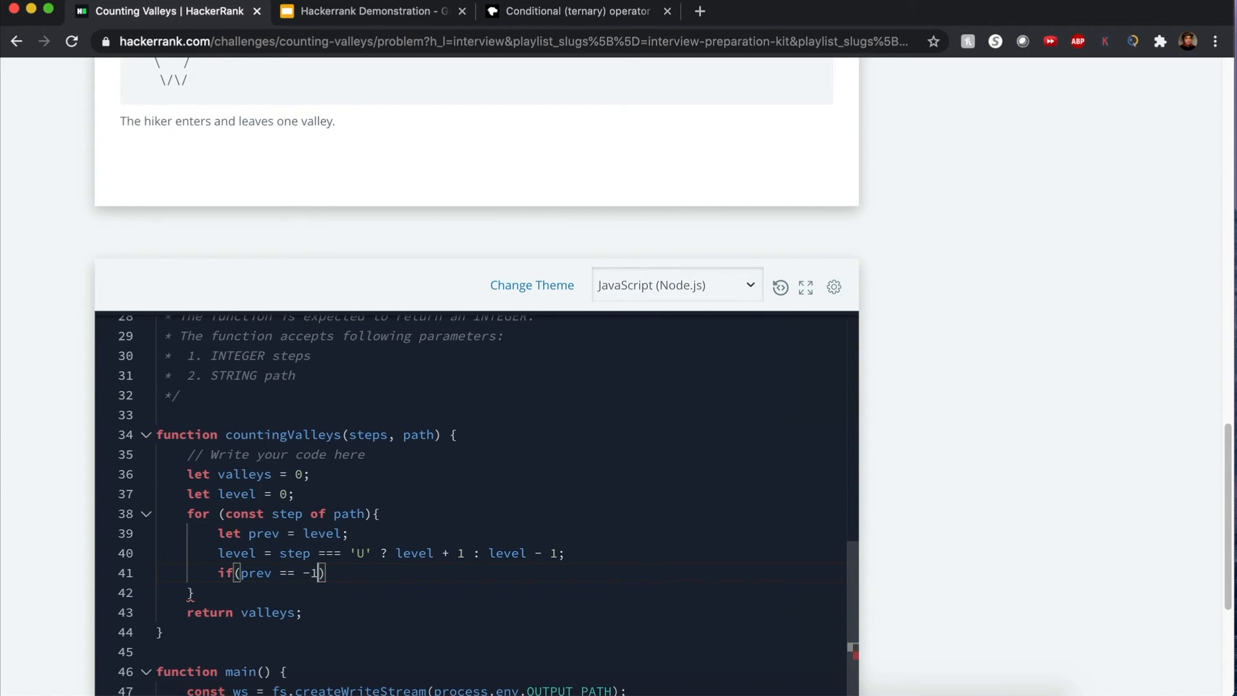
pyautogui.write('&& level')
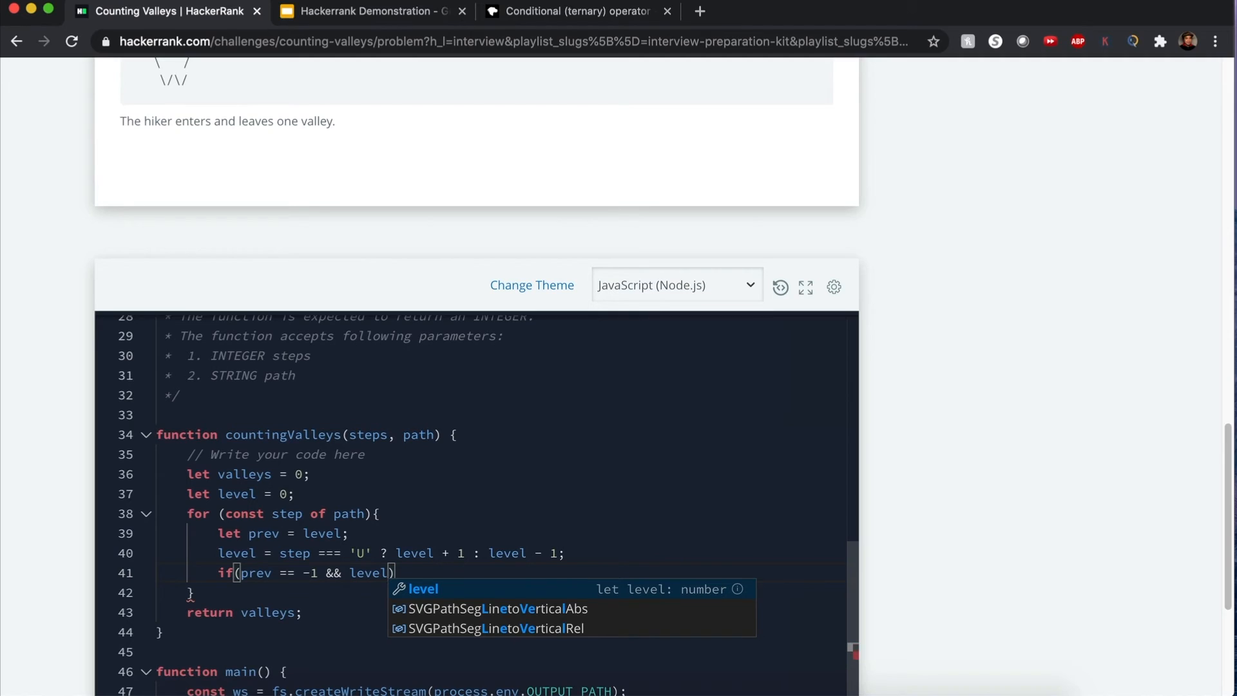
pyautogui.write('== 0')
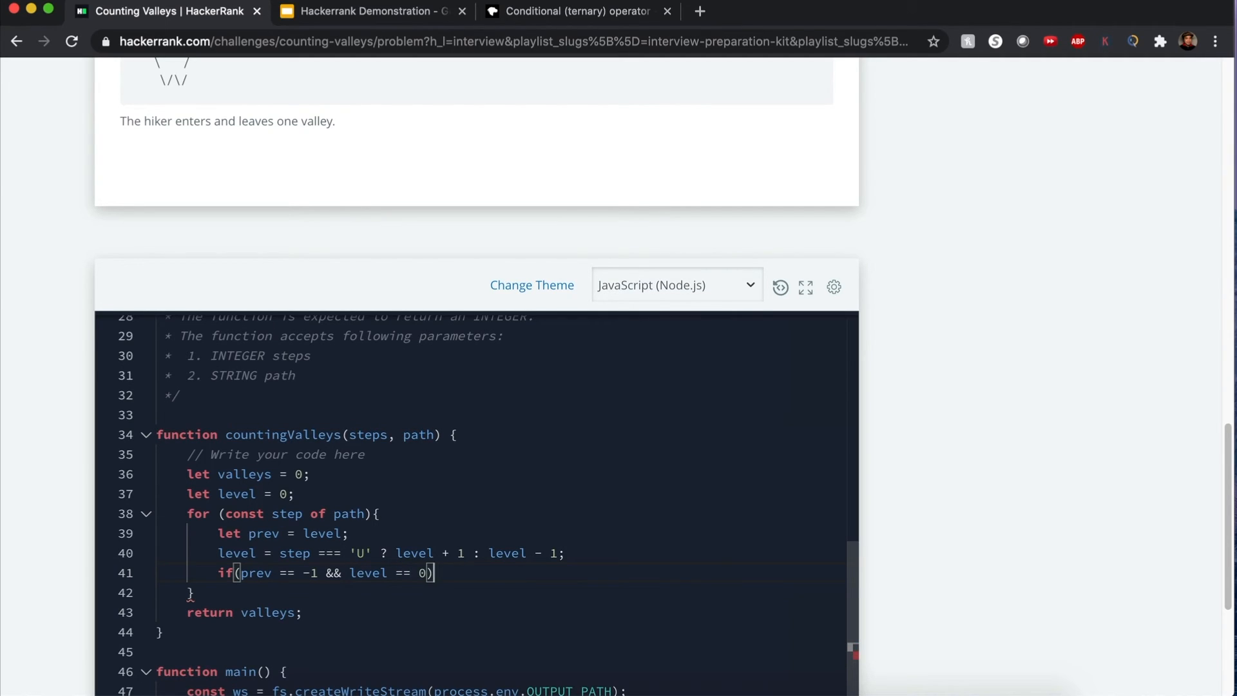
pyautogui.write('valleys++;')
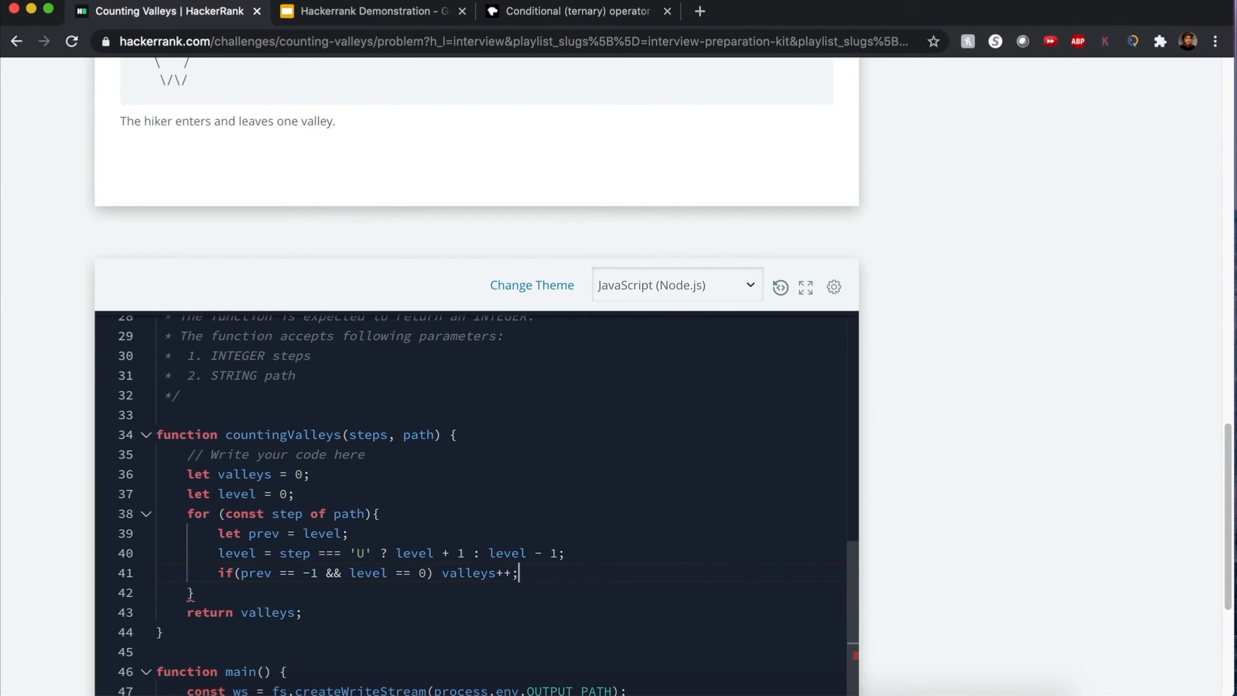
# Run the solution on the sample tests, then submit it and see all test cases pass.
pyautogui.scroll(-3)
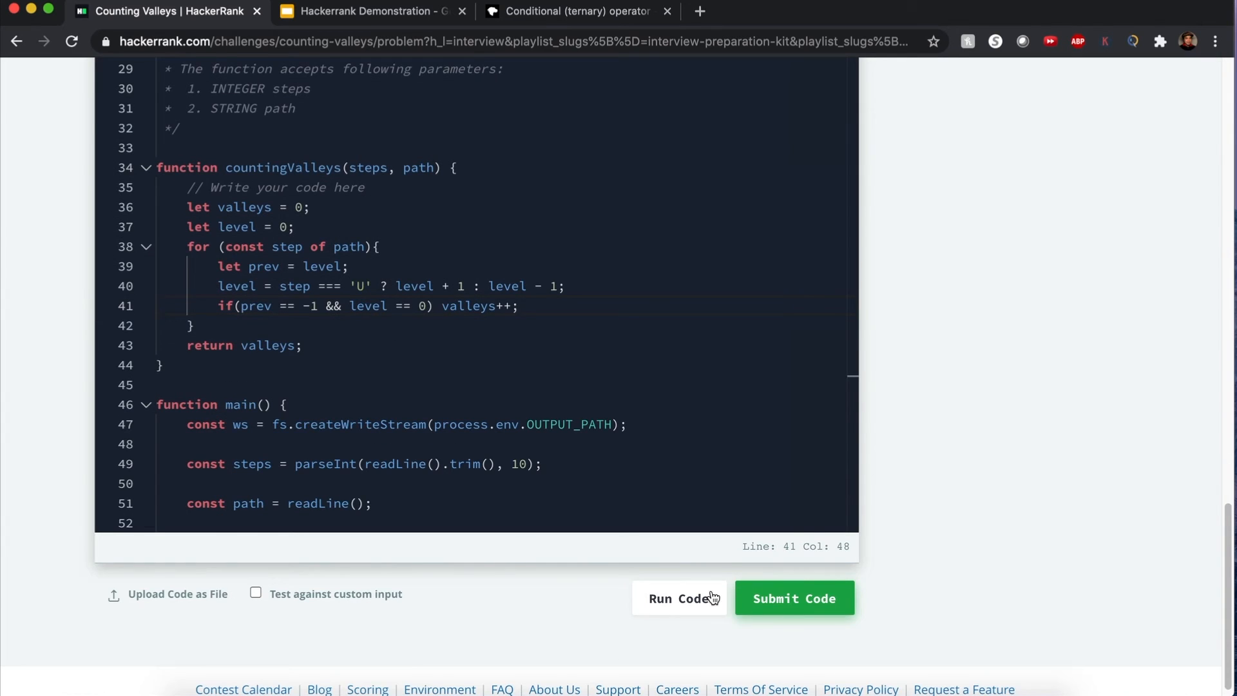
pyautogui.click(679, 598)
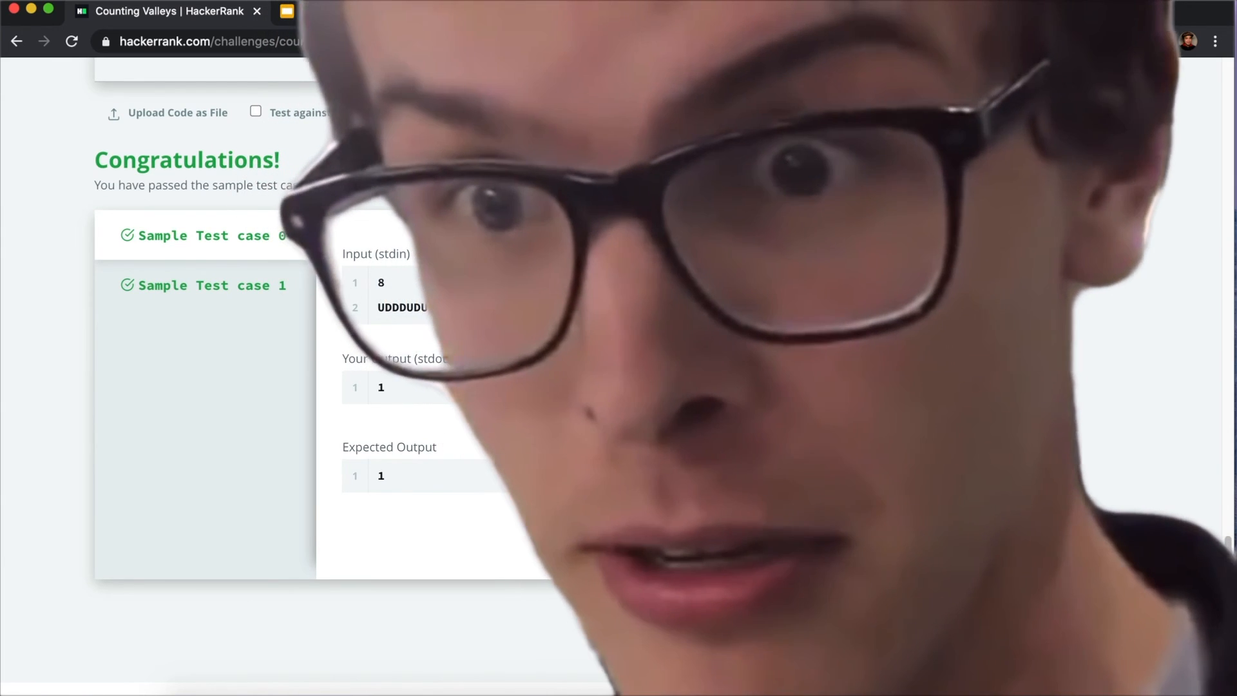
pyautogui.click(793, 282)
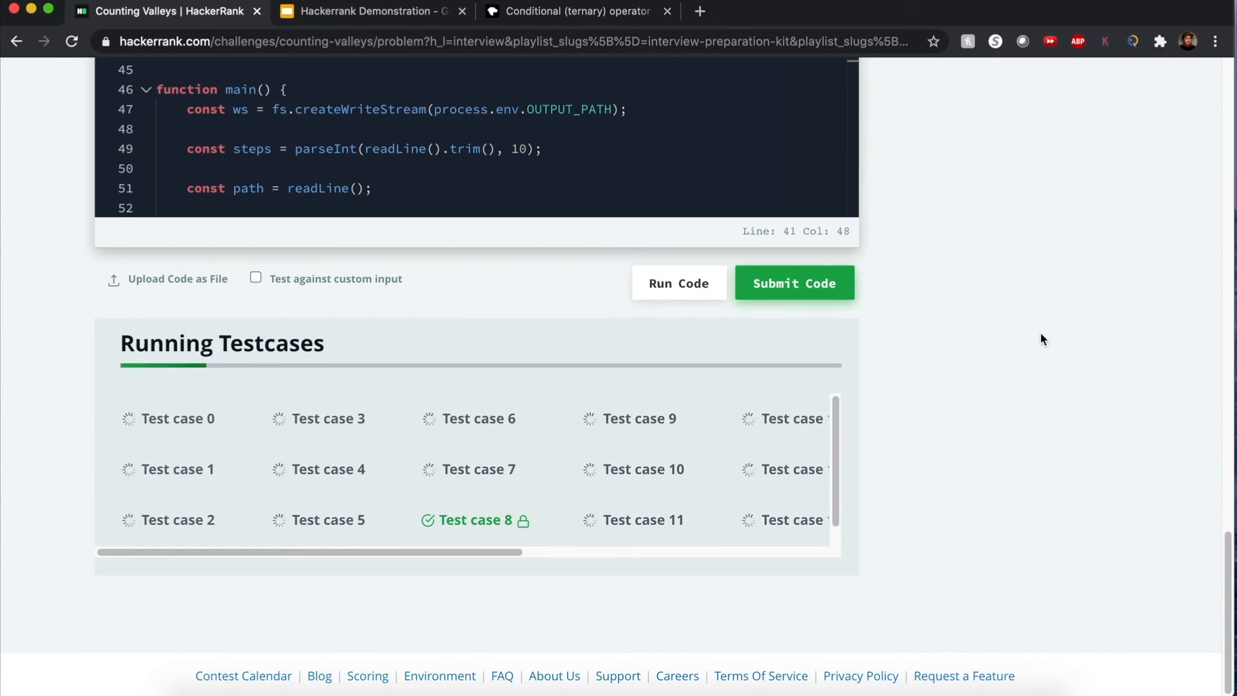
pyautogui.scroll(3)
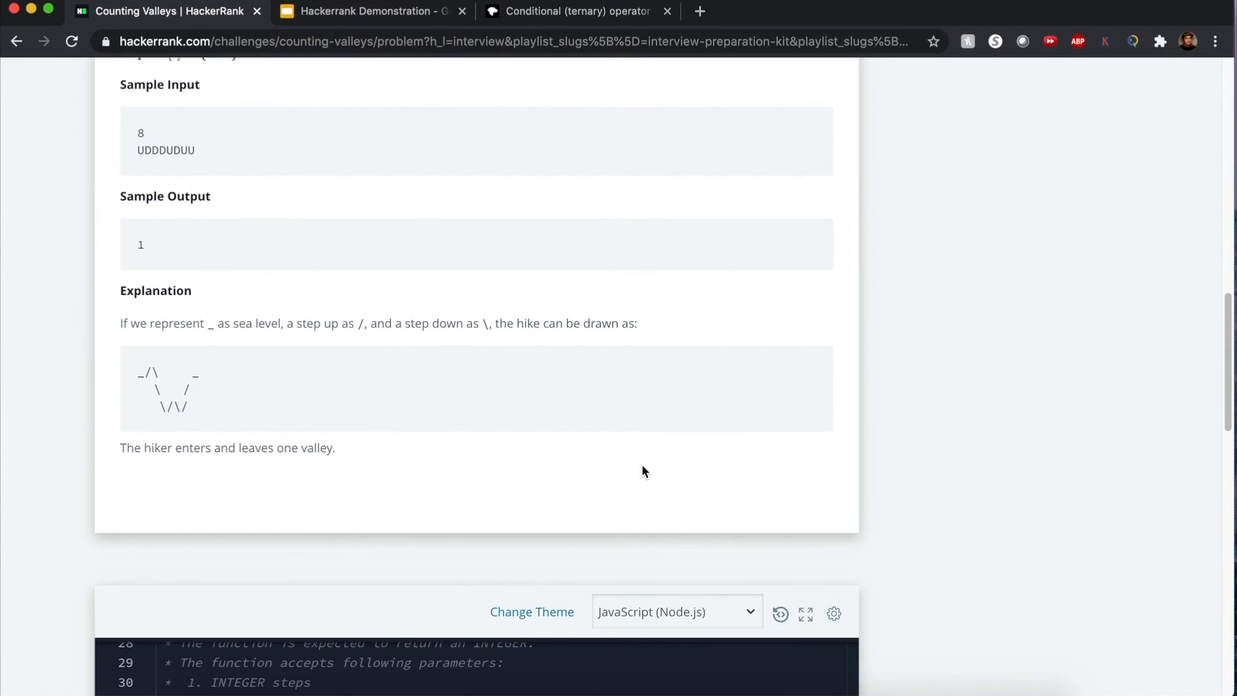
pyautogui.scroll(-3)
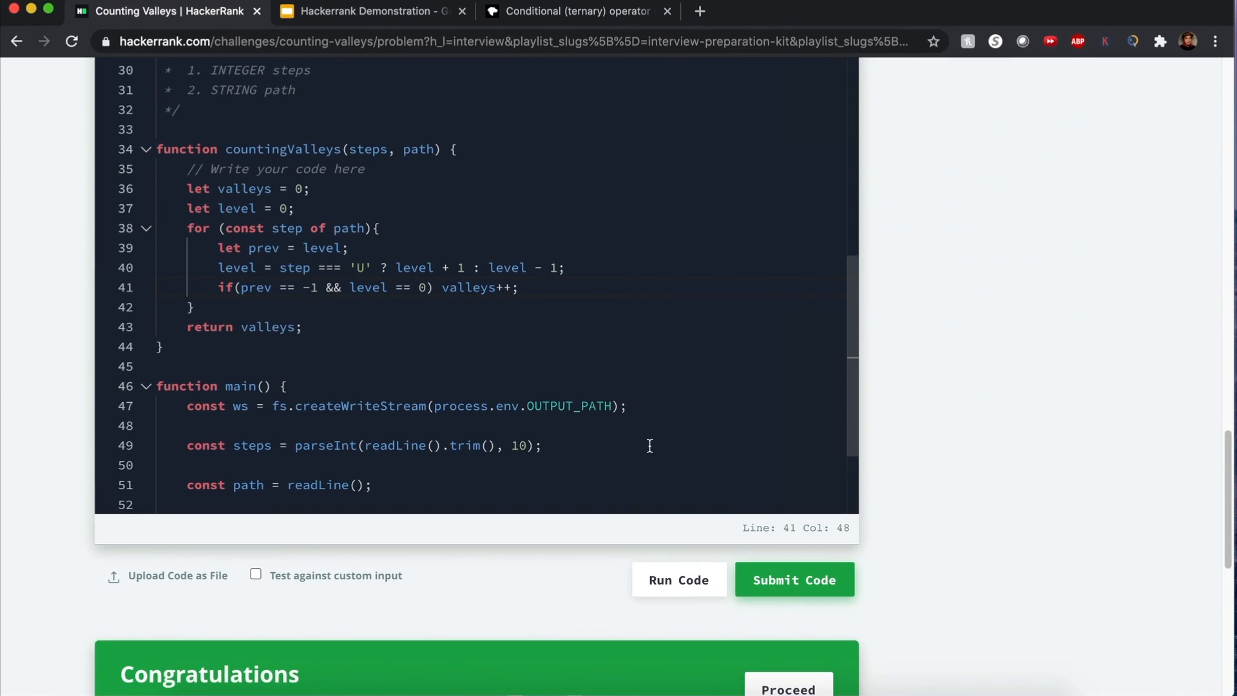
pyautogui.moveTo(648, 391)
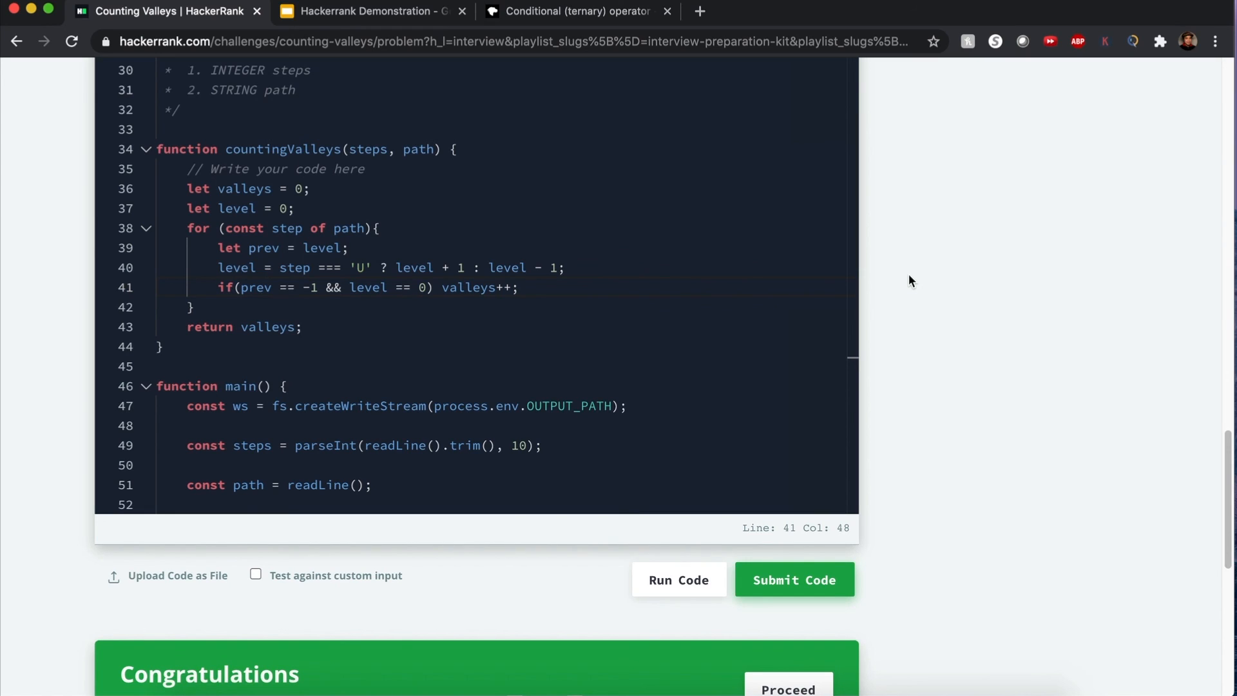
pyautogui.moveTo(559, 245)
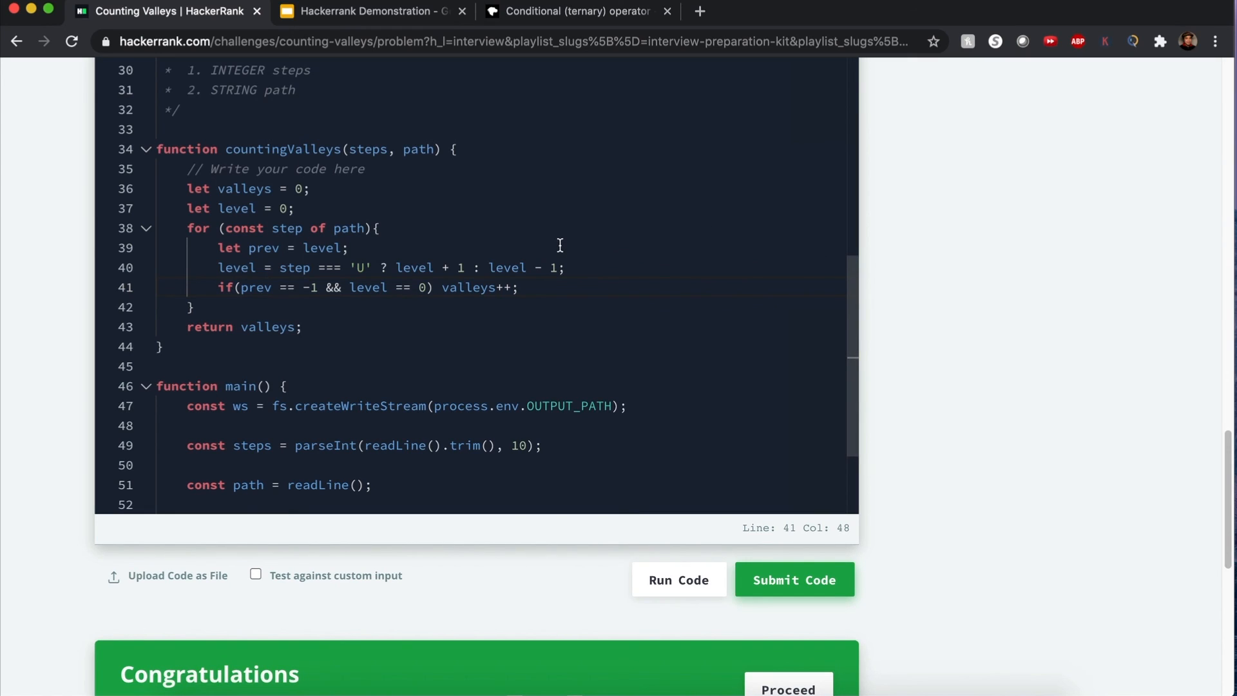
pyautogui.moveTo(981, 279)
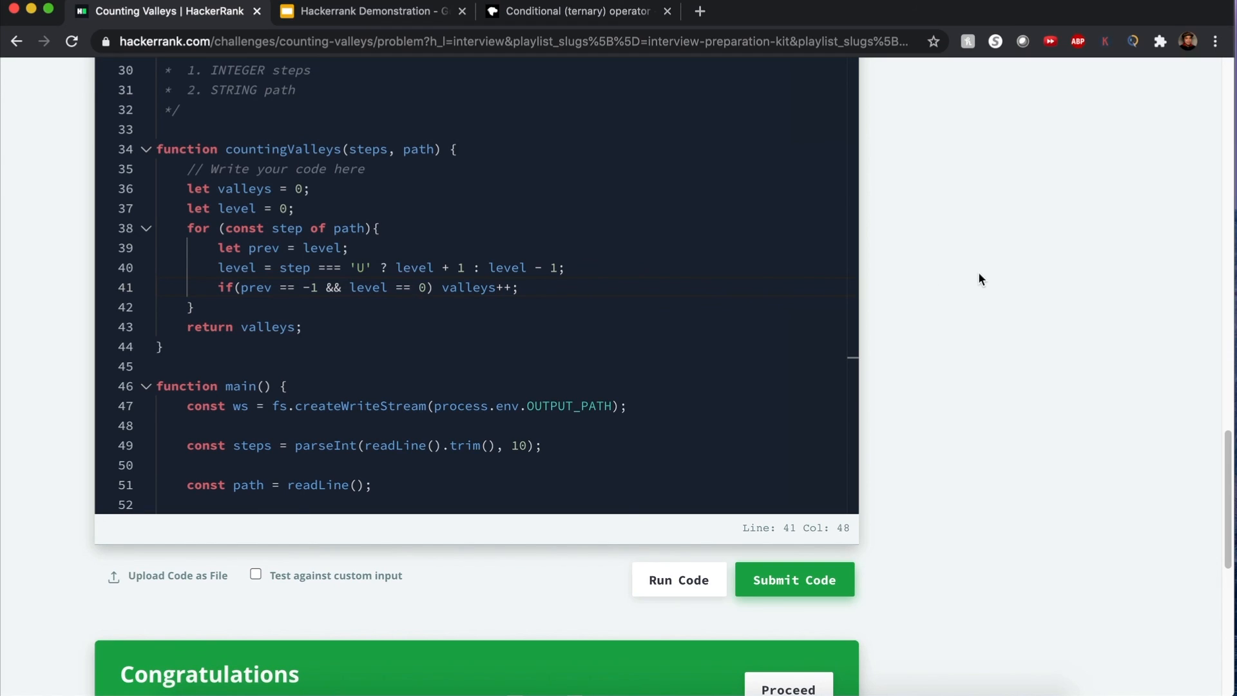
pyautogui.moveTo(900, 139)
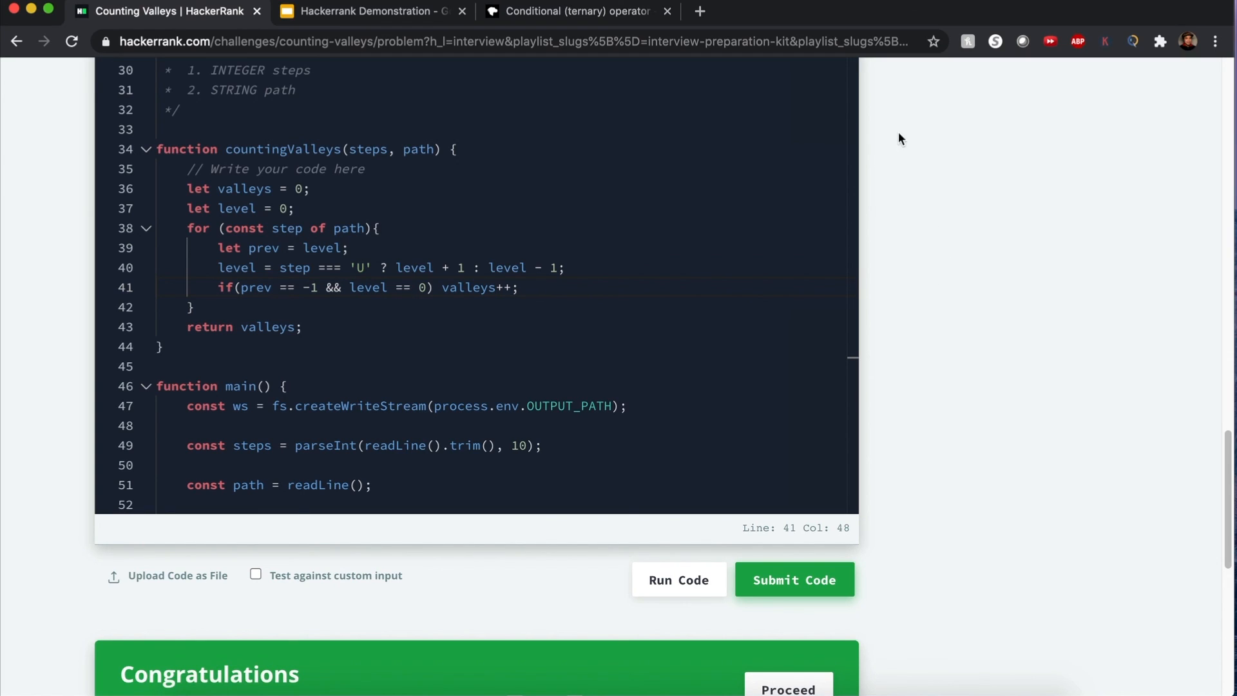